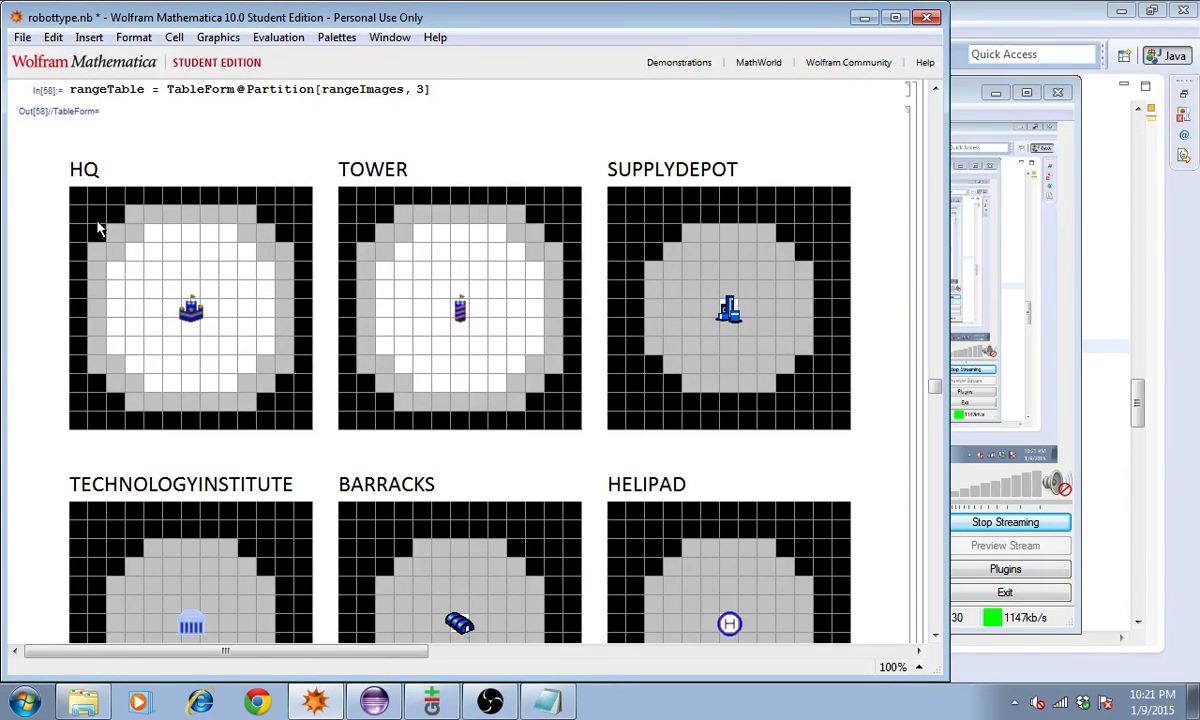
pyautogui.moveTo(210, 320)
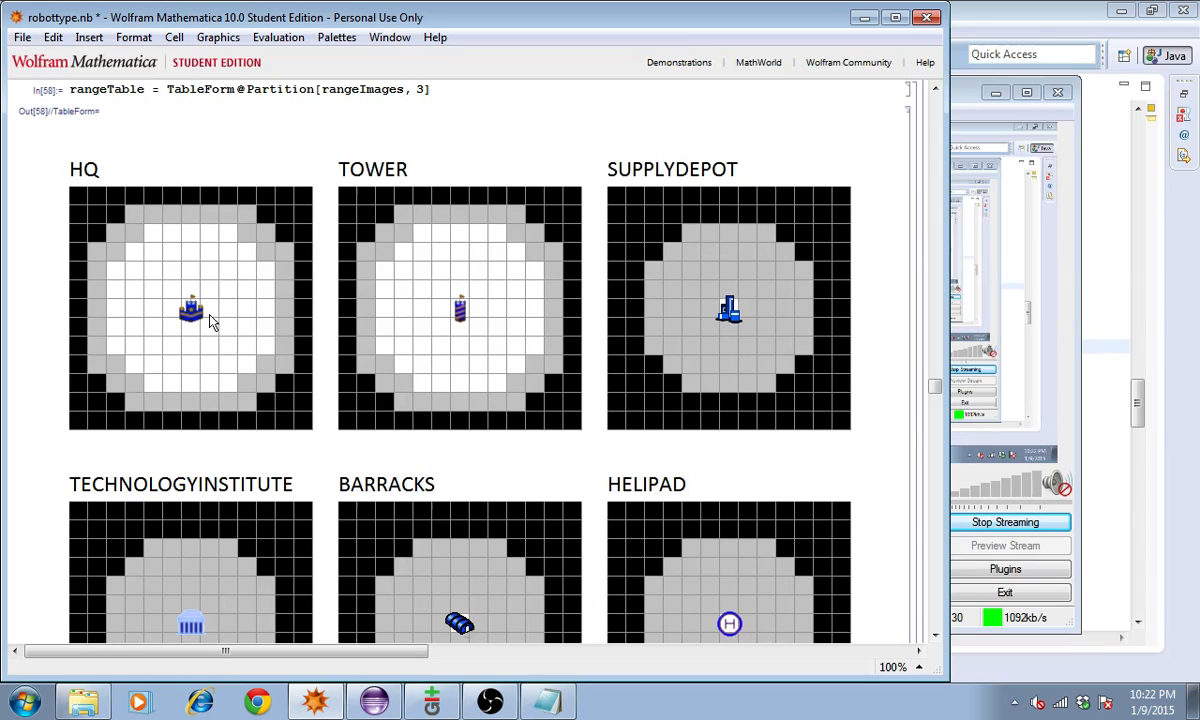
pyautogui.moveTo(204, 216)
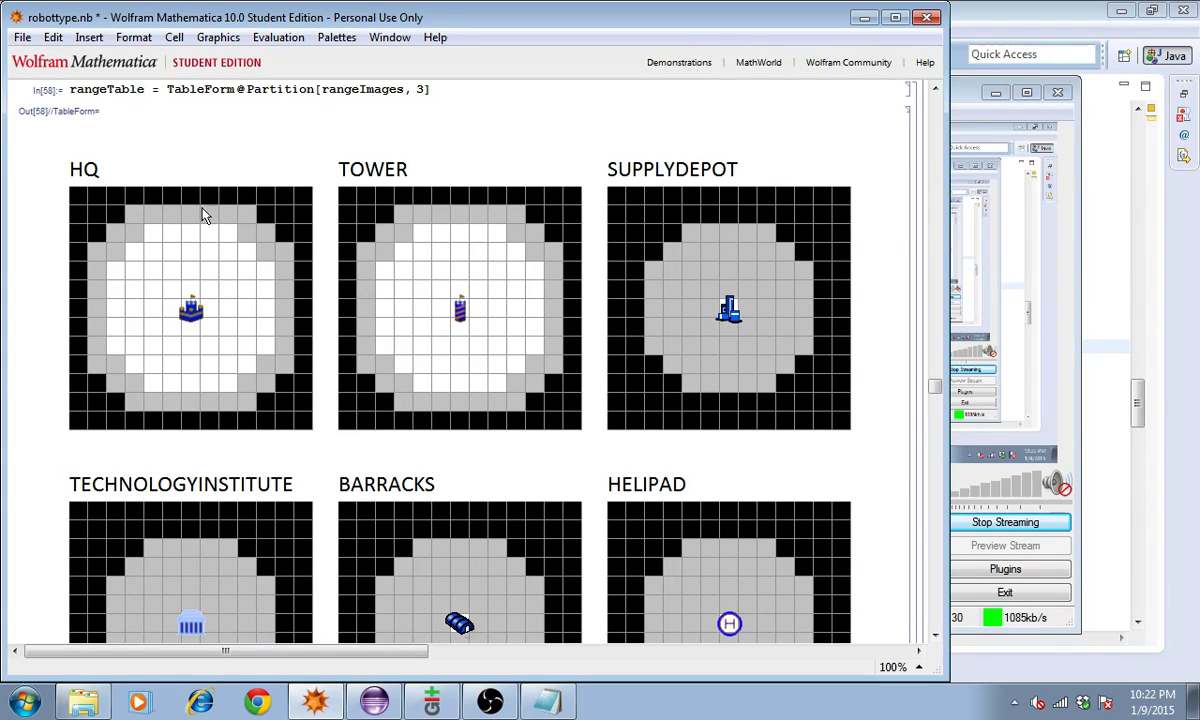
pyautogui.moveTo(676, 430)
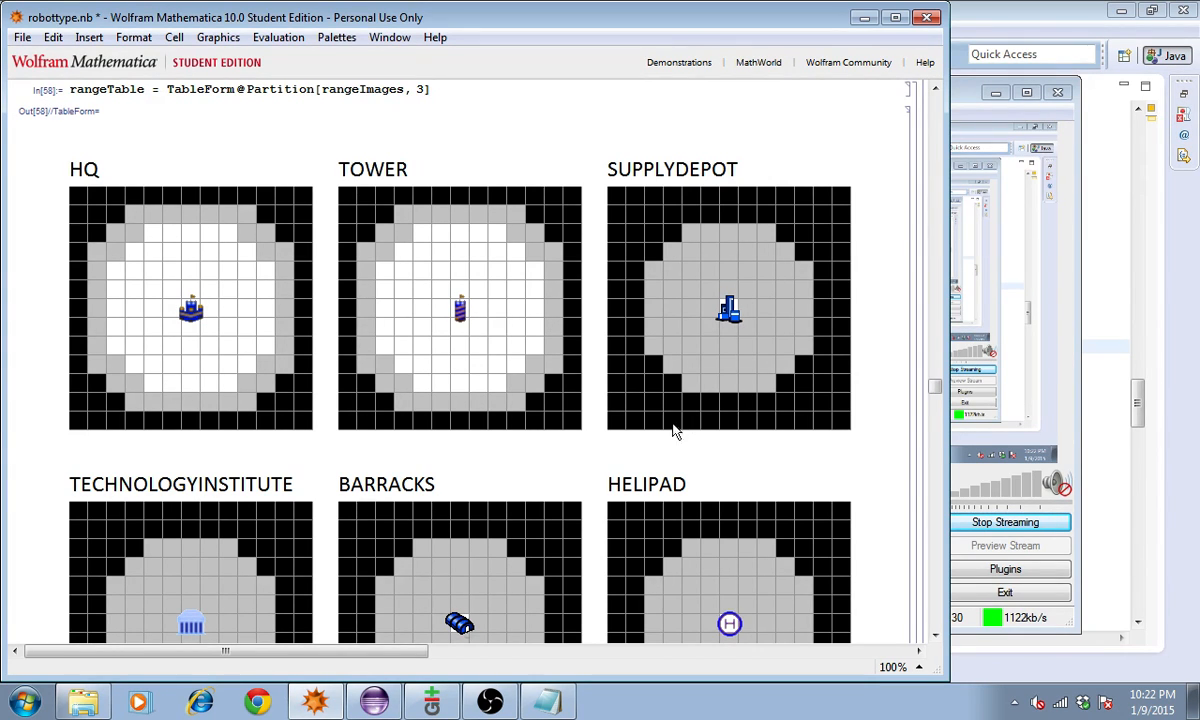
# Browse to the battlecode 2015 maps folder and open unittest.xml in Notepad
pyautogui.scroll(-3)
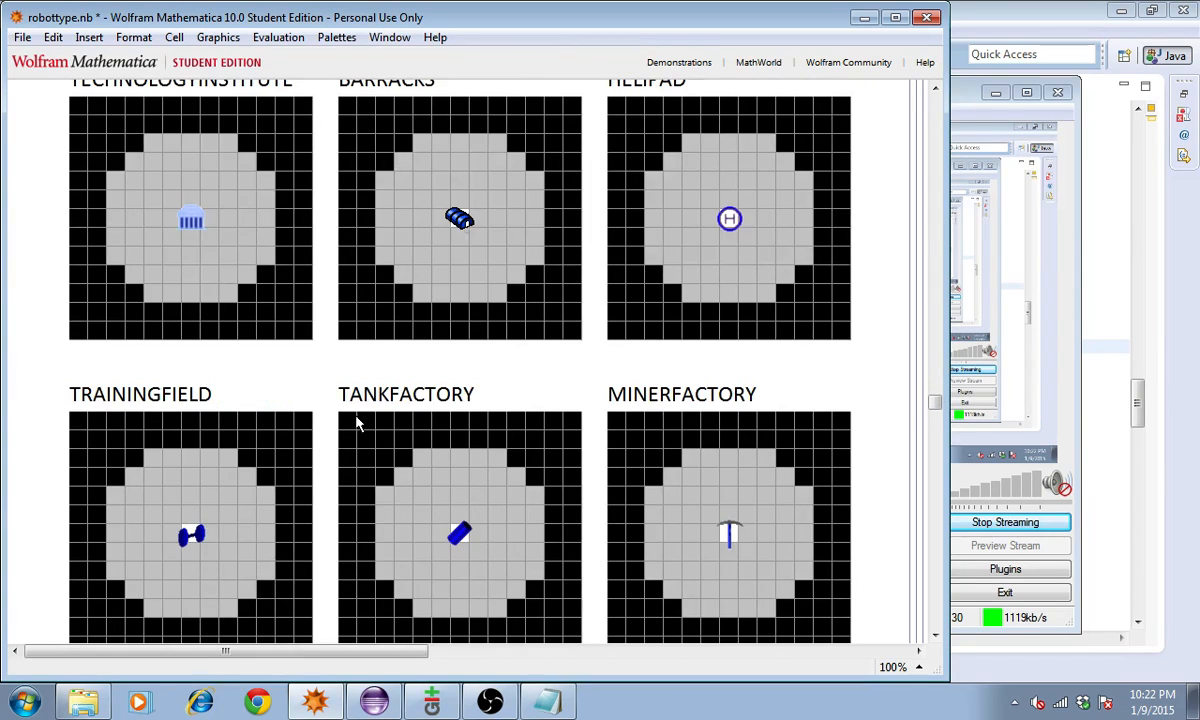
pyautogui.scroll(-3)
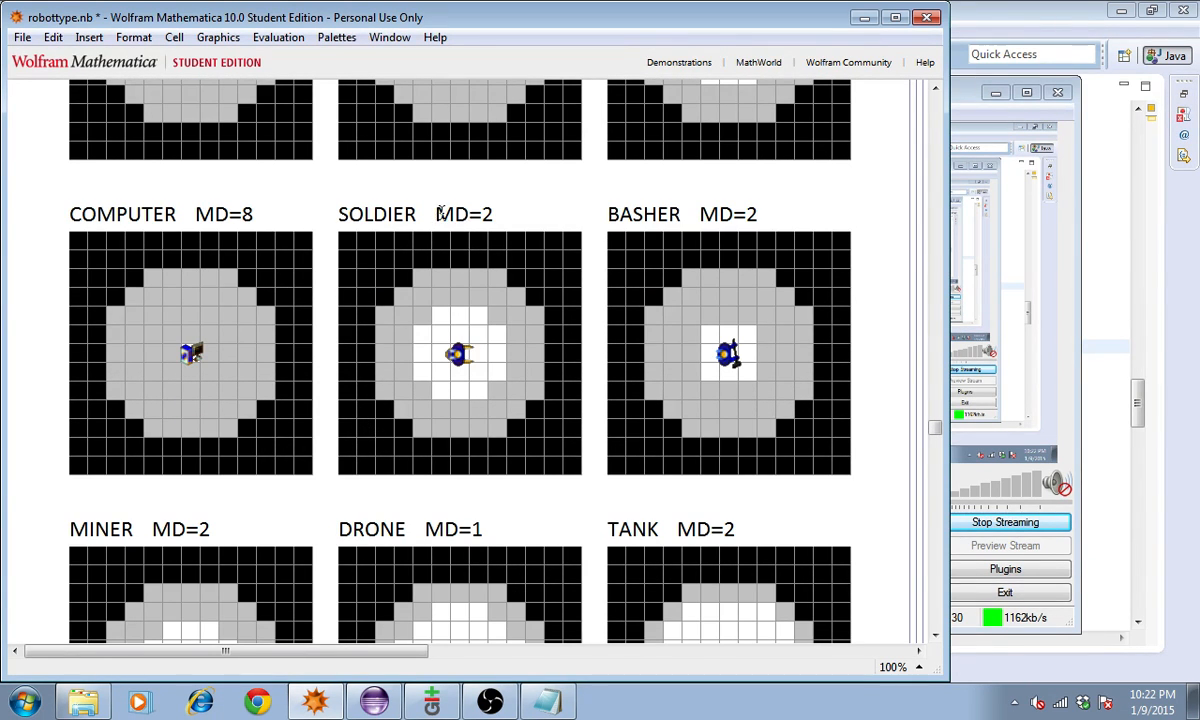
pyautogui.moveTo(544, 240)
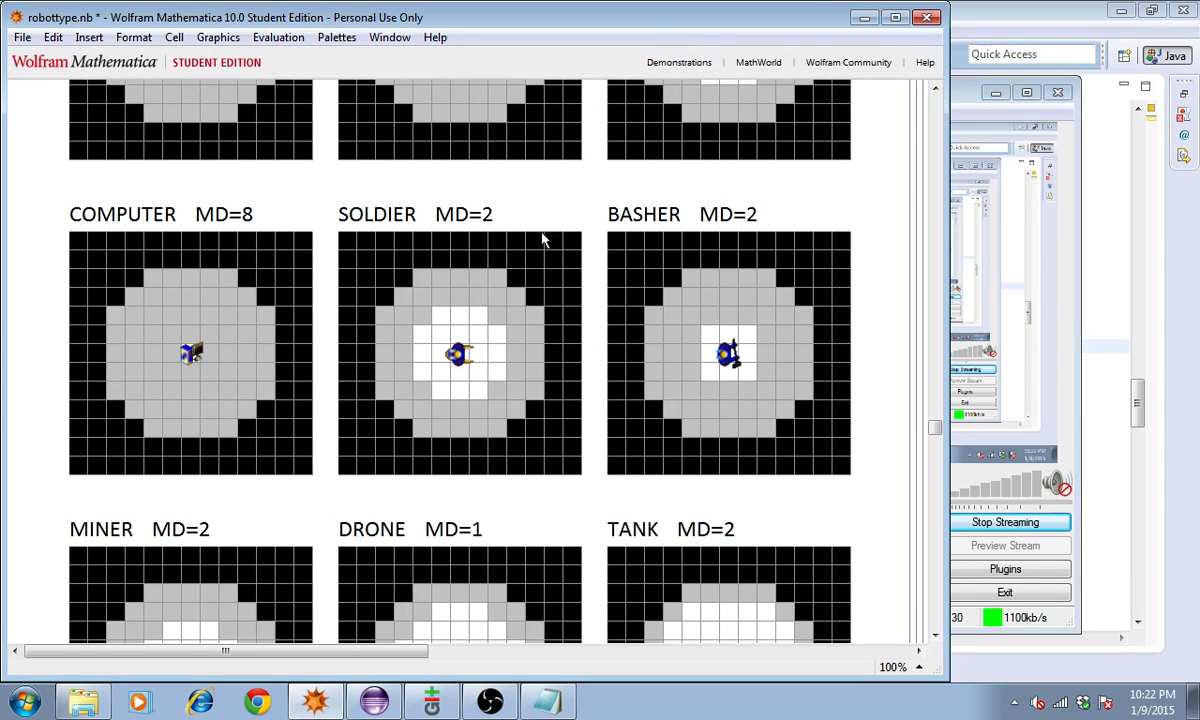
pyautogui.scroll(-3)
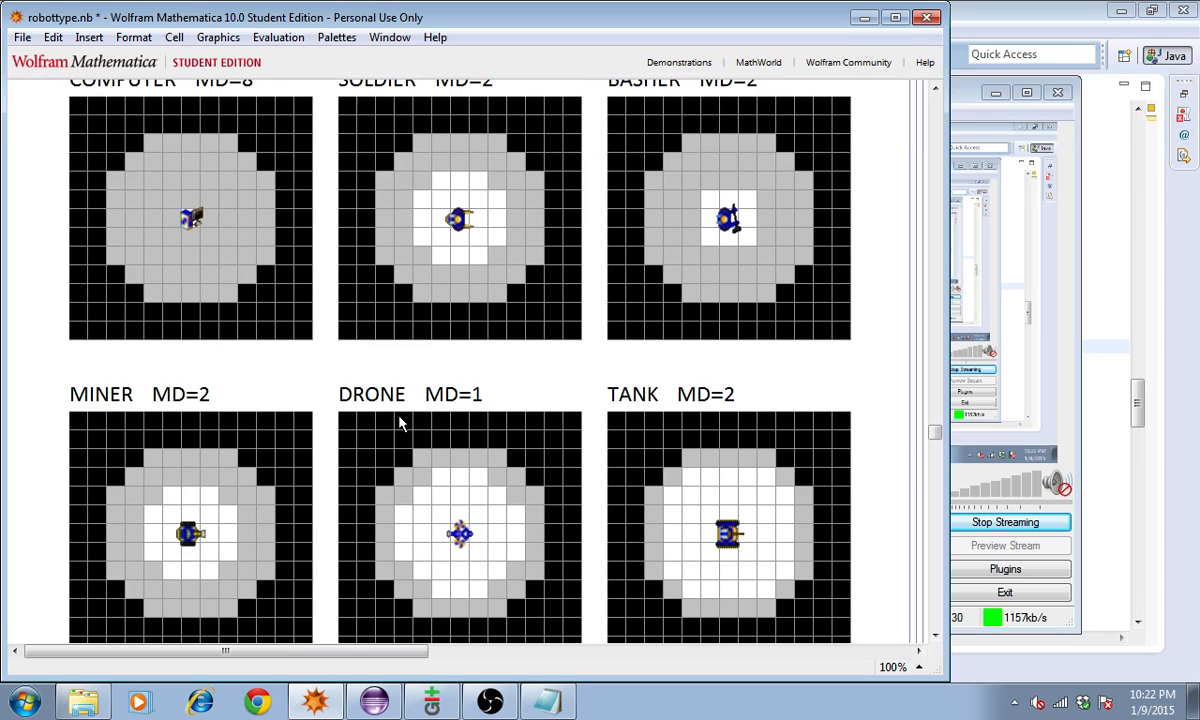
pyautogui.scroll(-3)
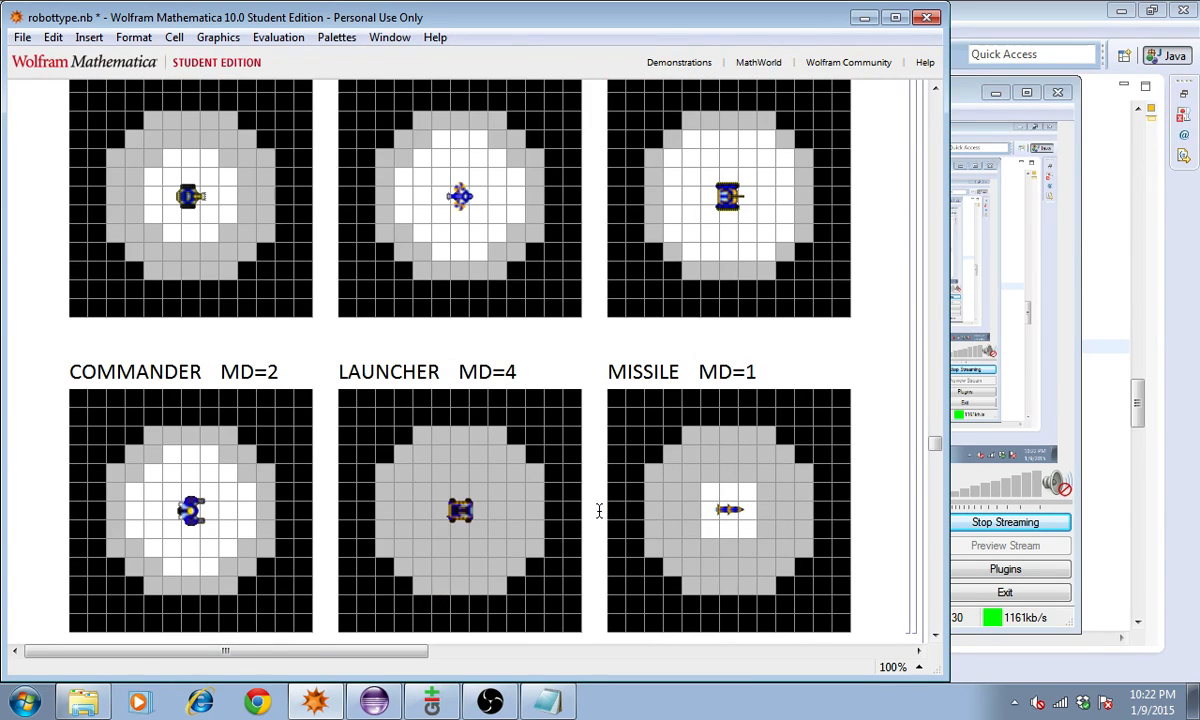
pyautogui.scroll(-3)
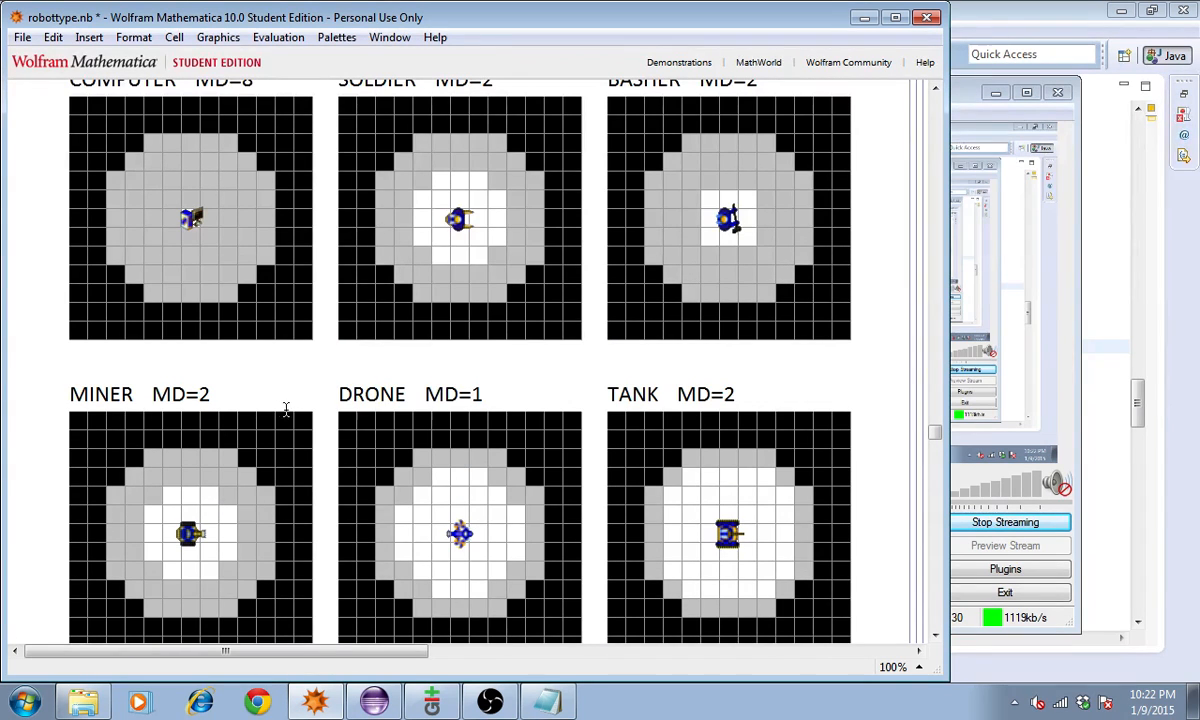
pyautogui.moveTo(436, 504)
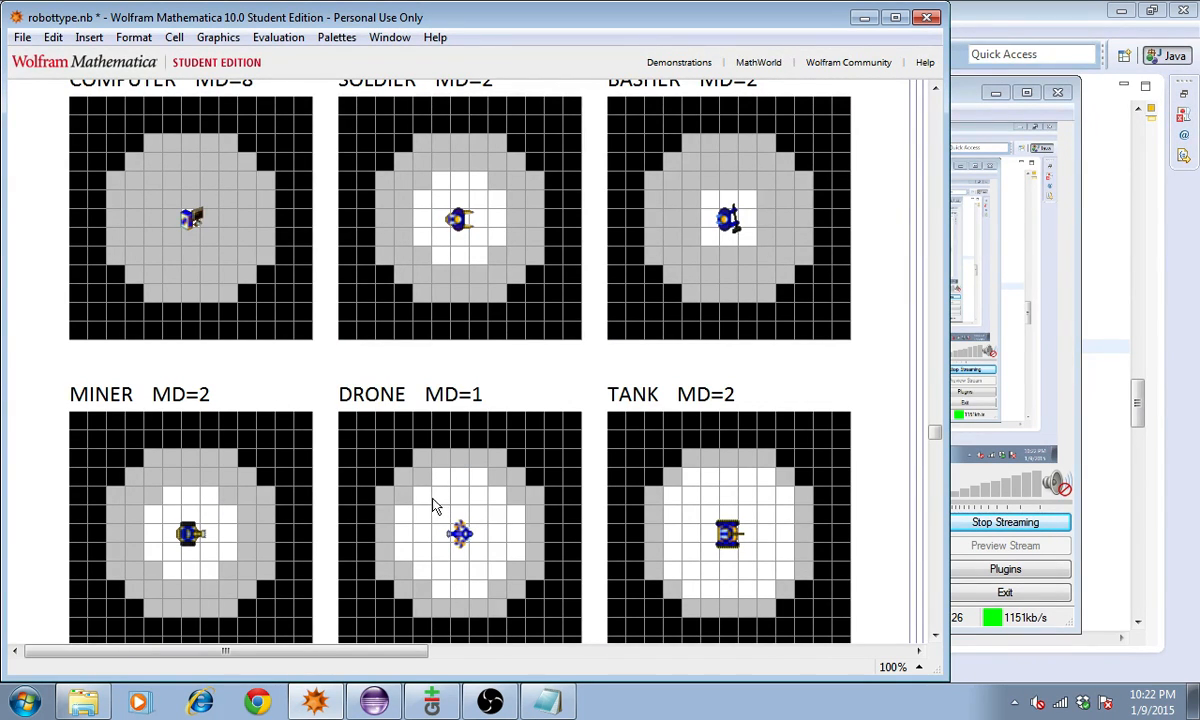
pyautogui.moveTo(400, 564)
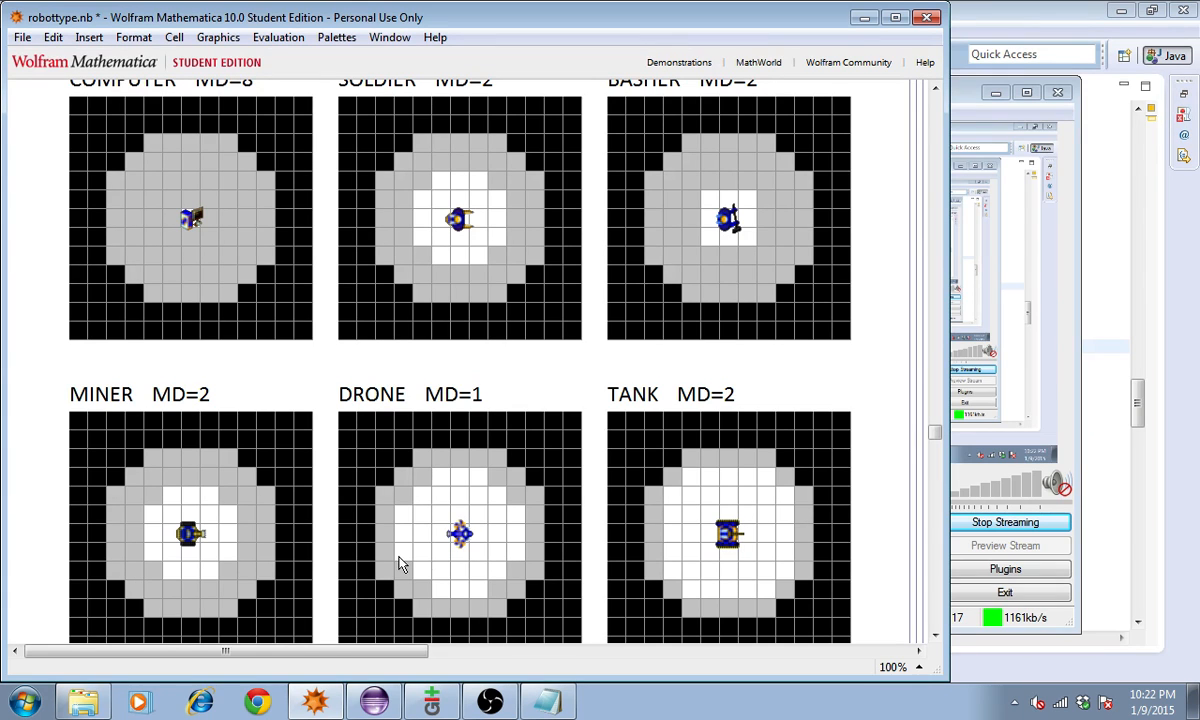
pyautogui.moveTo(504, 548)
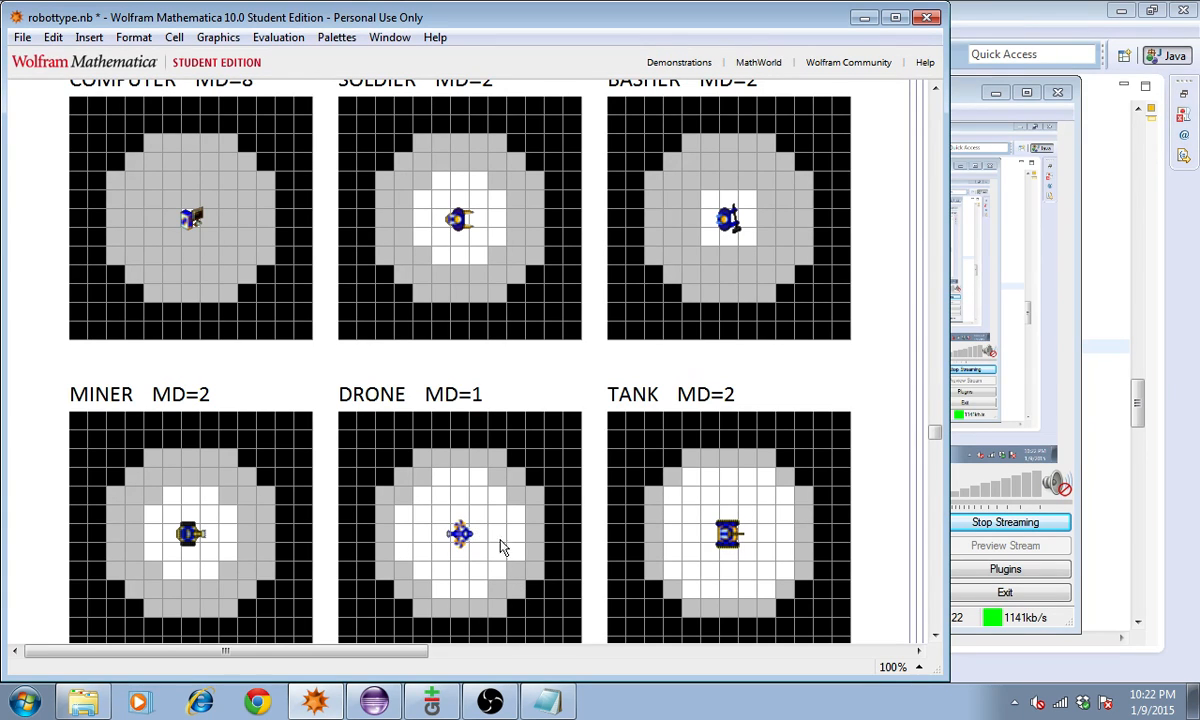
pyautogui.moveTo(442, 512)
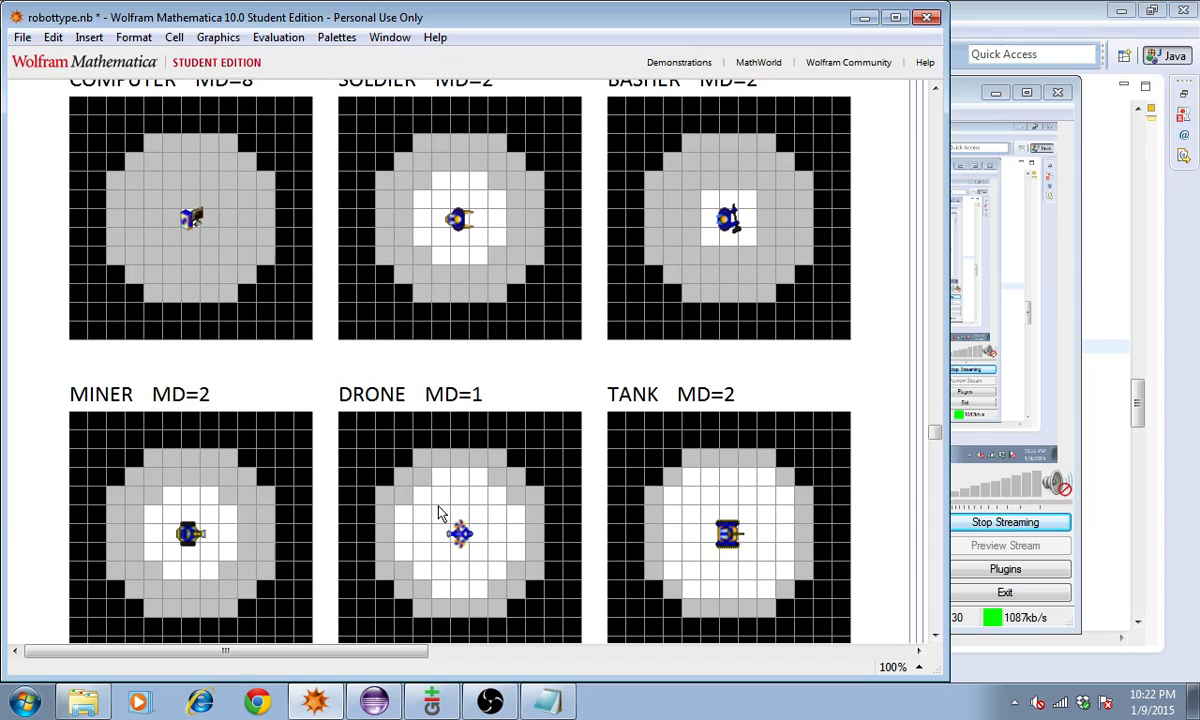
pyautogui.moveTo(462, 548)
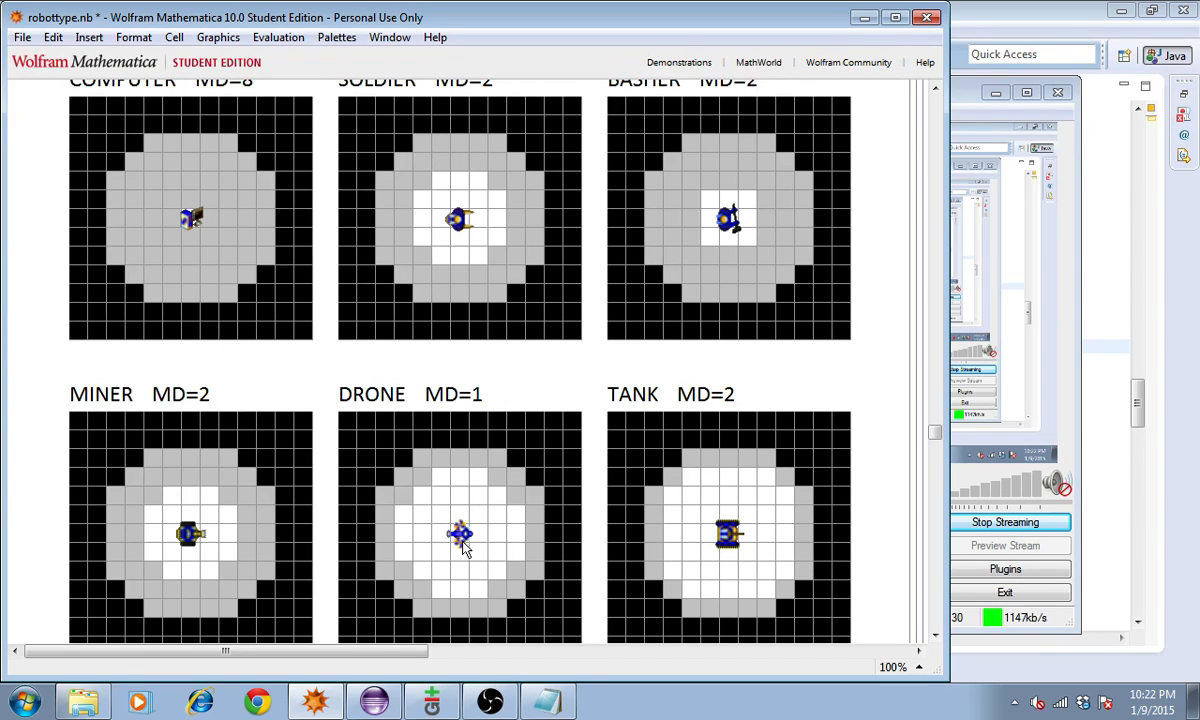
pyautogui.moveTo(236, 522)
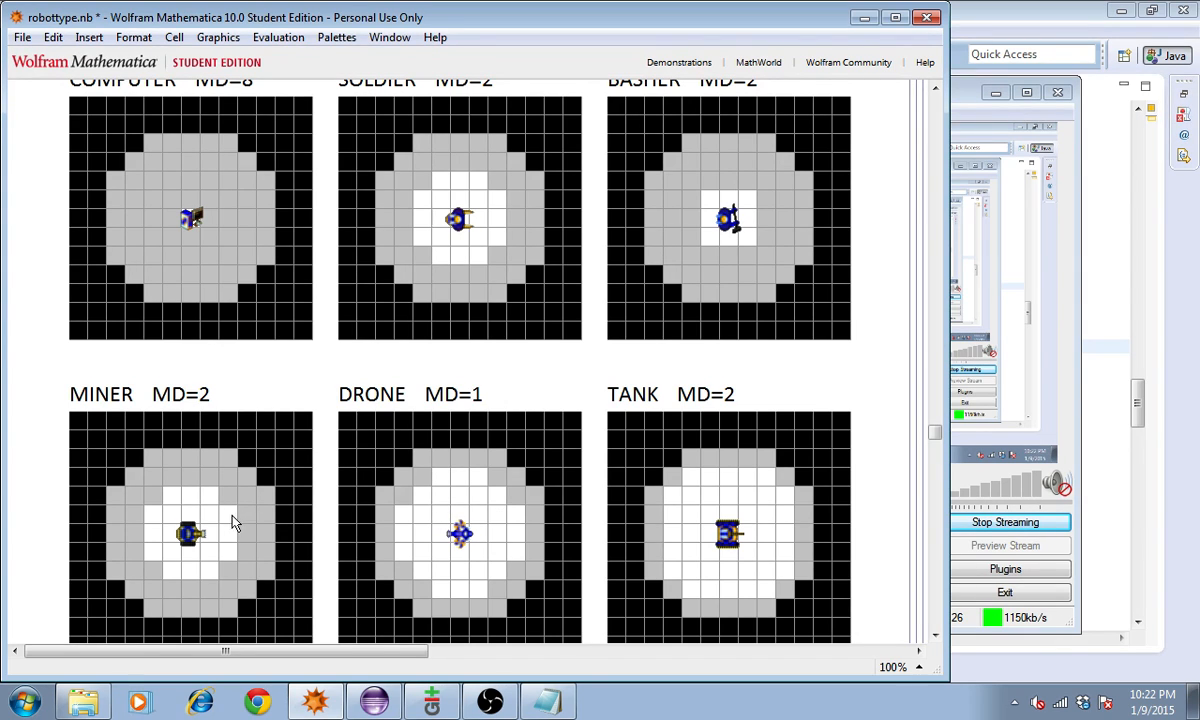
pyautogui.moveTo(460, 538)
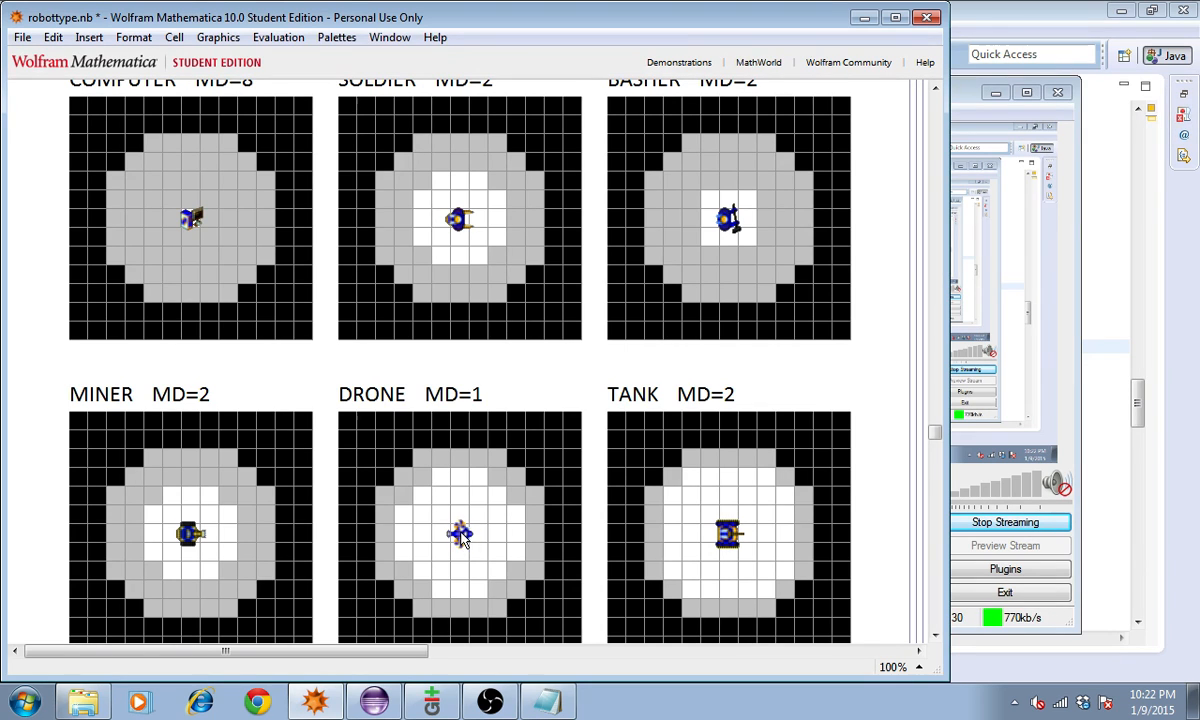
pyautogui.scroll(-3)
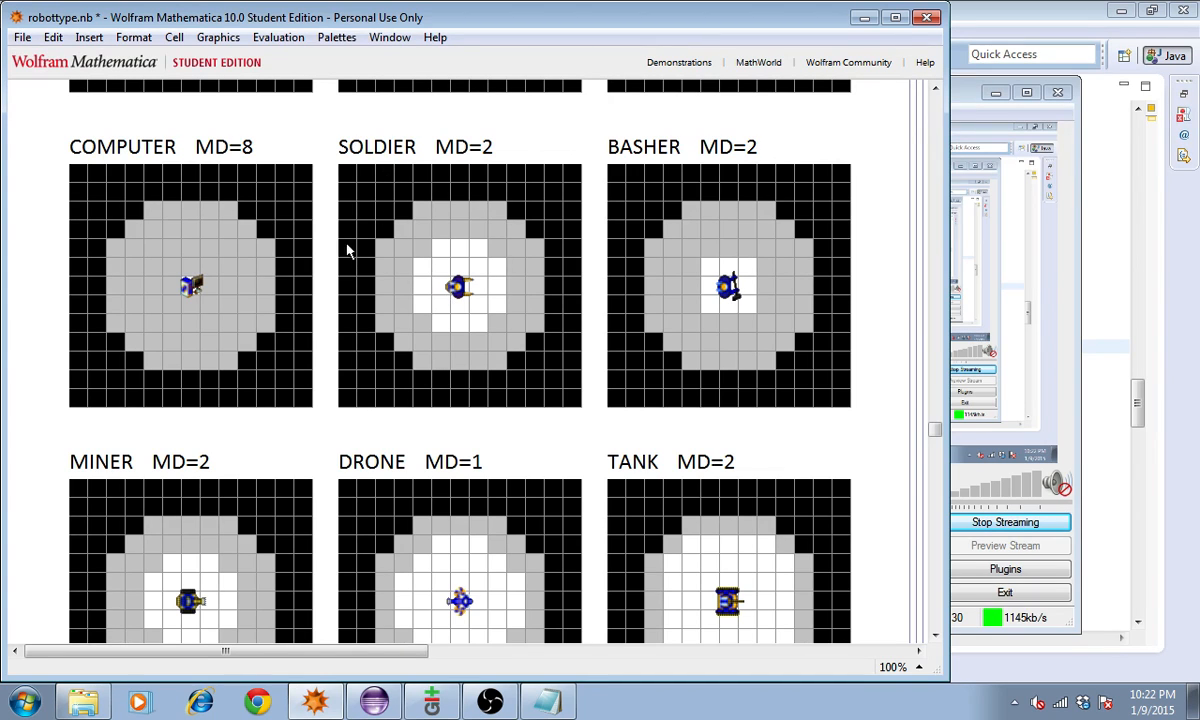
pyautogui.moveTo(468, 302)
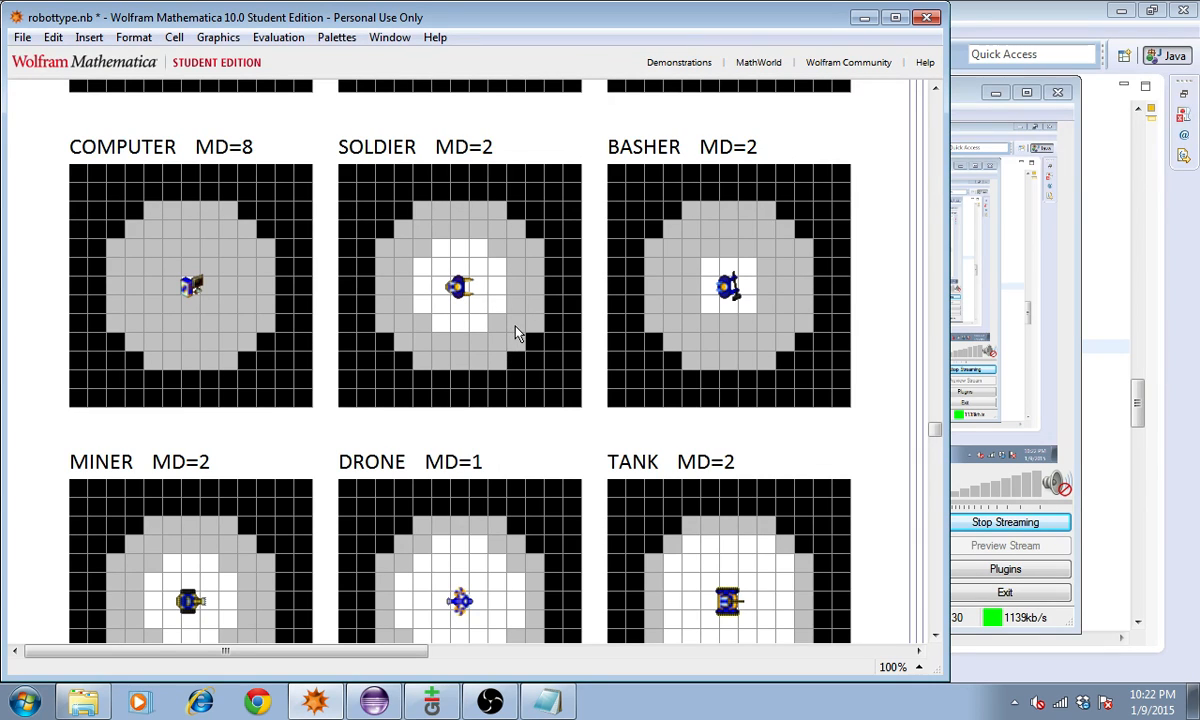
pyautogui.moveTo(436, 586)
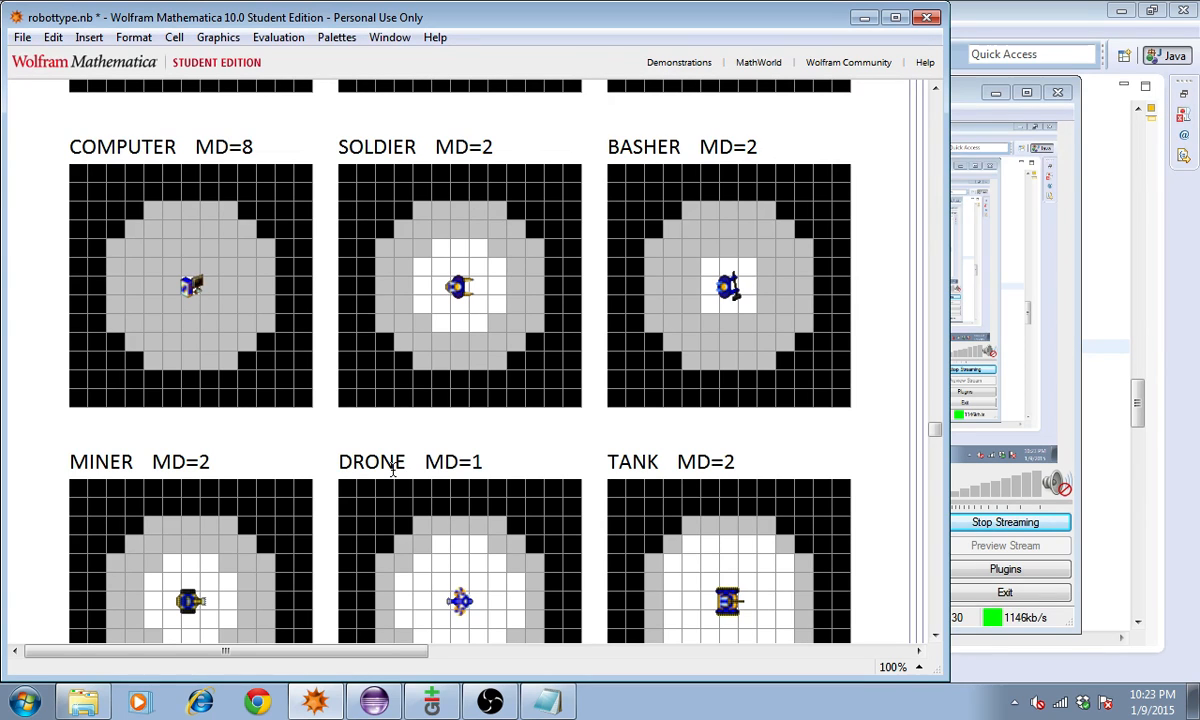
pyautogui.moveTo(408, 472)
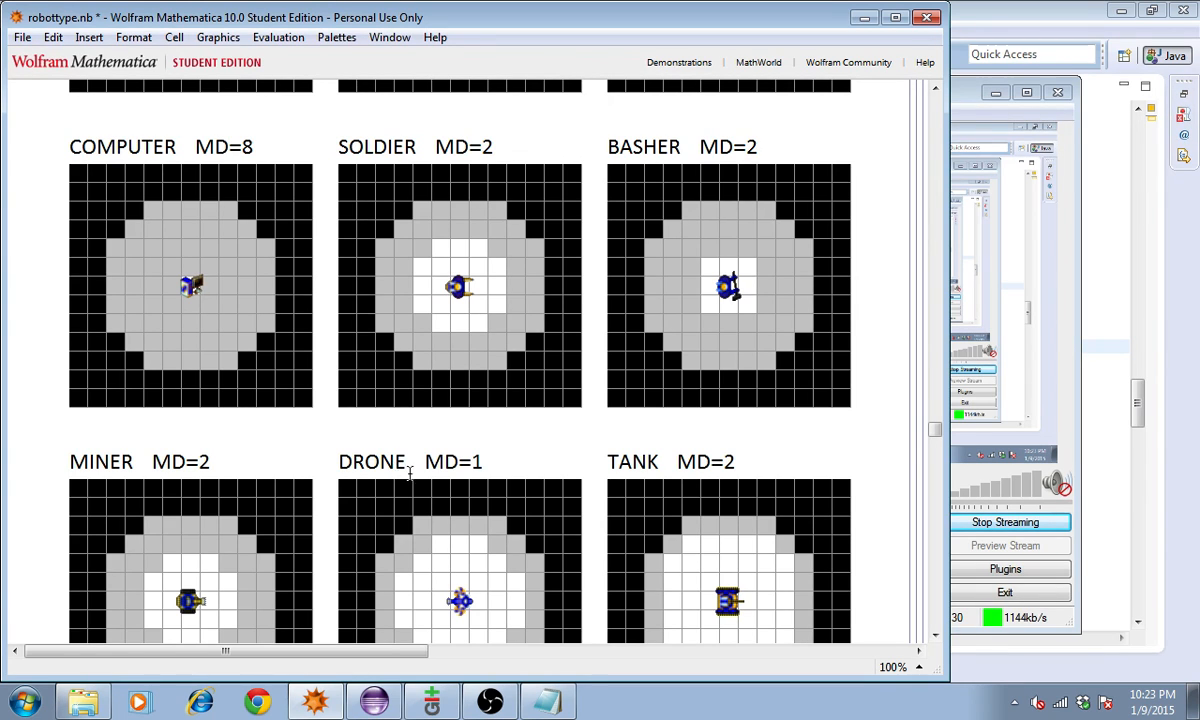
pyautogui.scroll(-3)
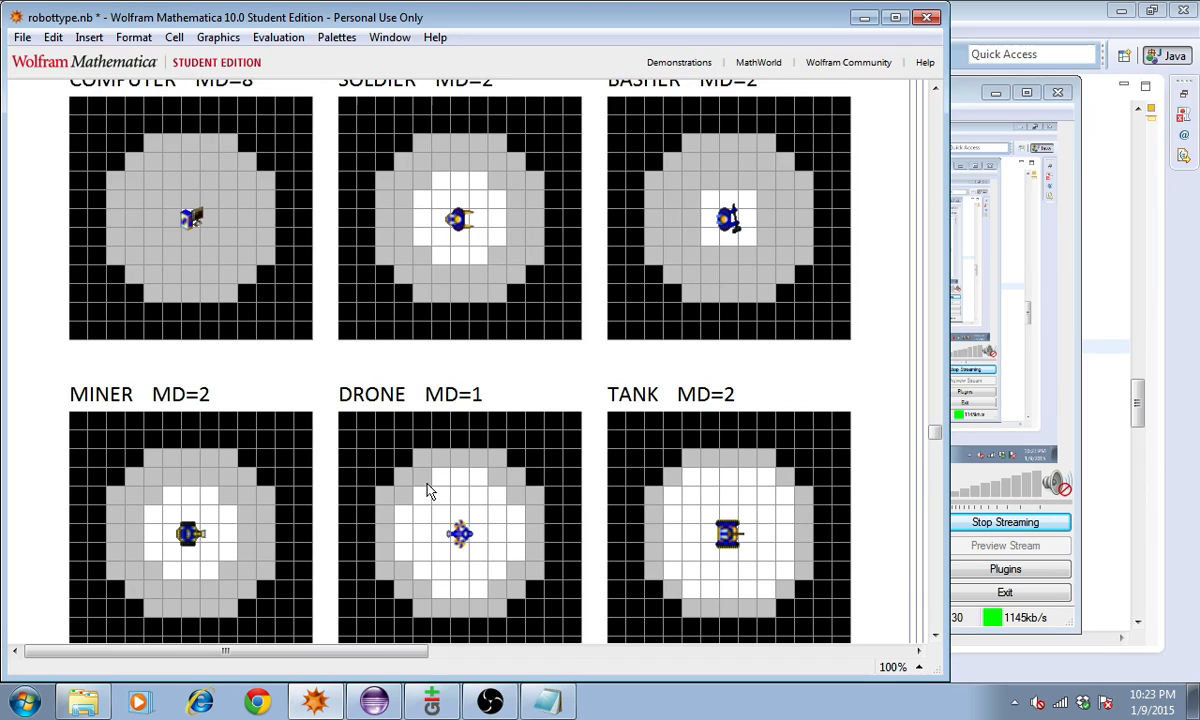
pyautogui.moveTo(458, 538)
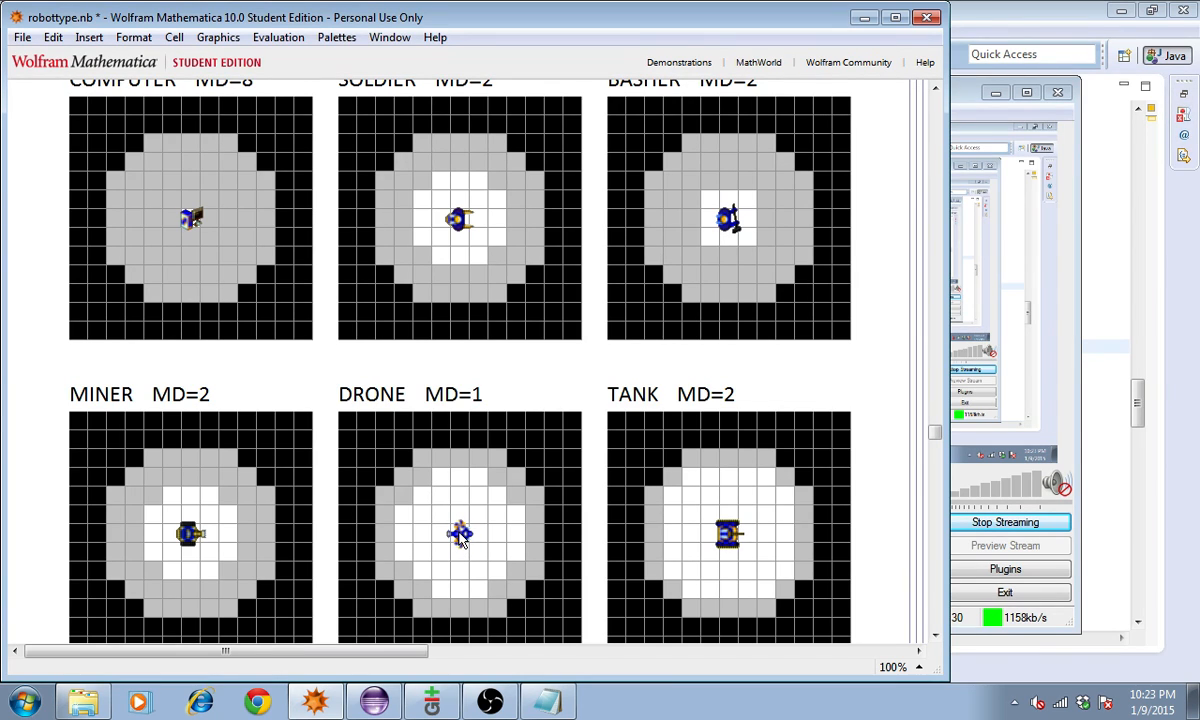
pyautogui.moveTo(450, 530)
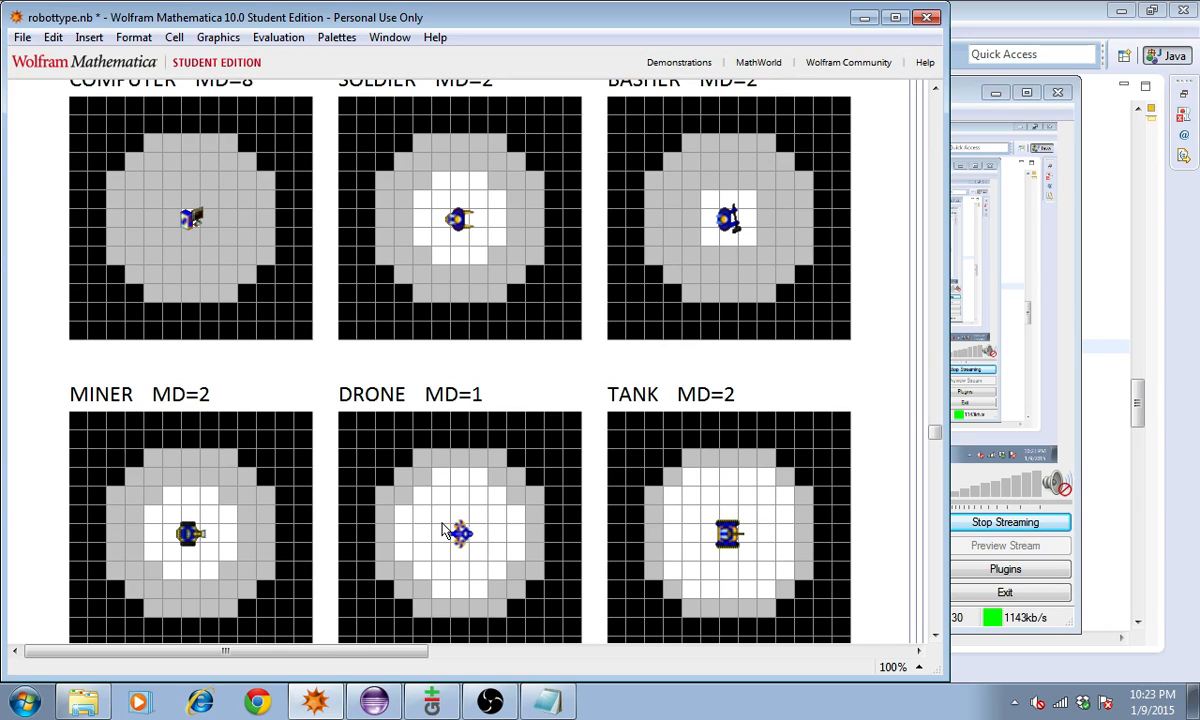
pyautogui.moveTo(440, 532)
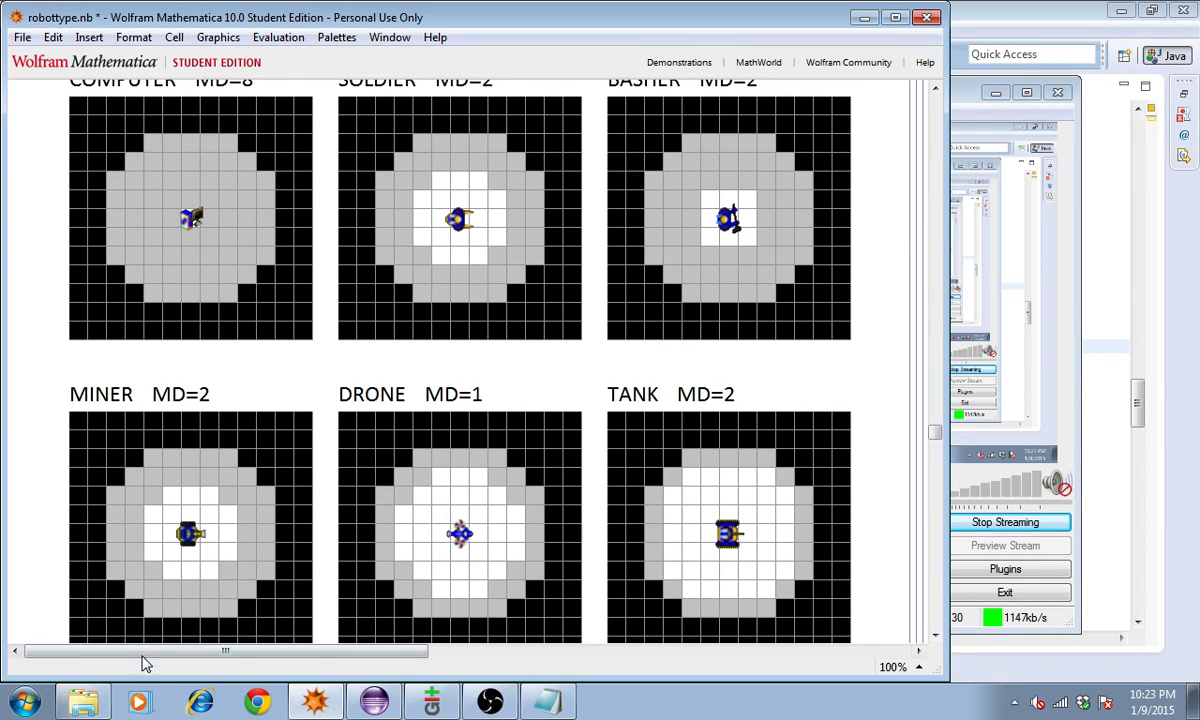
pyautogui.click(84, 700)
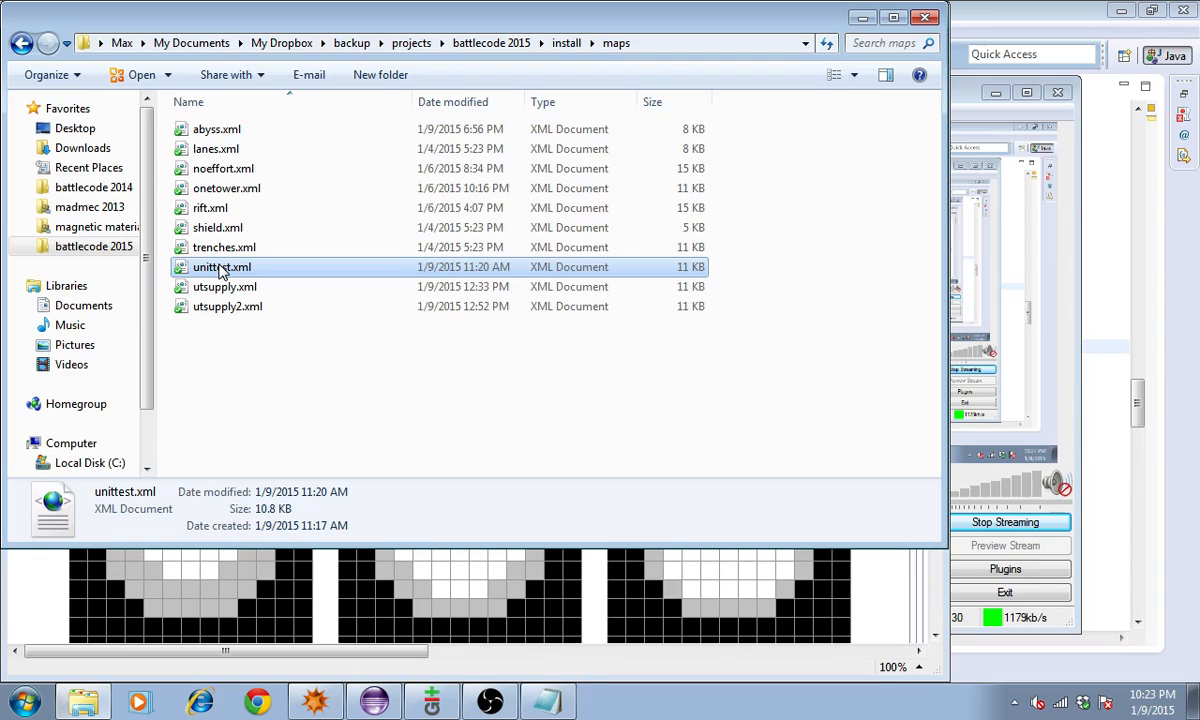
pyautogui.moveTo(228, 350)
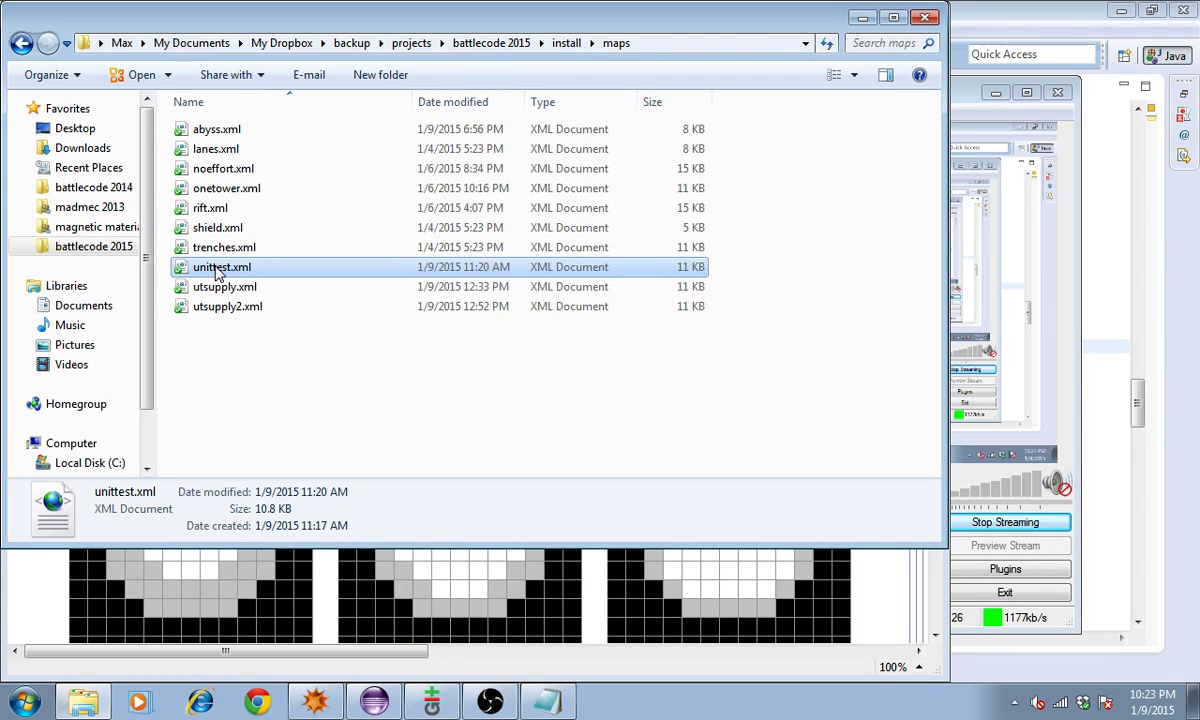
pyautogui.doubleClick(220, 266)
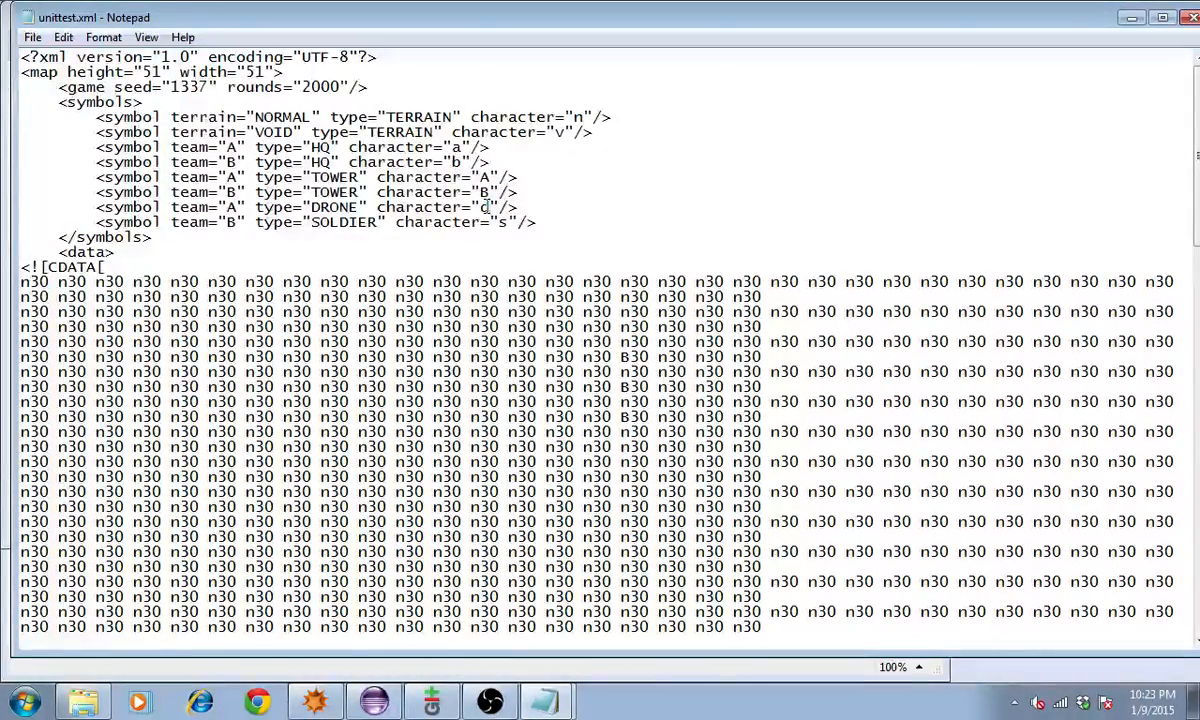
# Review the unittest.xml symbol definitions and 51 by 51 layout, then bring the build terminal forward
pyautogui.doubleClick(484, 206)
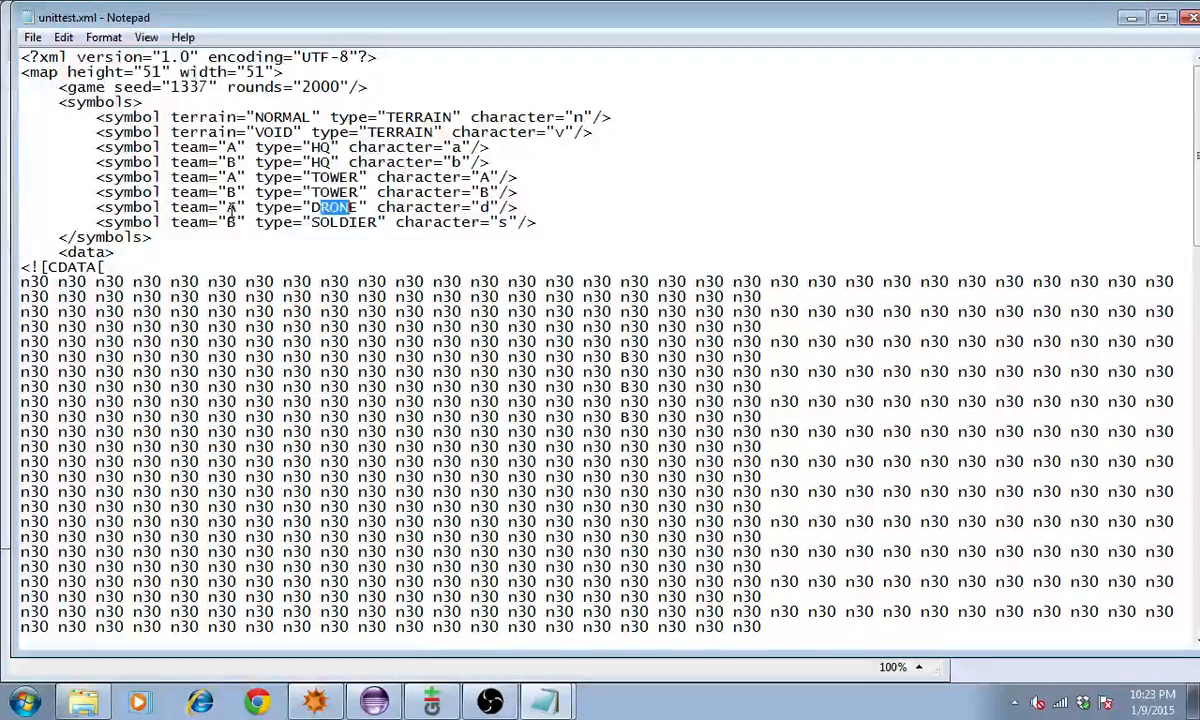
pyautogui.doubleClick(334, 206)
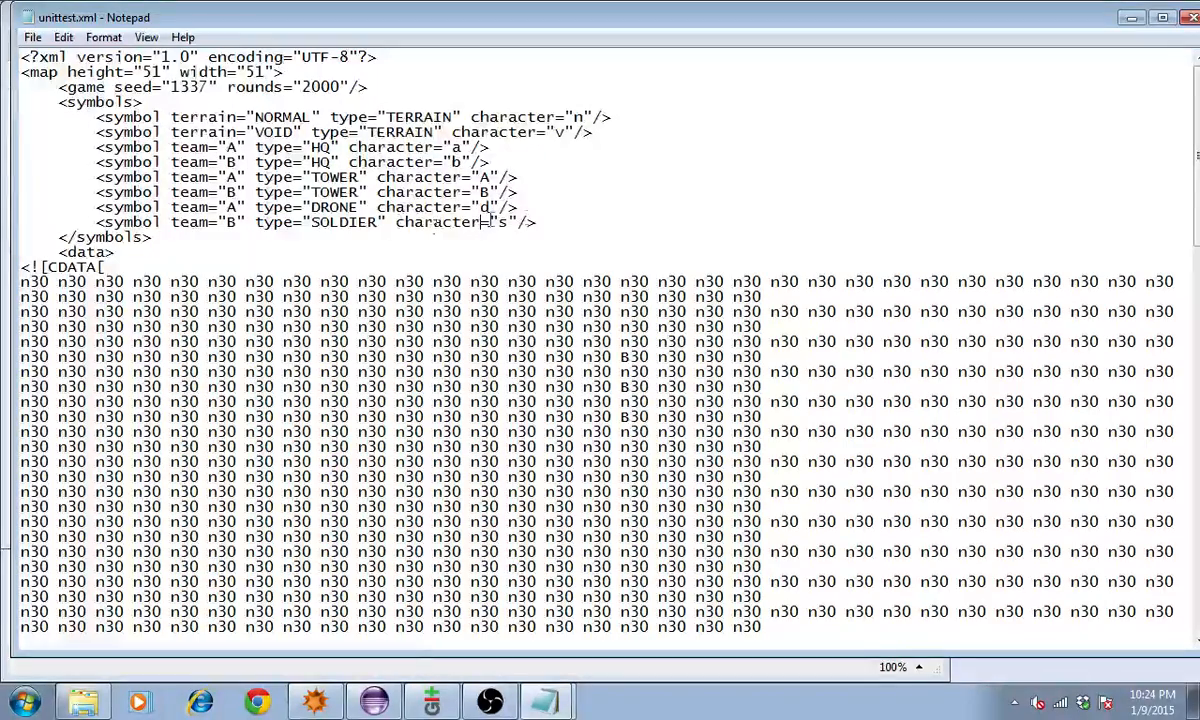
pyautogui.scroll(-3)
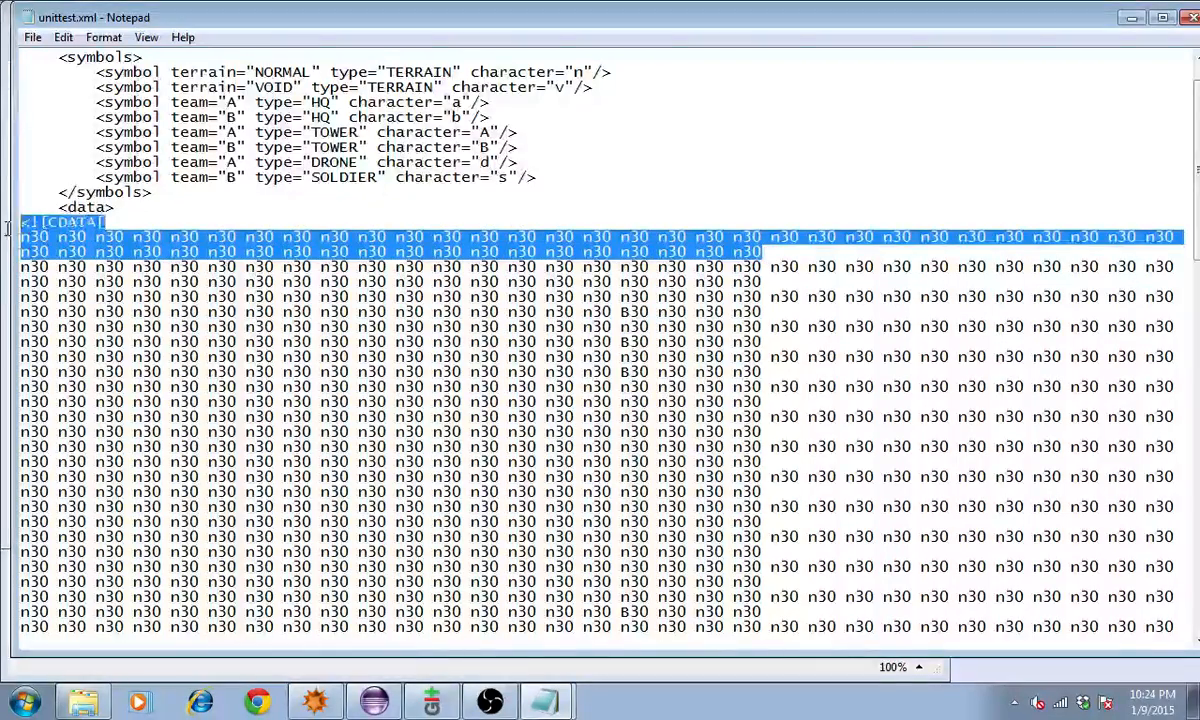
pyautogui.click(804, 286)
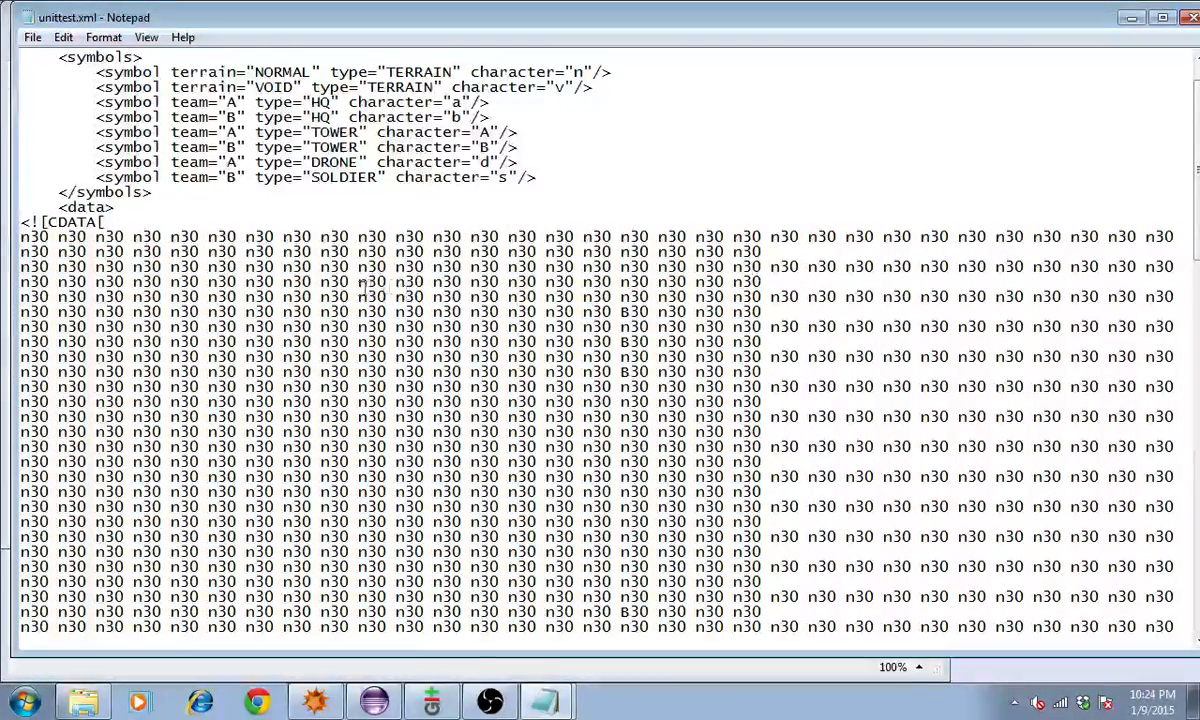
pyautogui.scroll(-3)
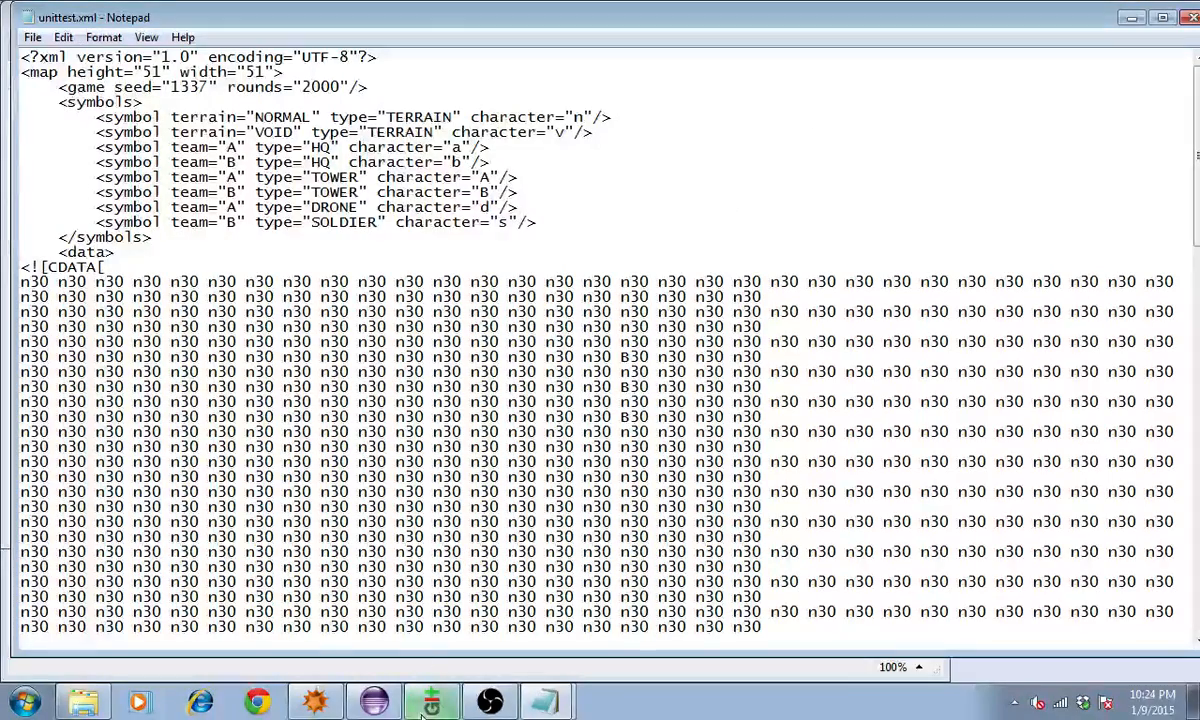
pyautogui.click(432, 700)
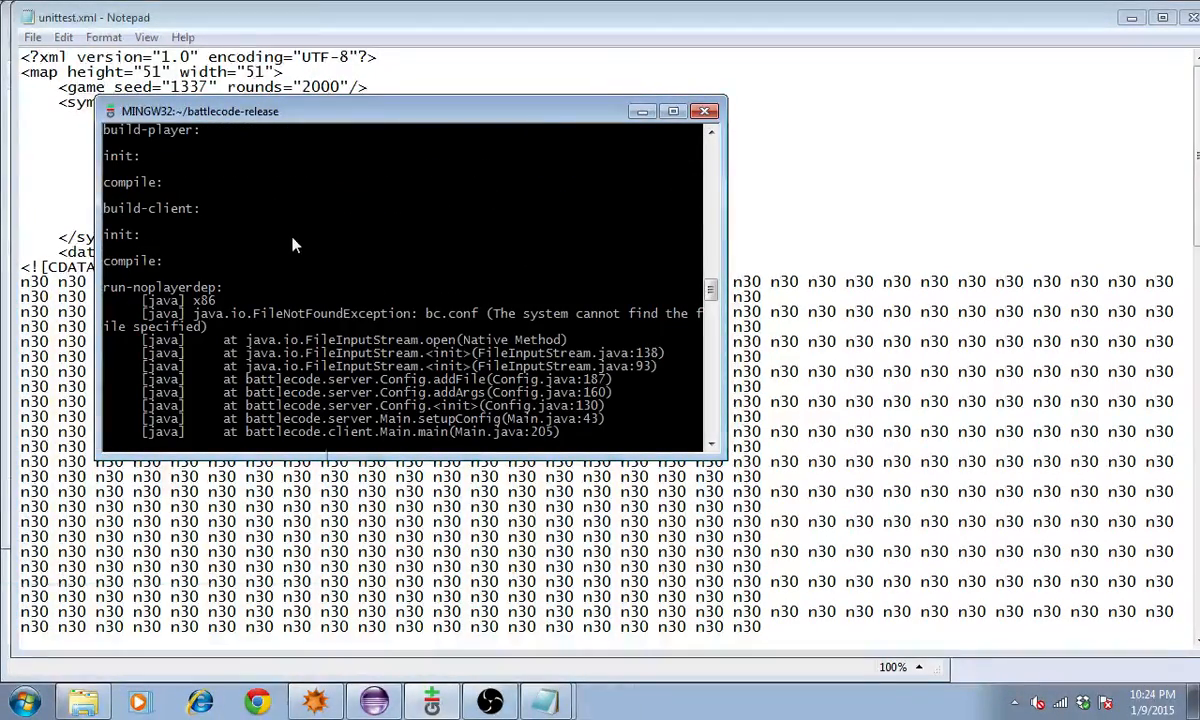
# Launch a local unittest vs unittest match on utsupply.xml instead of utsupply2
pyautogui.click(302, 432)
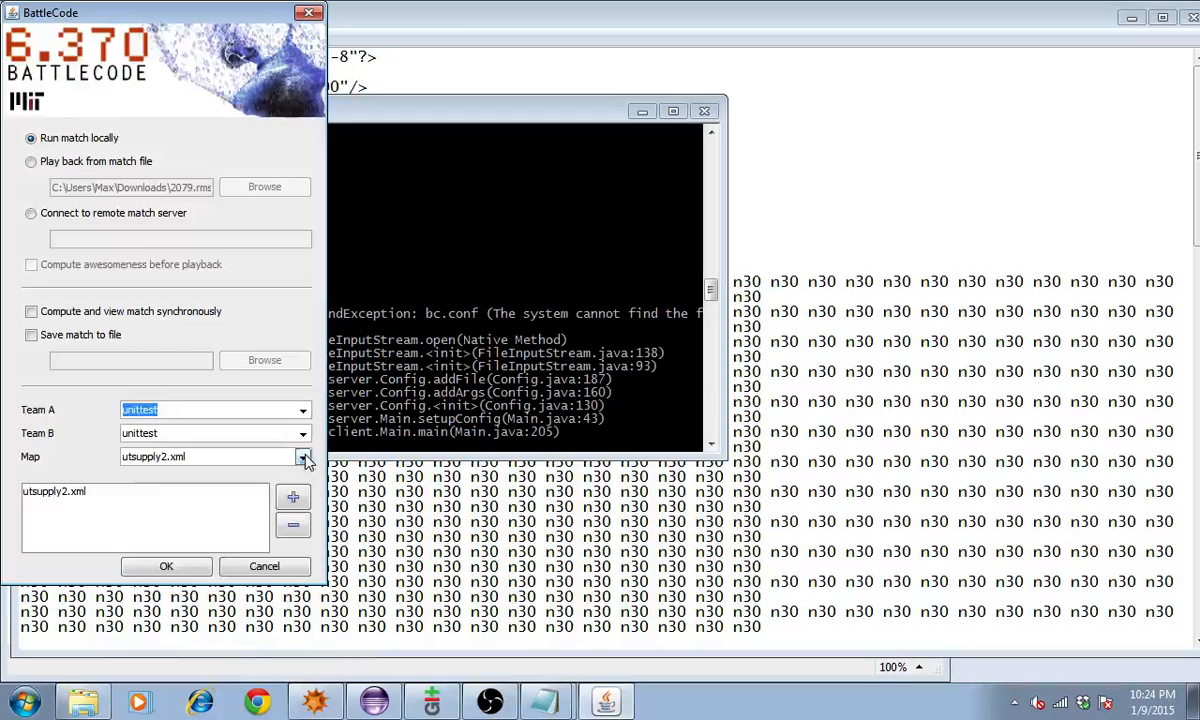
pyautogui.click(292, 496)
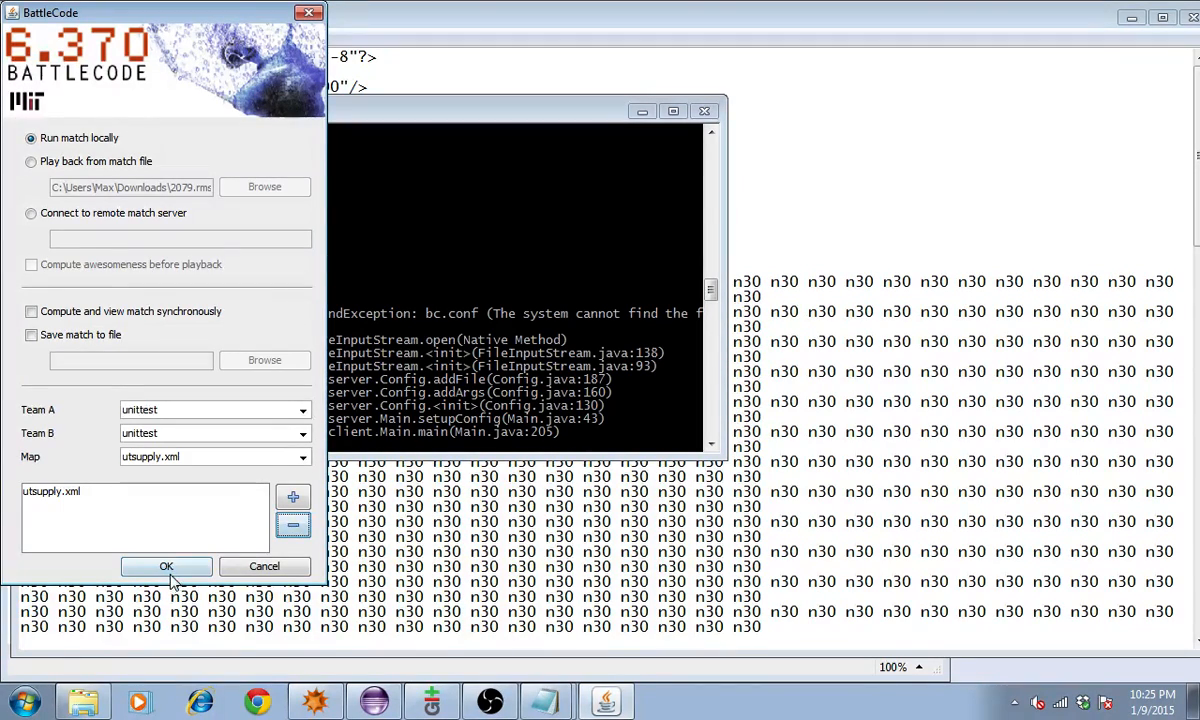
pyautogui.click(166, 566)
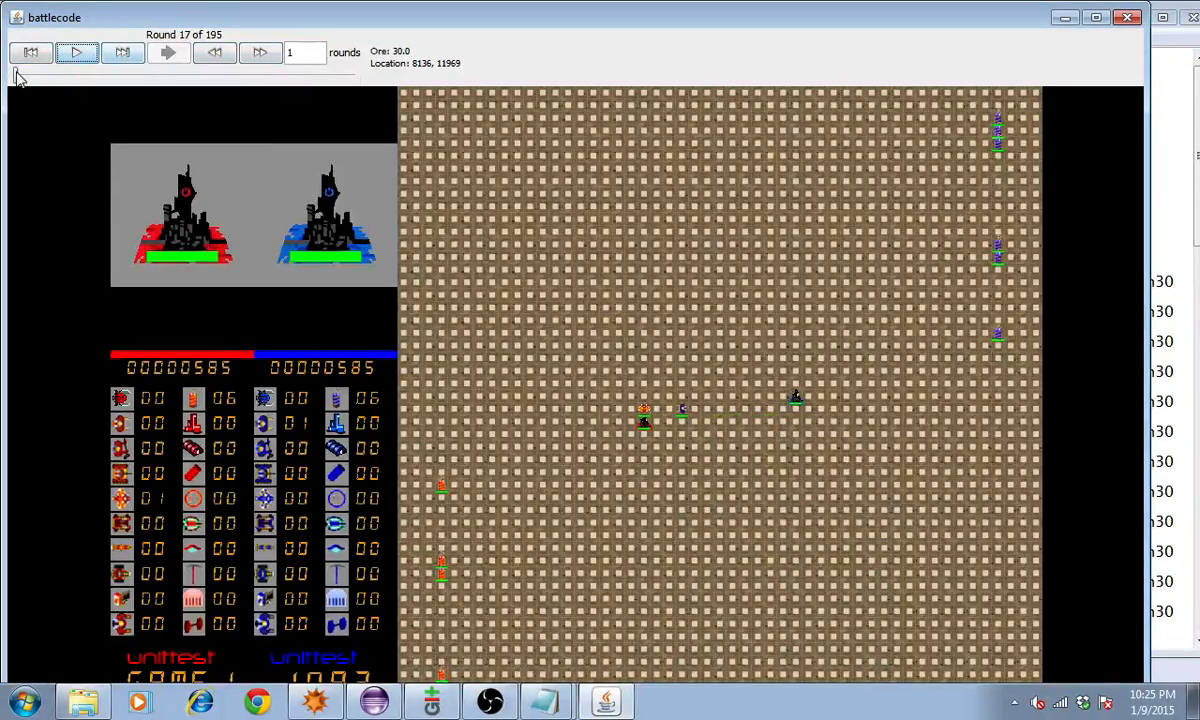
# Rewind the 2000-round match, step to round 2 and inspect the drone and soldier stats
pyautogui.click(30, 52)
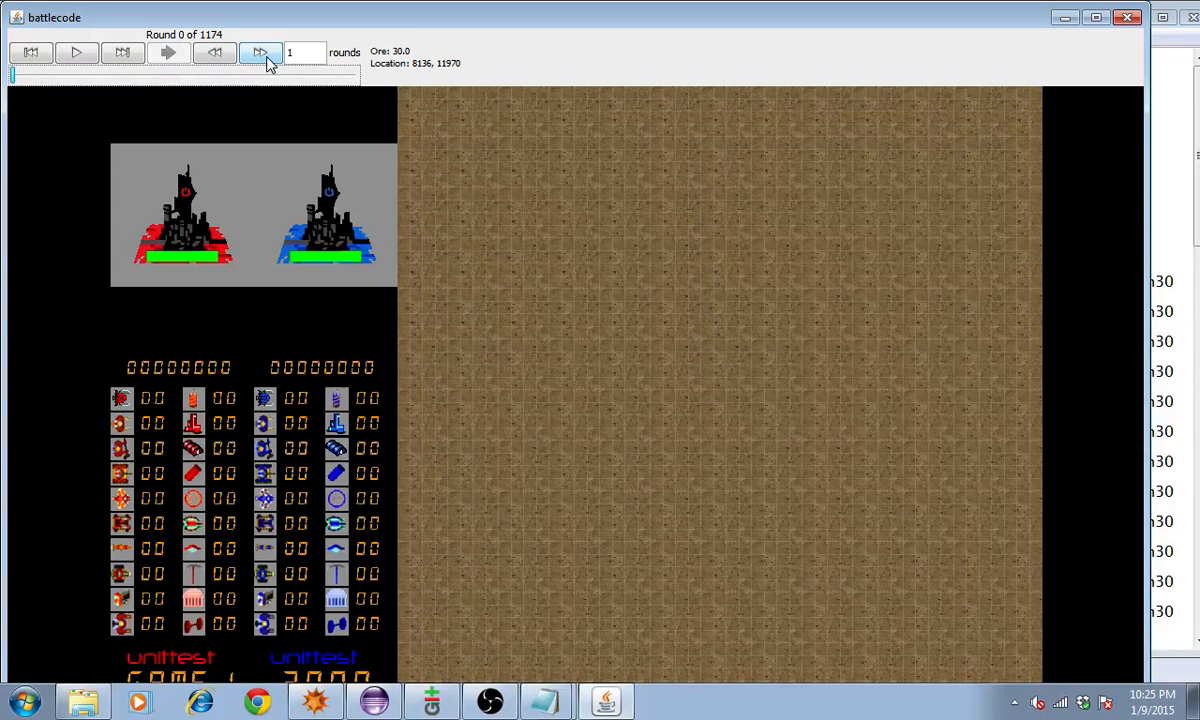
pyautogui.click(260, 52)
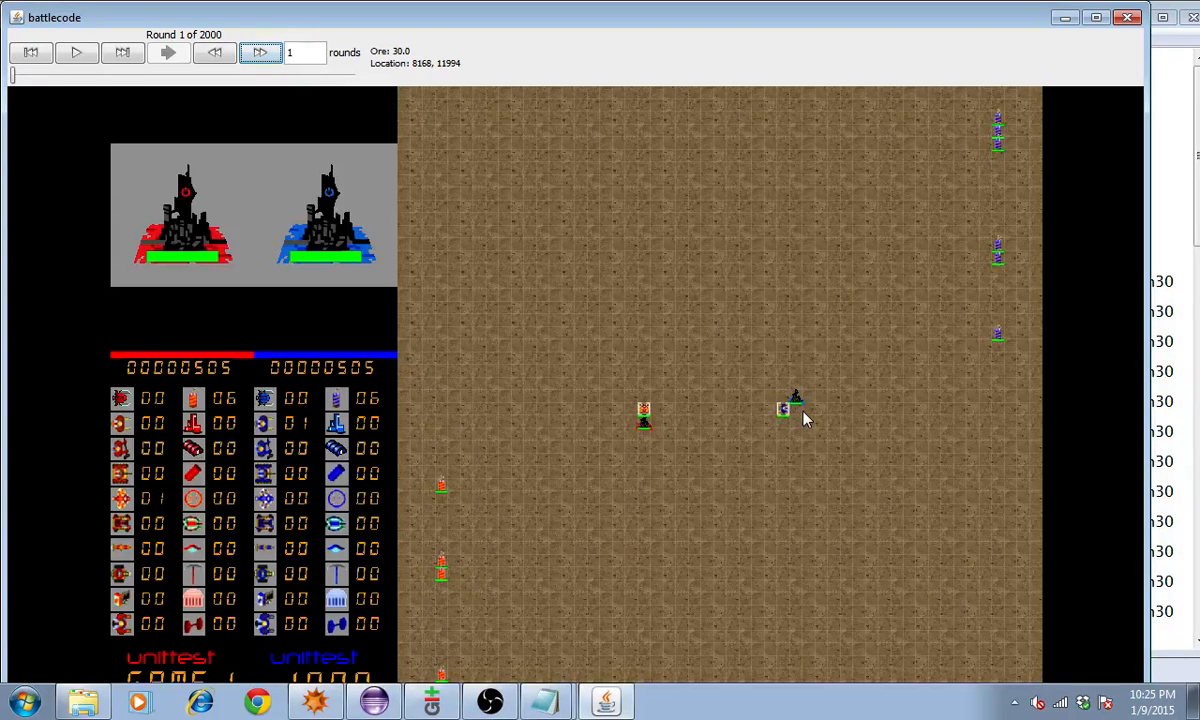
pyautogui.moveTo(768, 418)
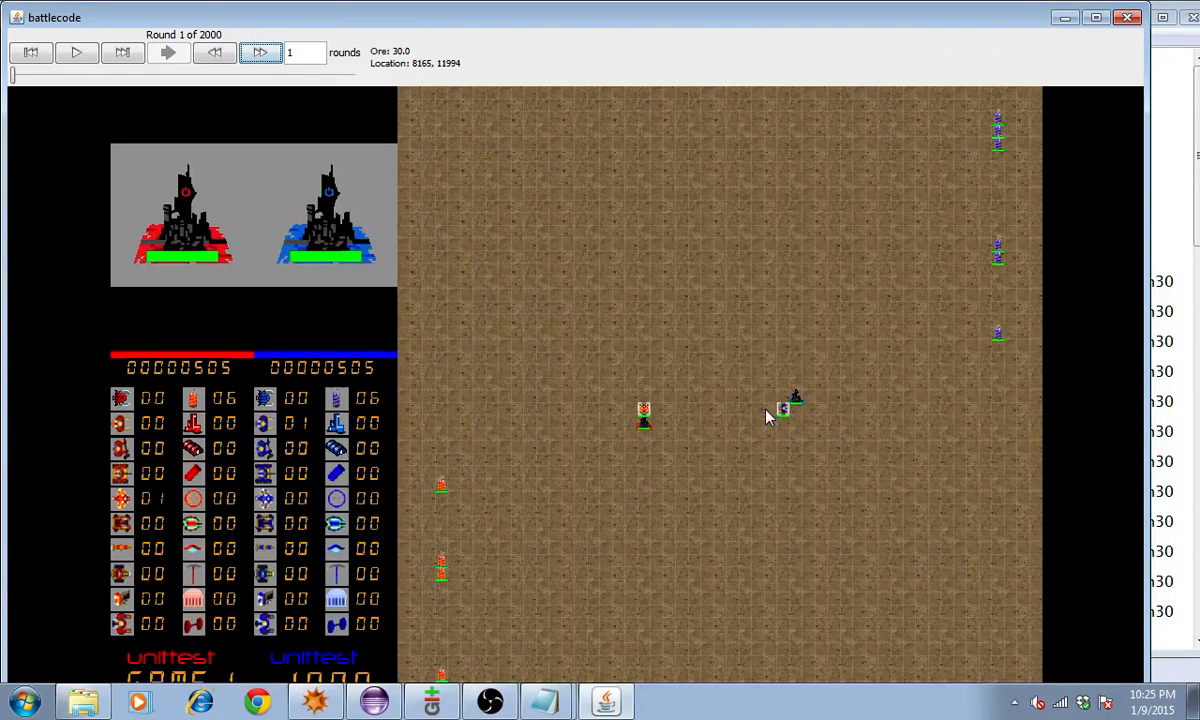
pyautogui.click(784, 408)
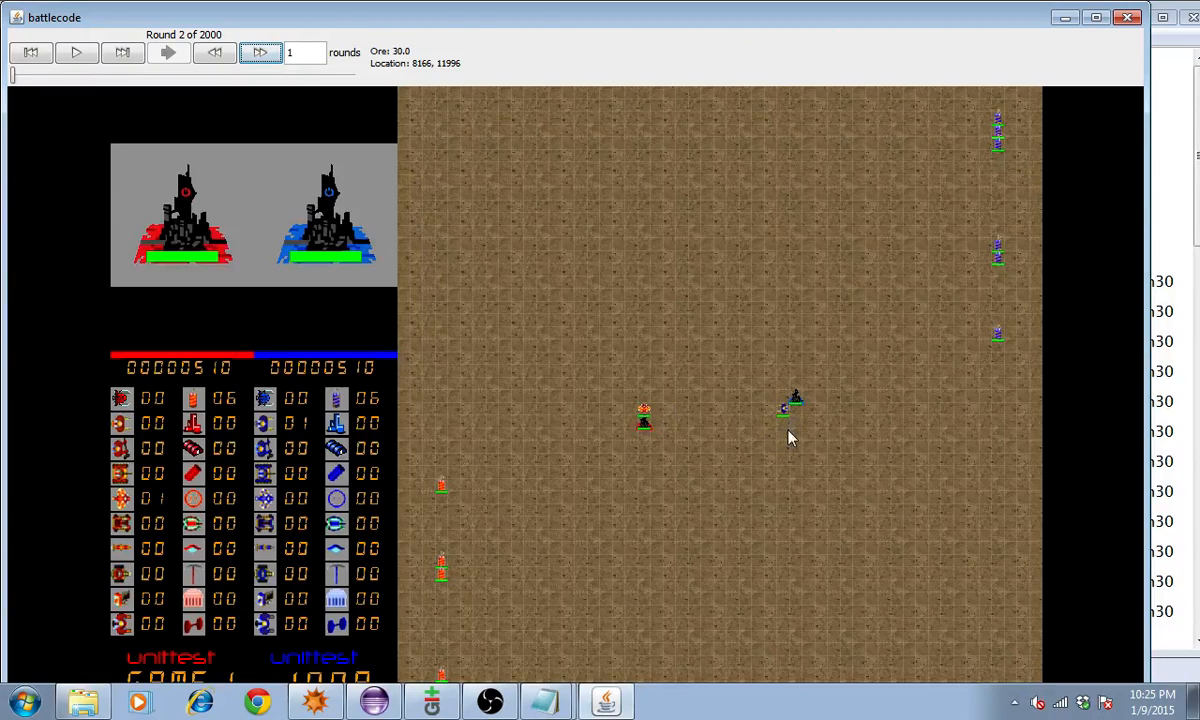
pyautogui.click(784, 408)
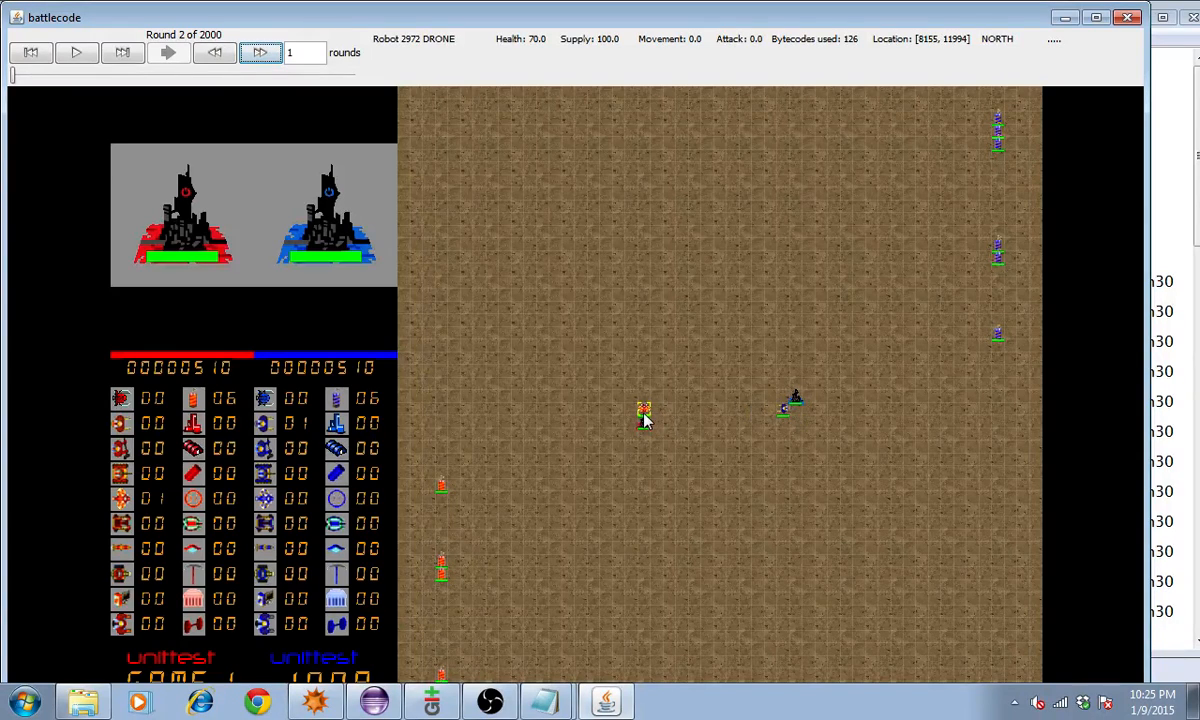
pyautogui.moveTo(596, 414)
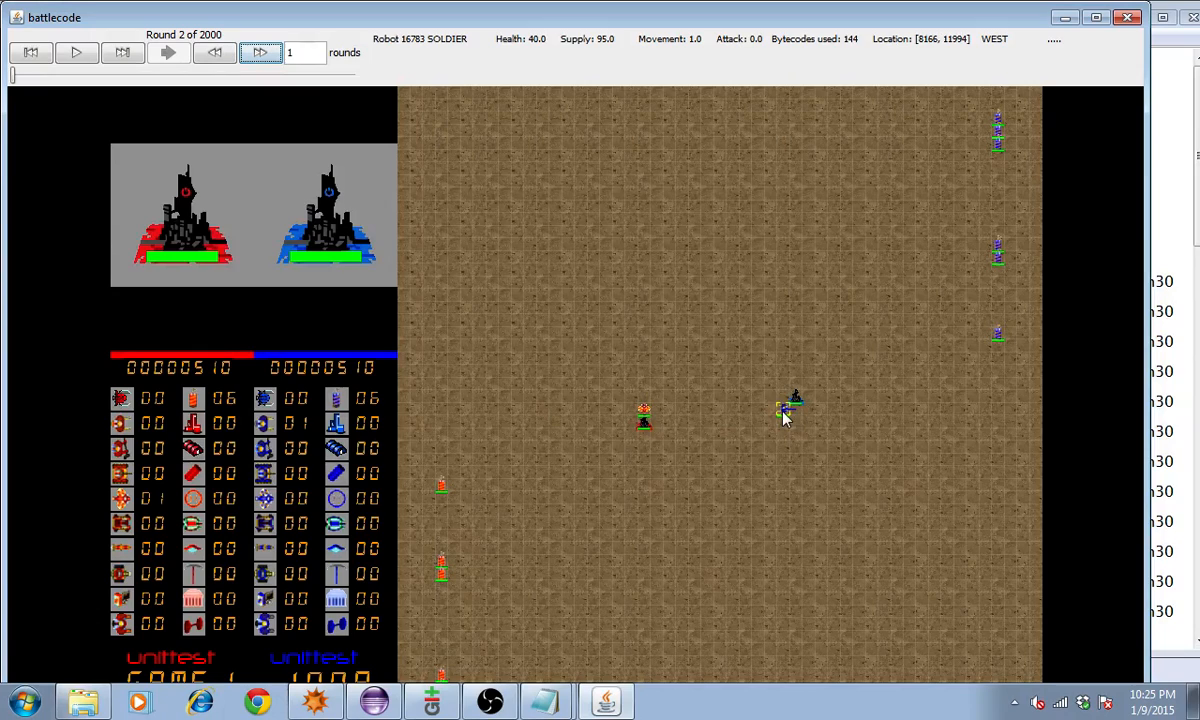
pyautogui.click(260, 52)
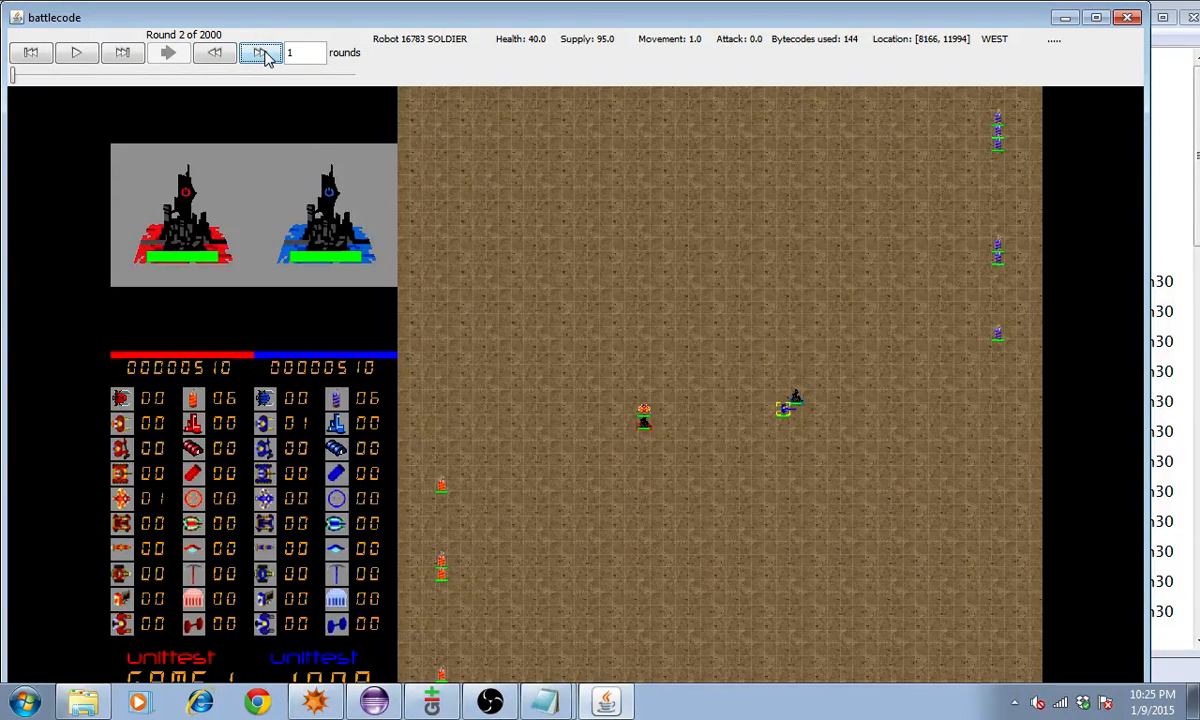
# Play the match forward to round 37, watching the drone reach 2427 supply
pyautogui.click(260, 52)
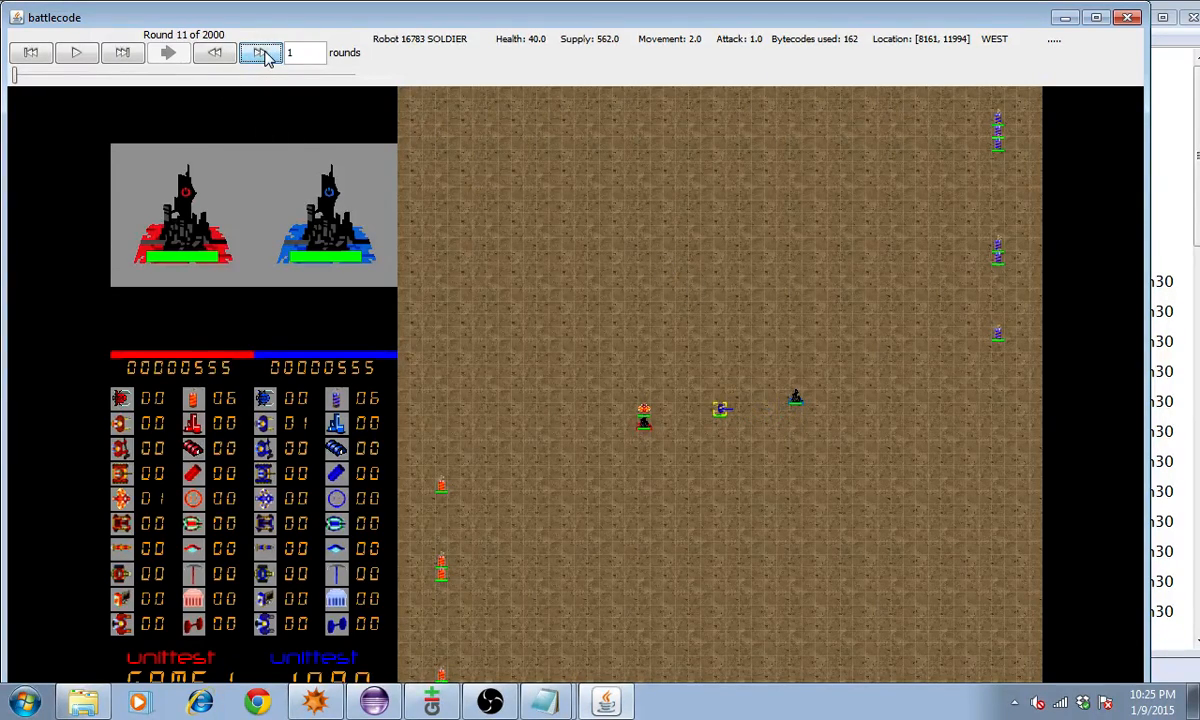
pyautogui.click(260, 52)
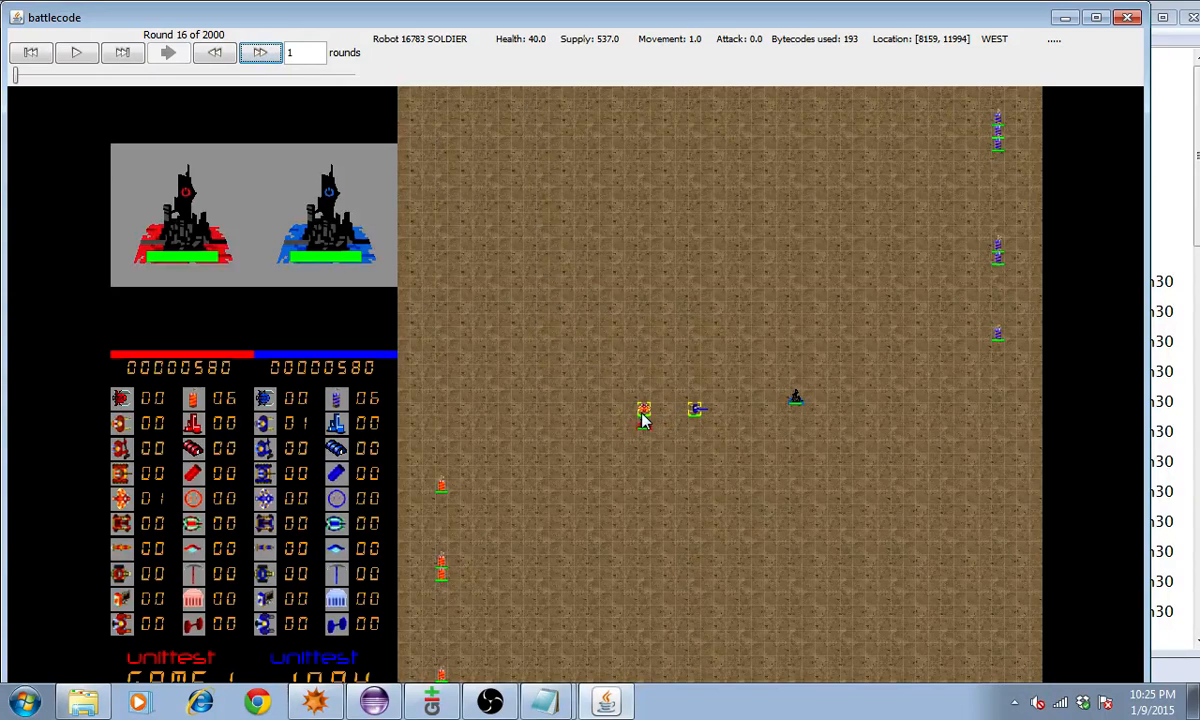
pyautogui.click(260, 52)
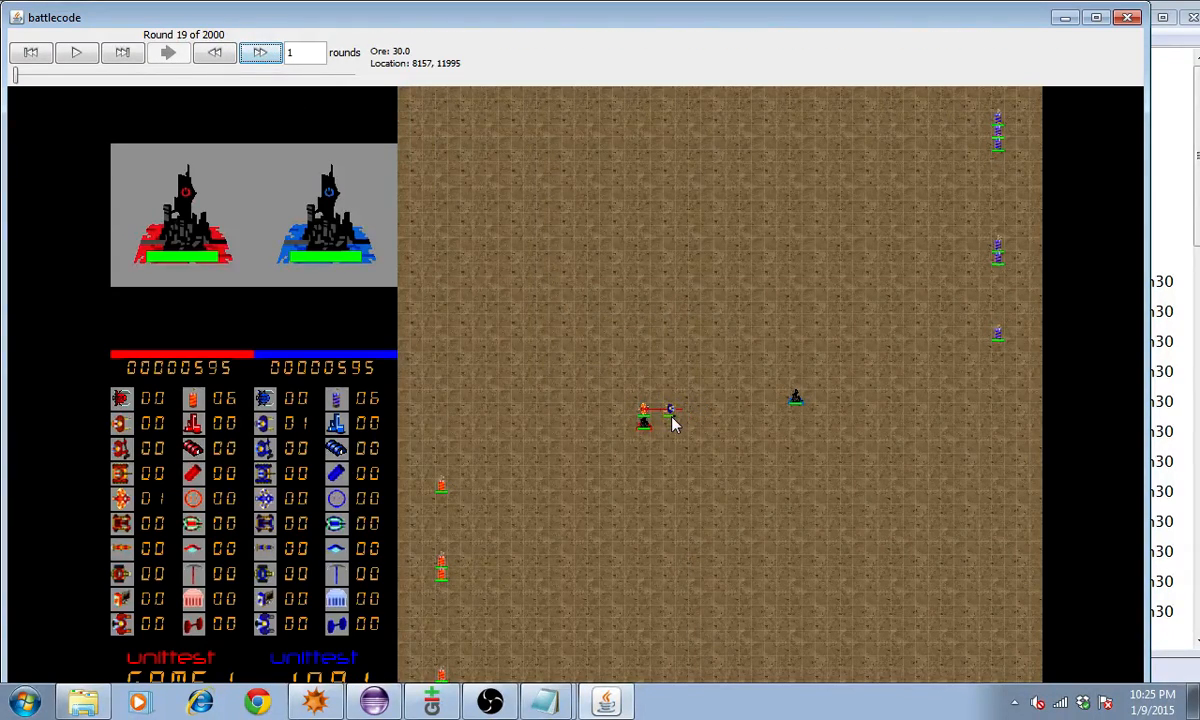
pyautogui.click(644, 410)
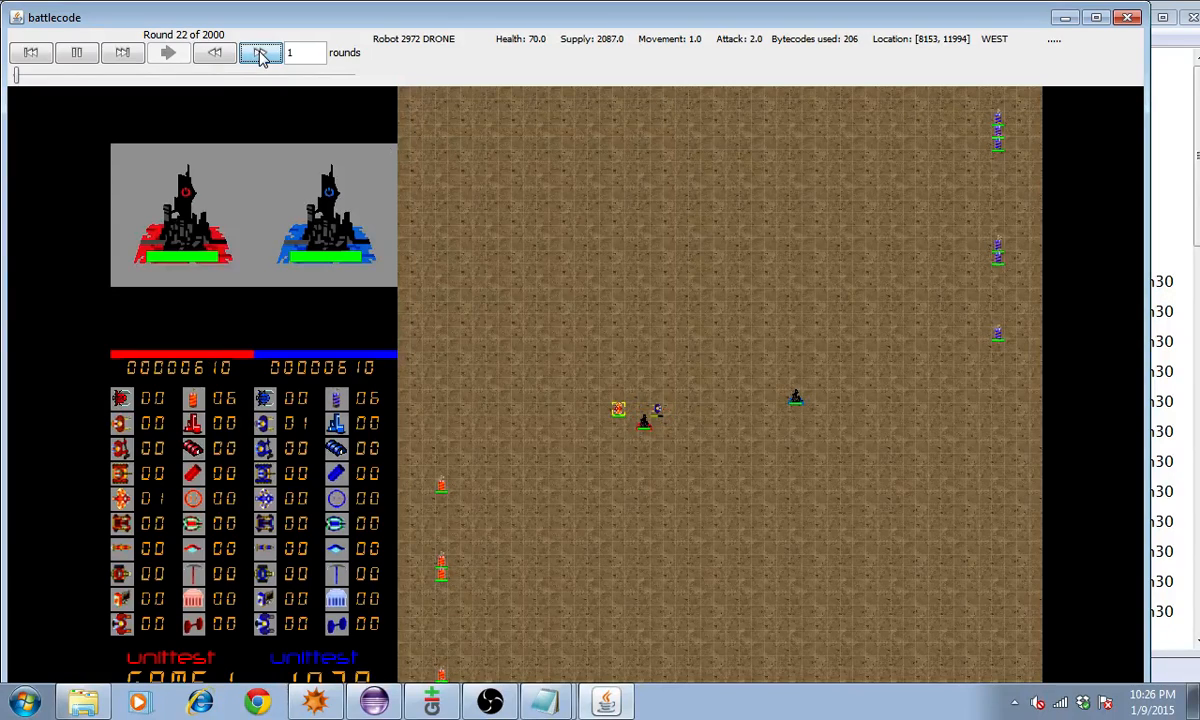
pyautogui.click(76, 52)
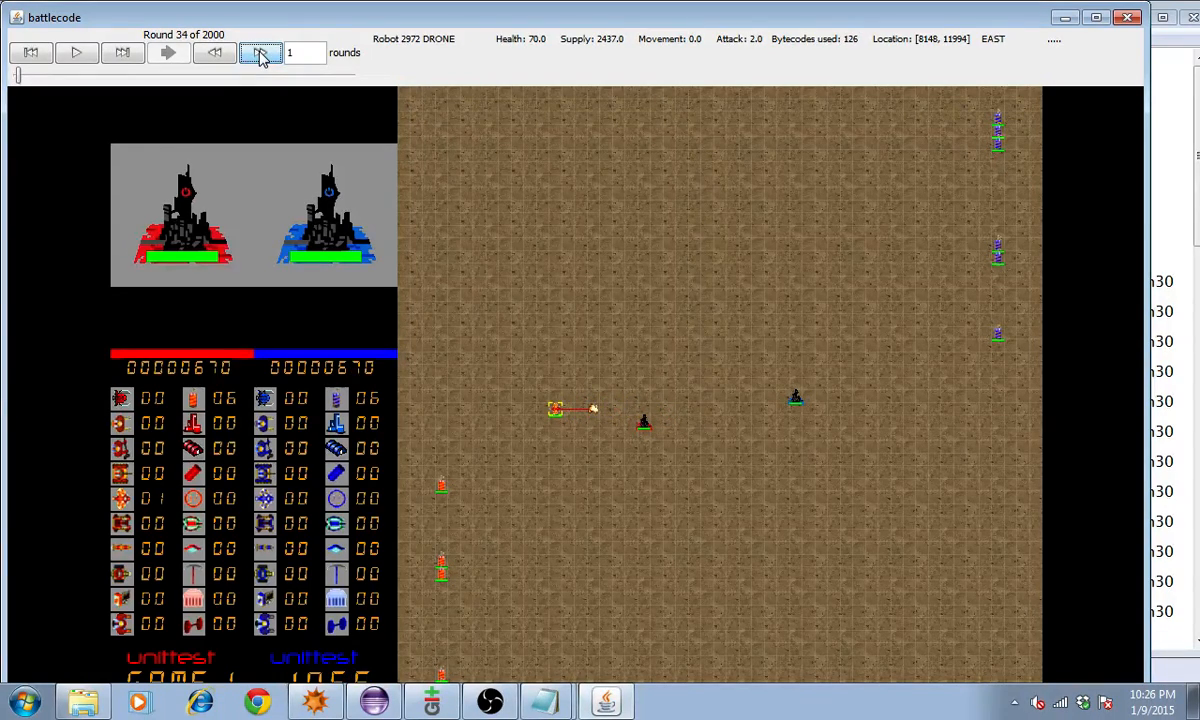
pyautogui.click(260, 52)
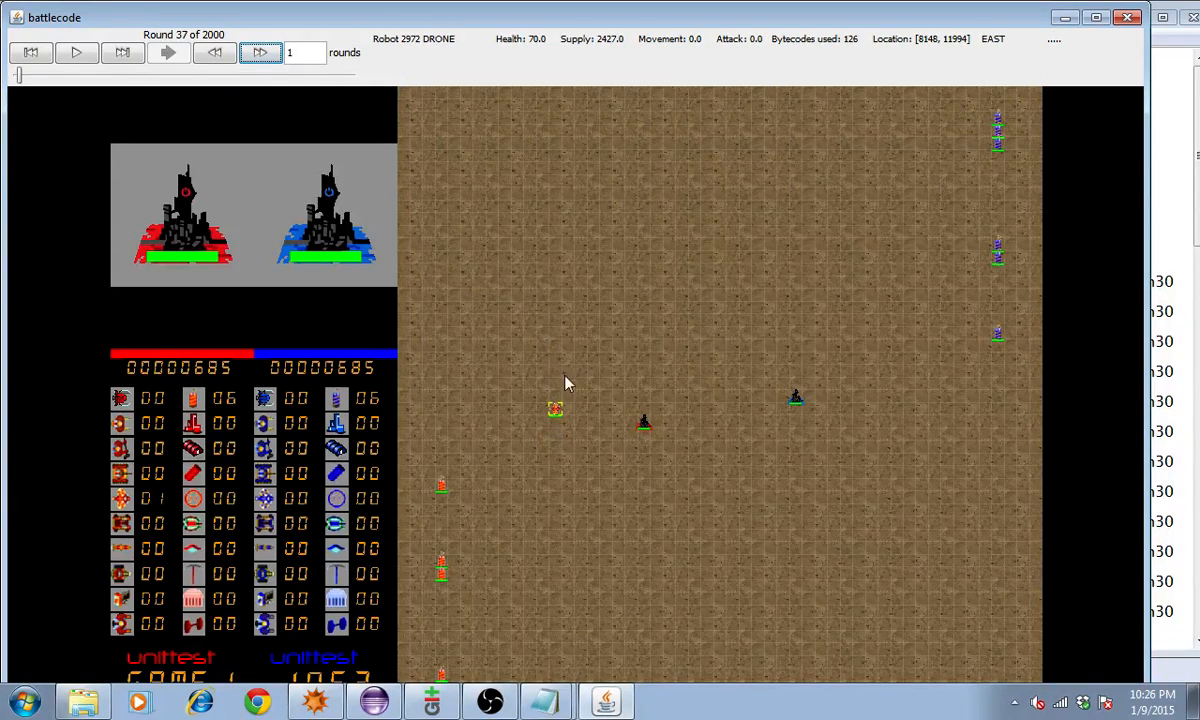
pyautogui.moveTo(650, 408)
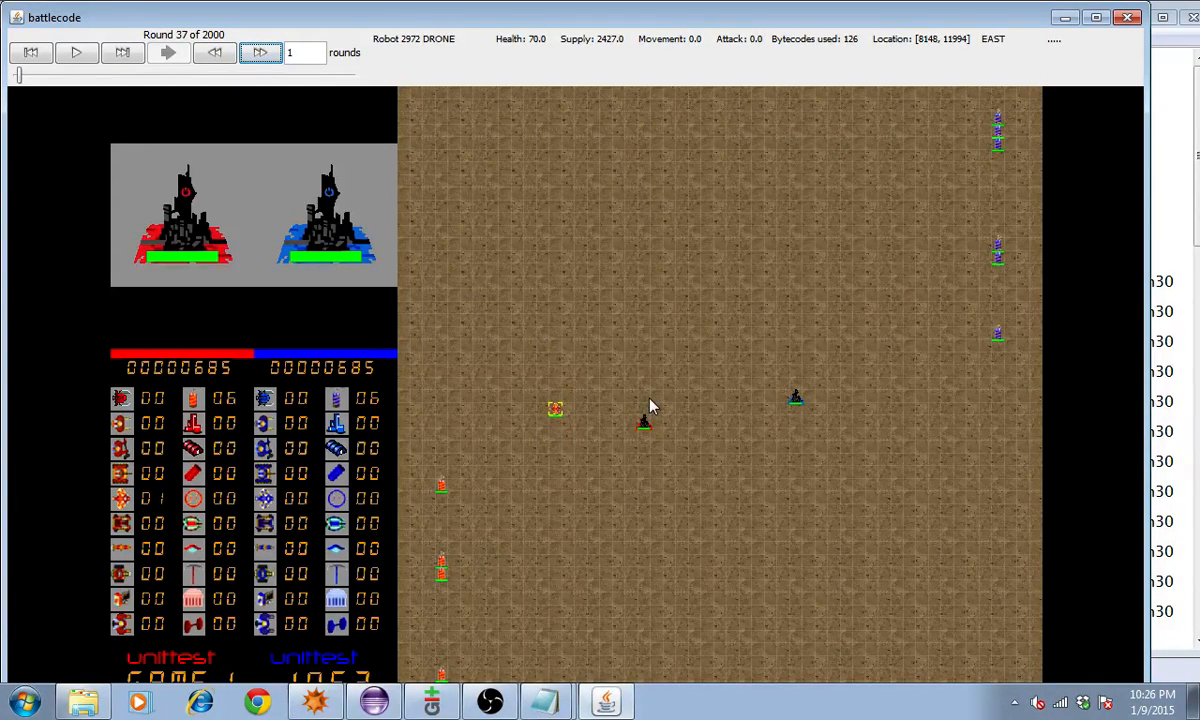
pyautogui.moveTo(556, 412)
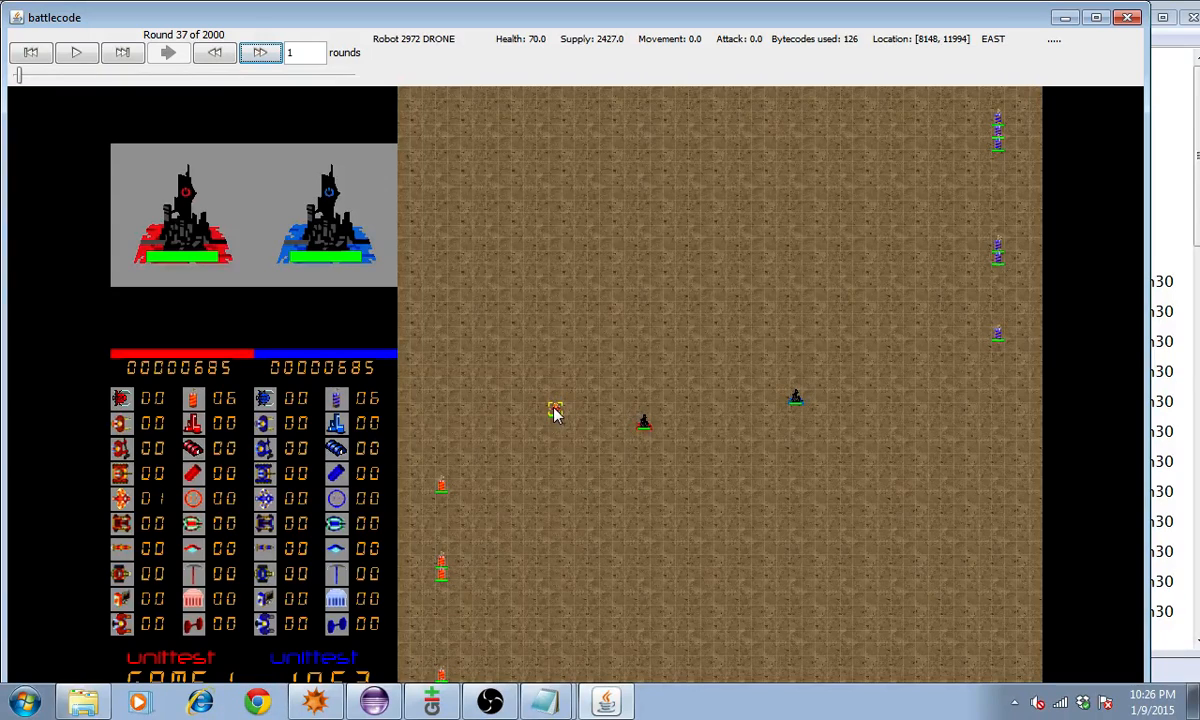
pyautogui.moveTo(520, 378)
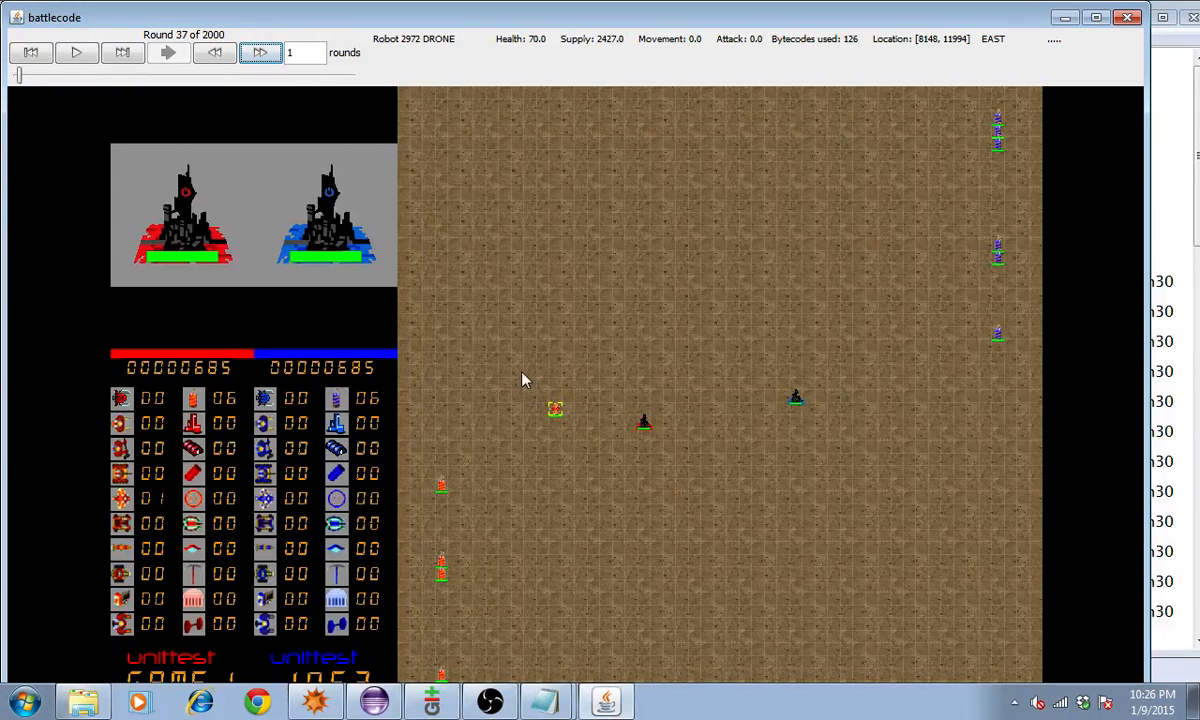
pyautogui.moveTo(50, 88)
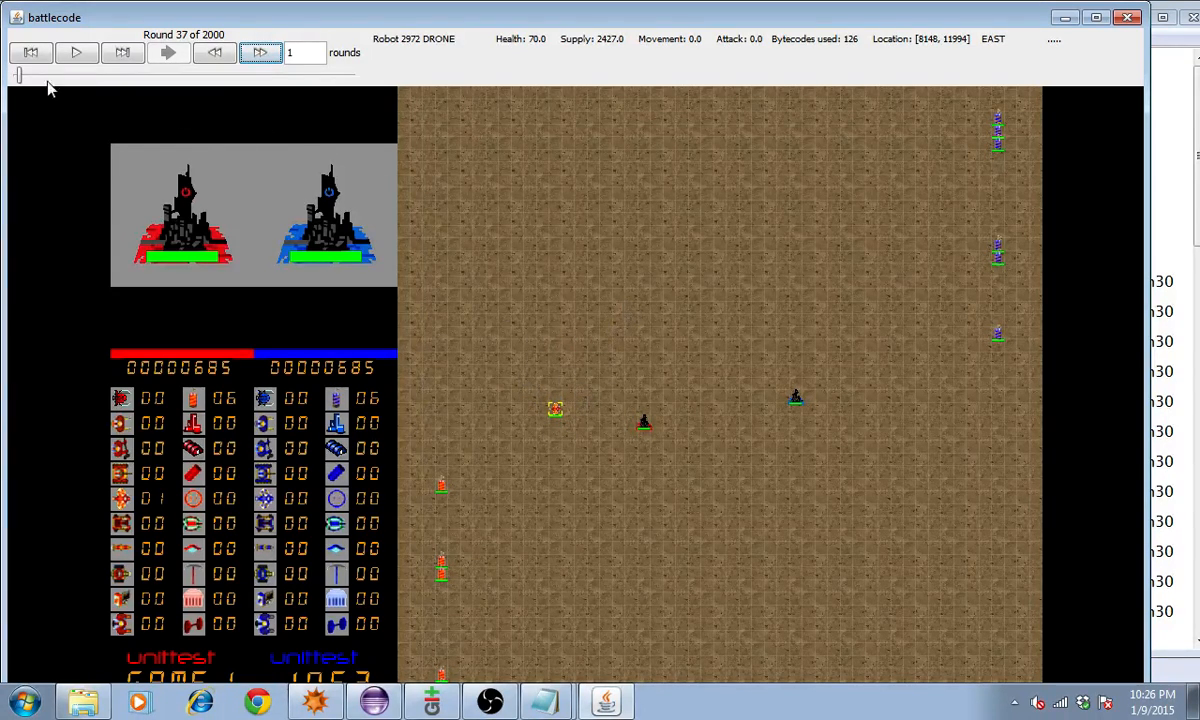
# Rewind and stop at round 12, checking the soldier and the drone's 1100 supply
pyautogui.click(260, 52)
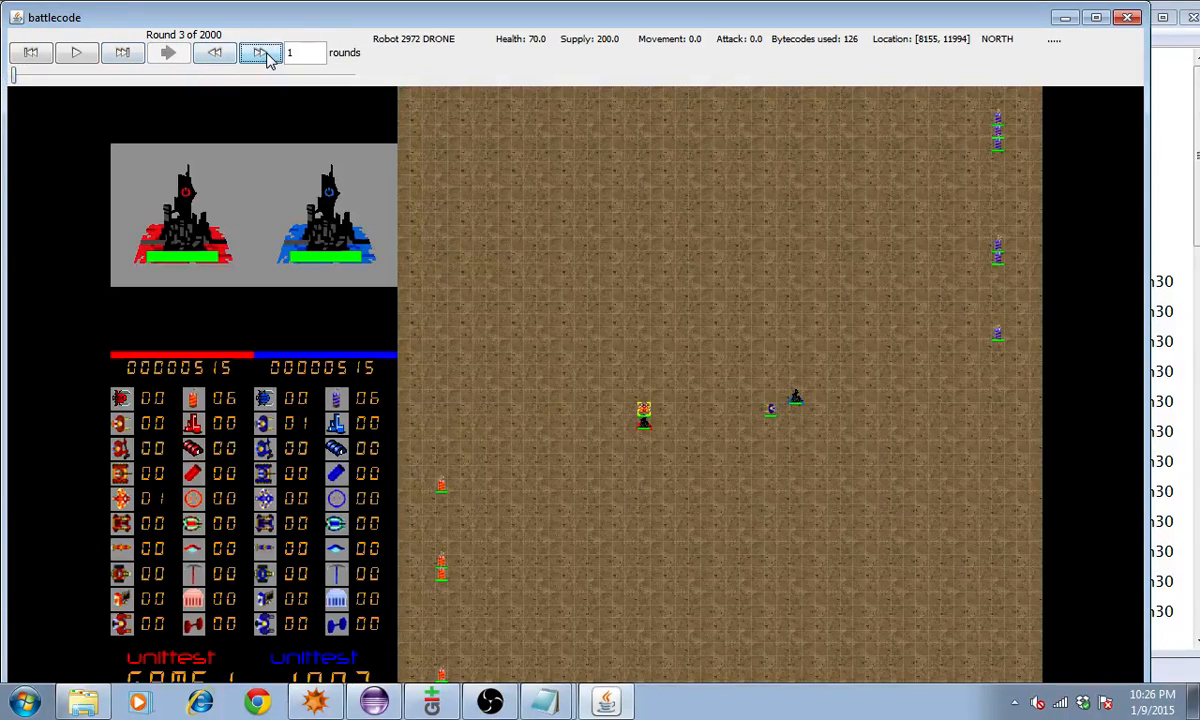
pyautogui.click(260, 52)
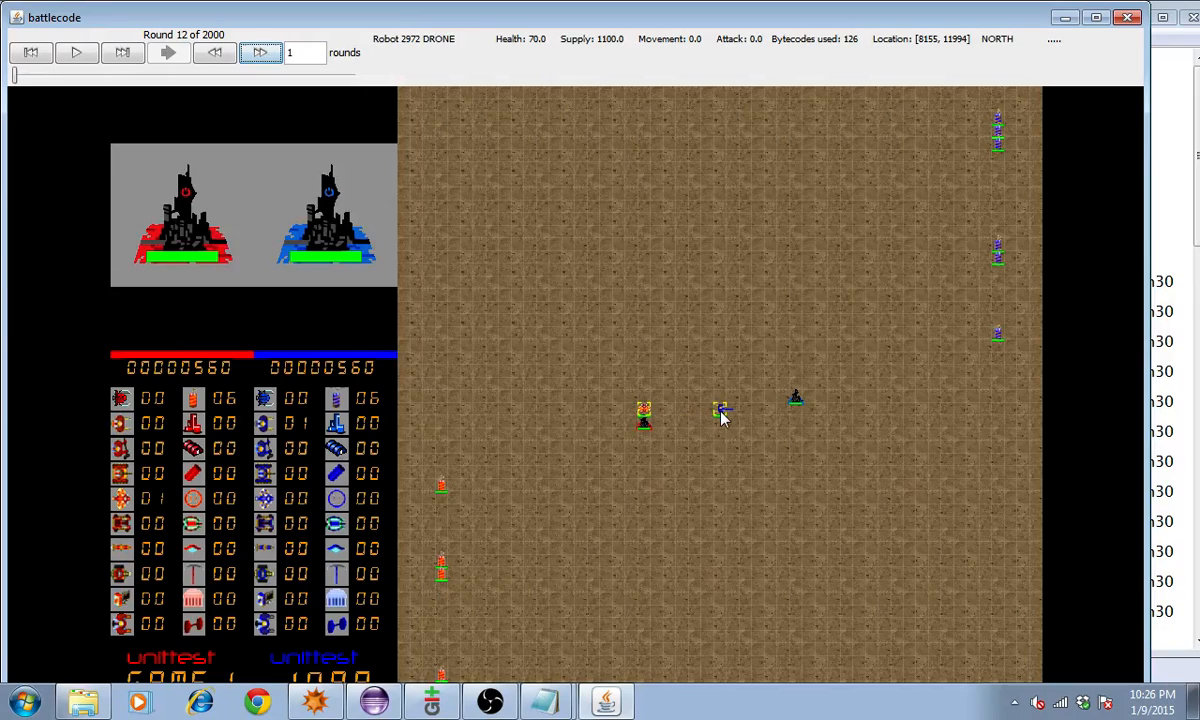
pyautogui.click(720, 410)
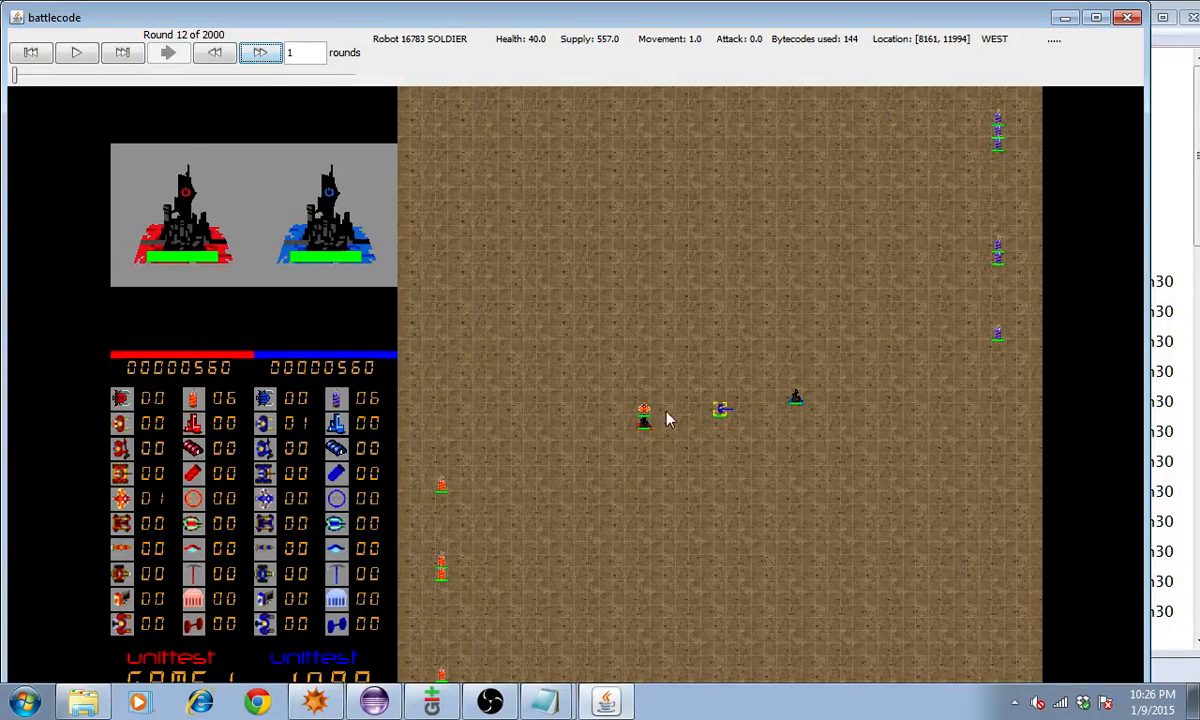
pyautogui.moveTo(684, 430)
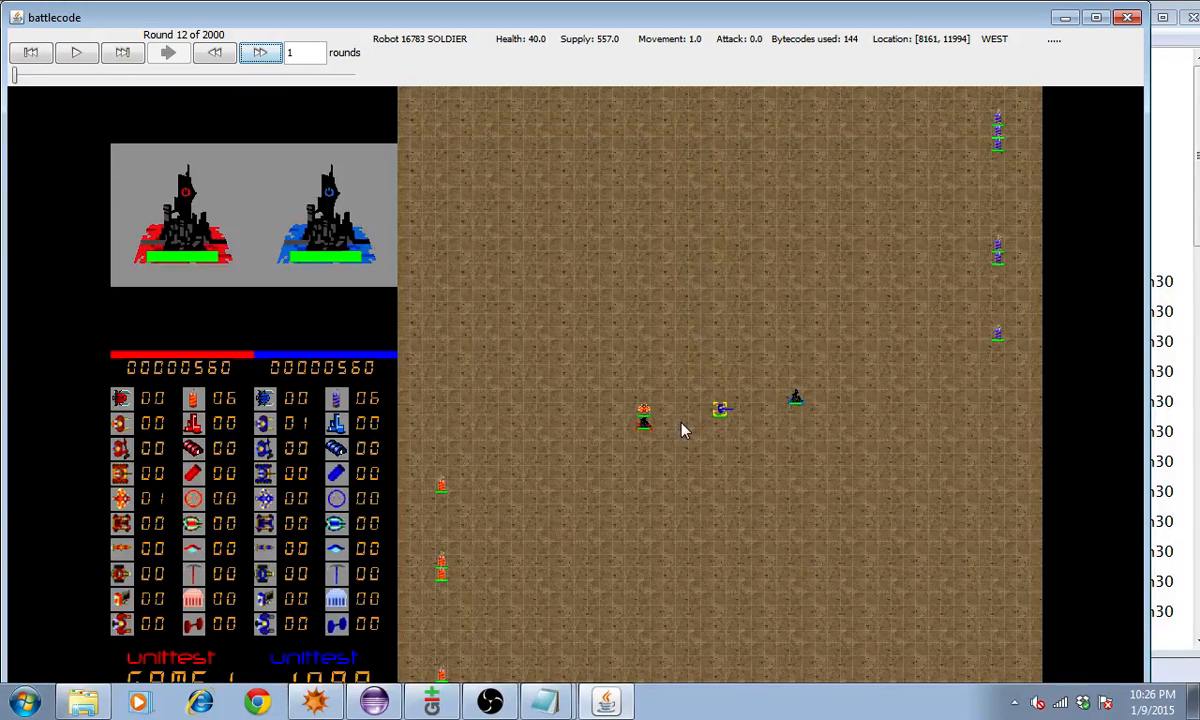
pyautogui.moveTo(678, 414)
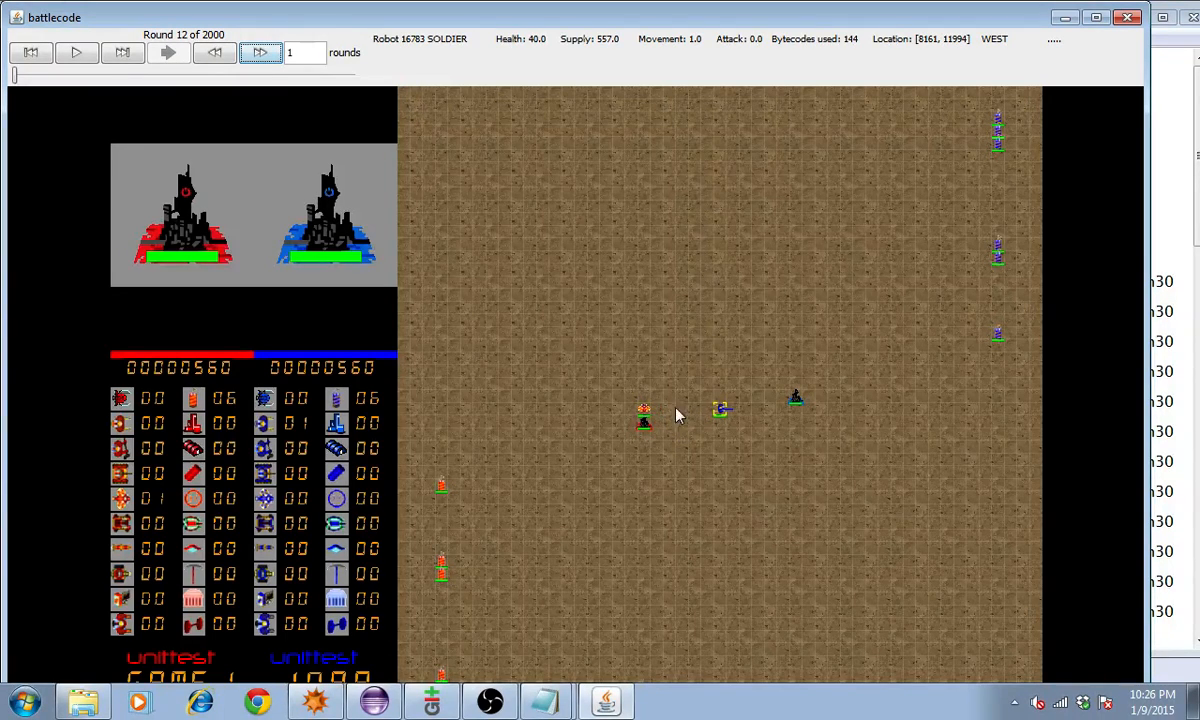
pyautogui.moveTo(658, 414)
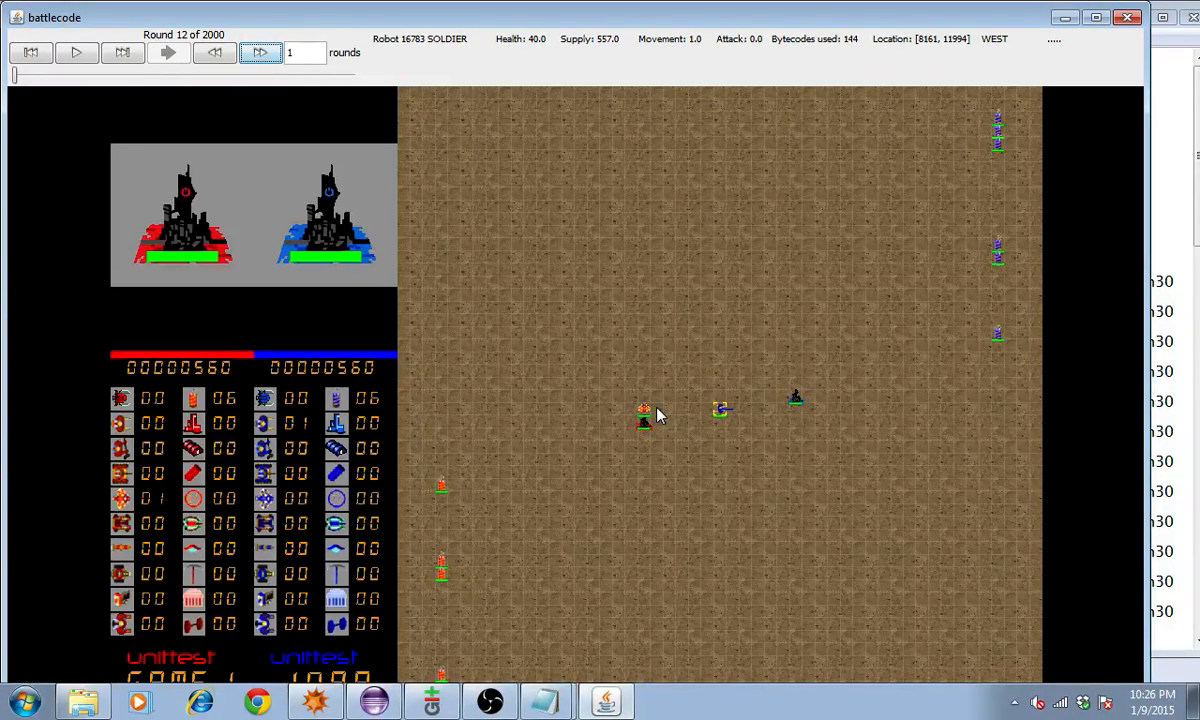
pyautogui.click(720, 410)
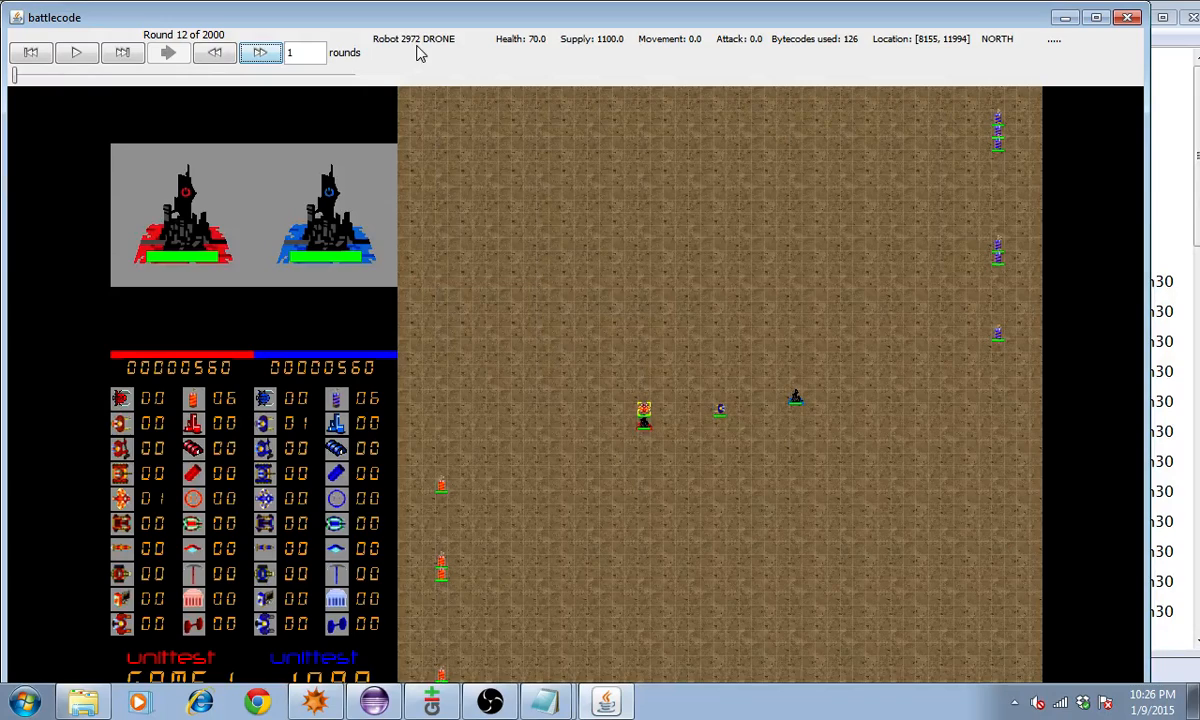
pyautogui.moveTo(440, 68)
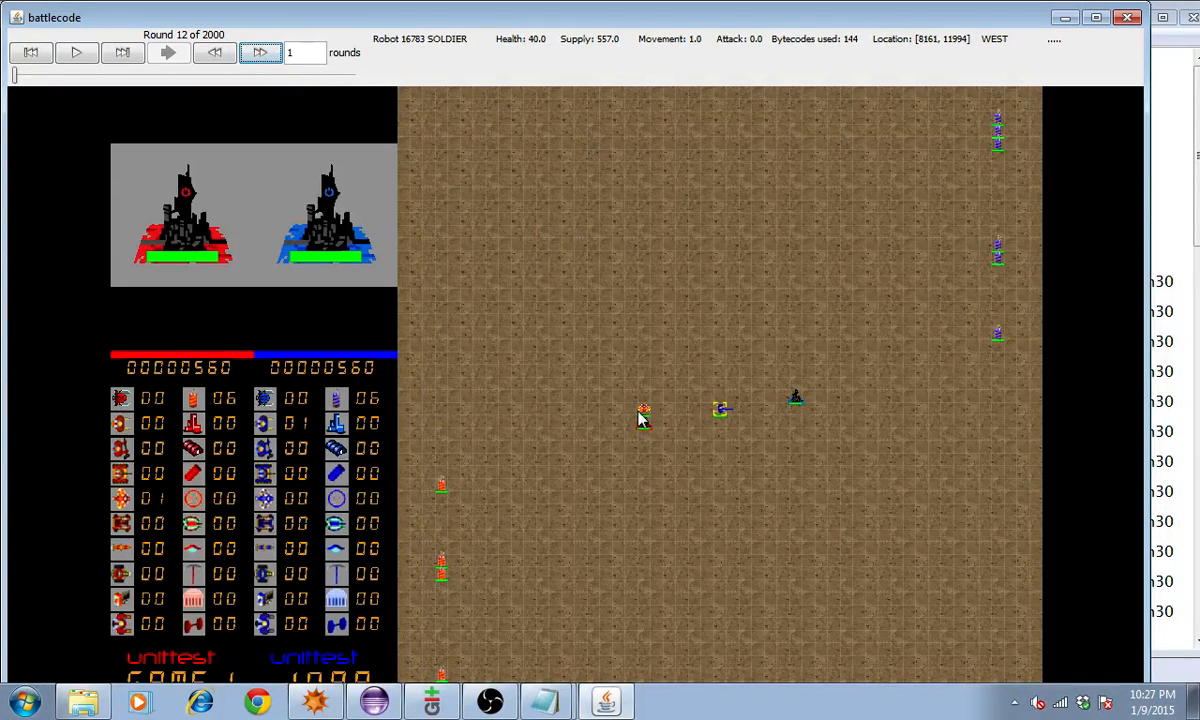
pyautogui.moveTo(650, 418)
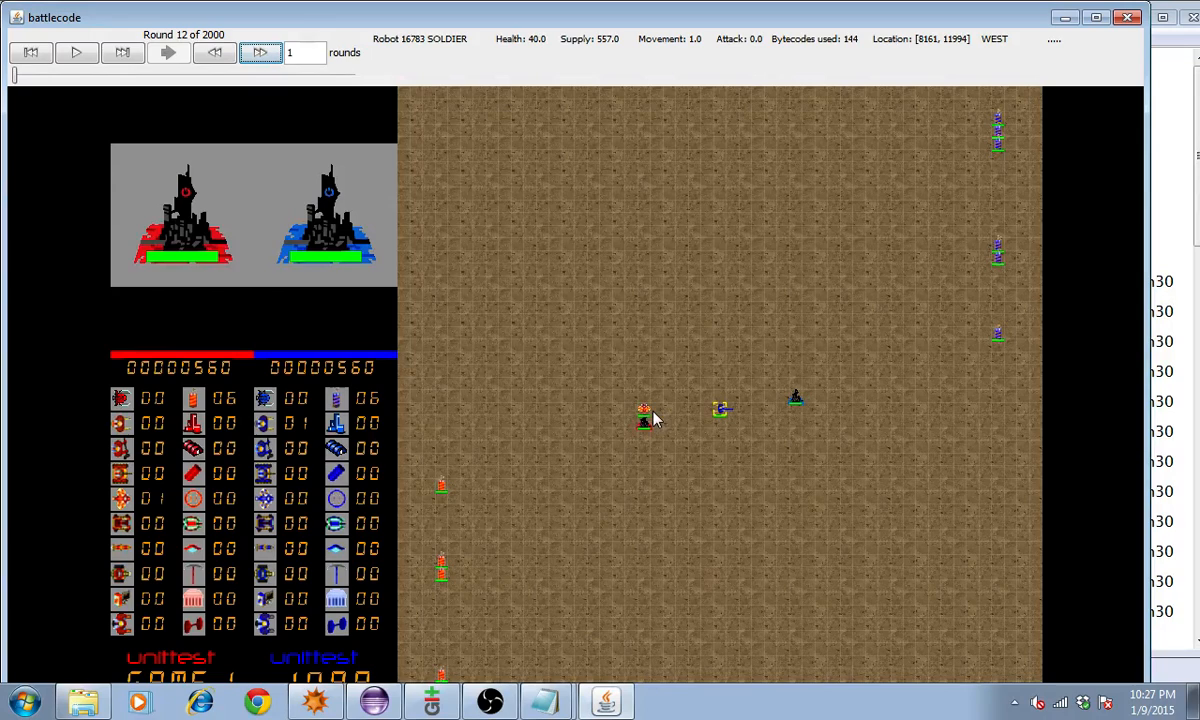
pyautogui.moveTo(644, 412)
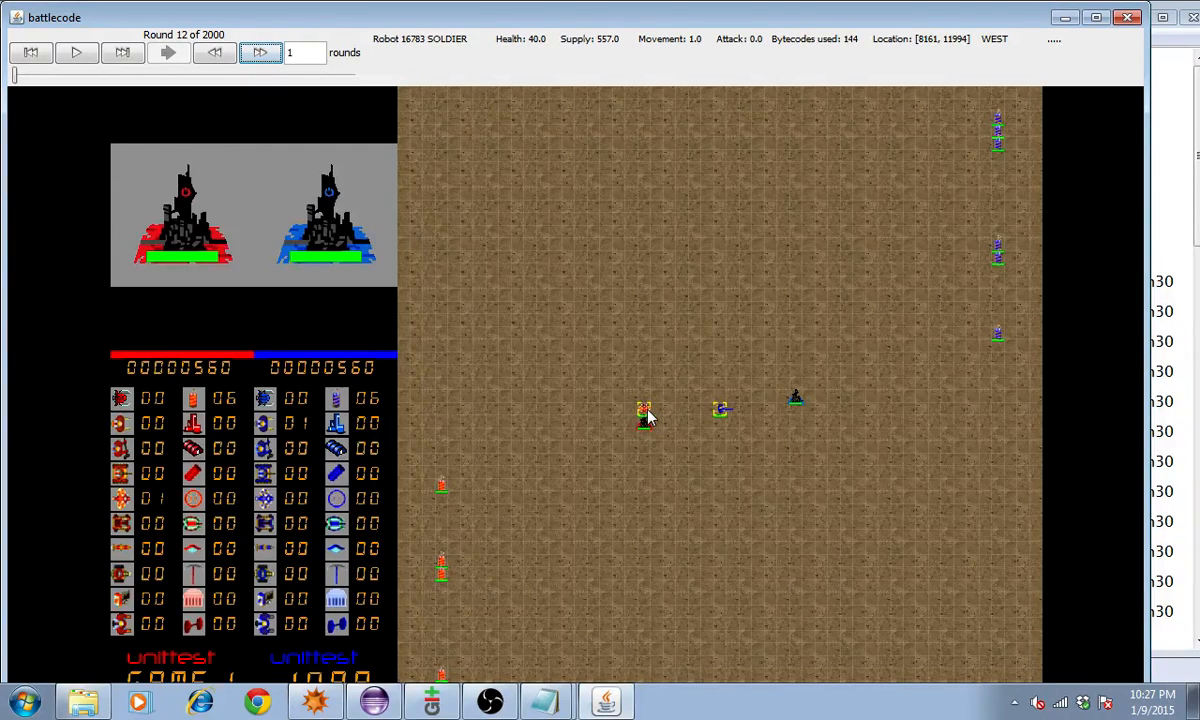
pyautogui.moveTo(708, 428)
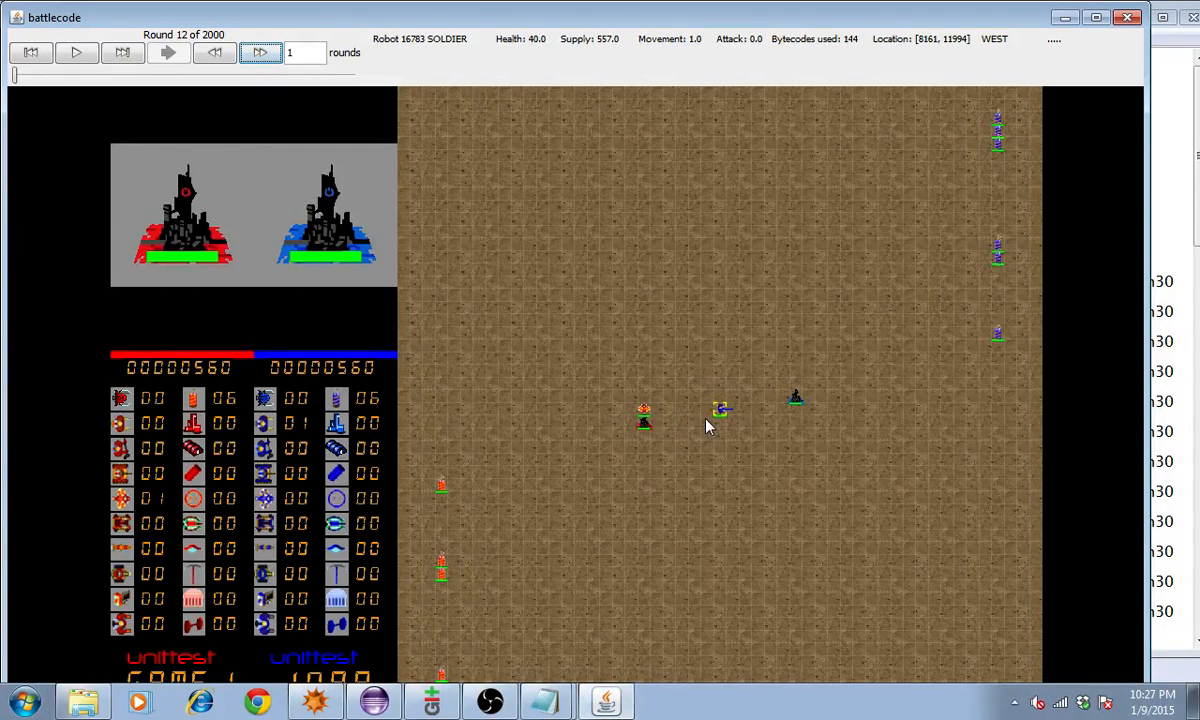
pyautogui.moveTo(658, 404)
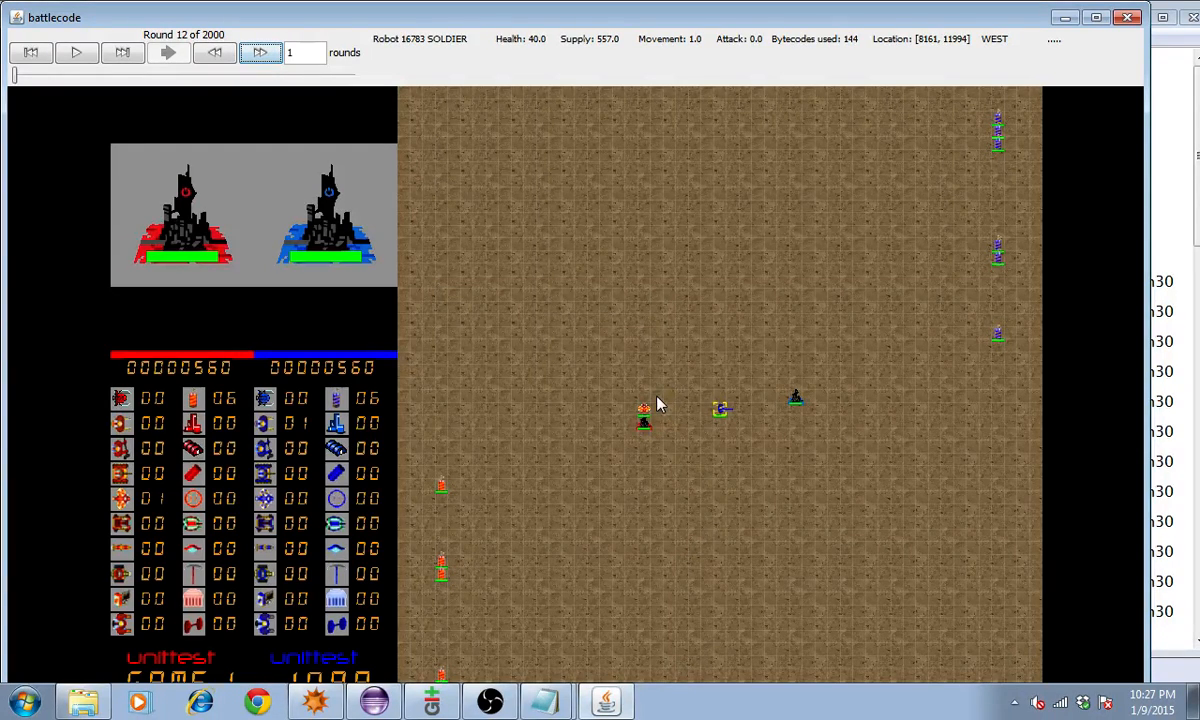
# Compare the drone's stats with the soldier's 557 supply and 40 health at round 12
pyautogui.click(720, 408)
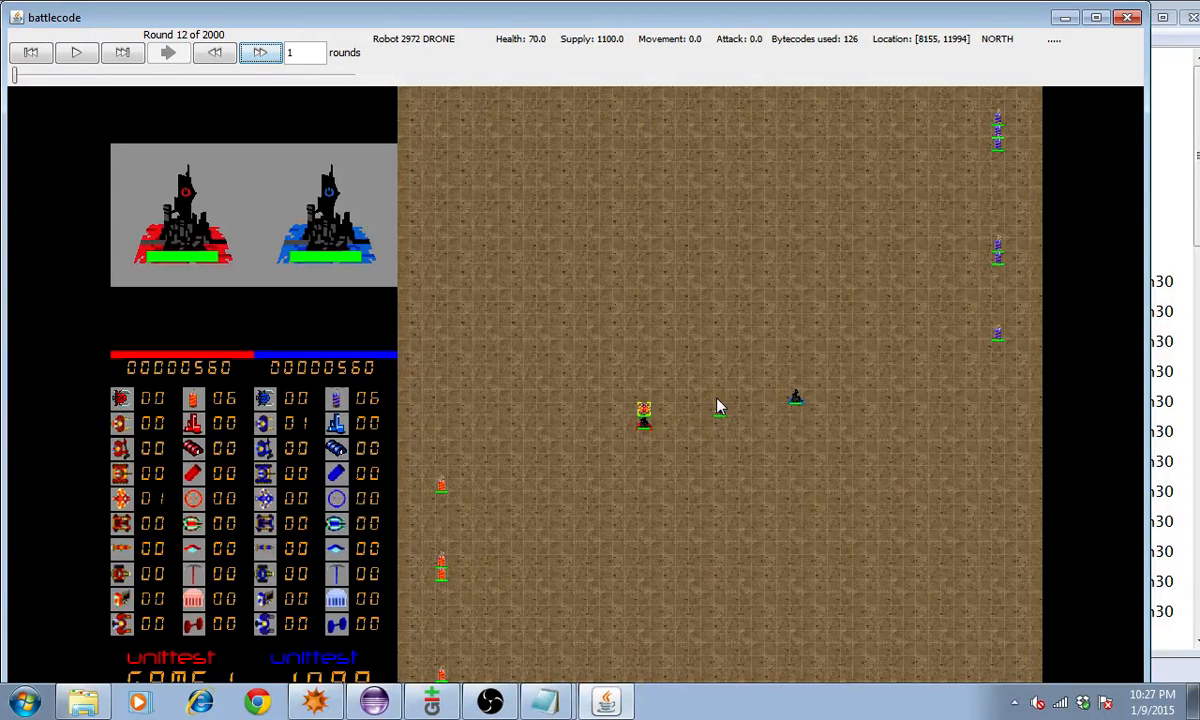
pyautogui.click(720, 412)
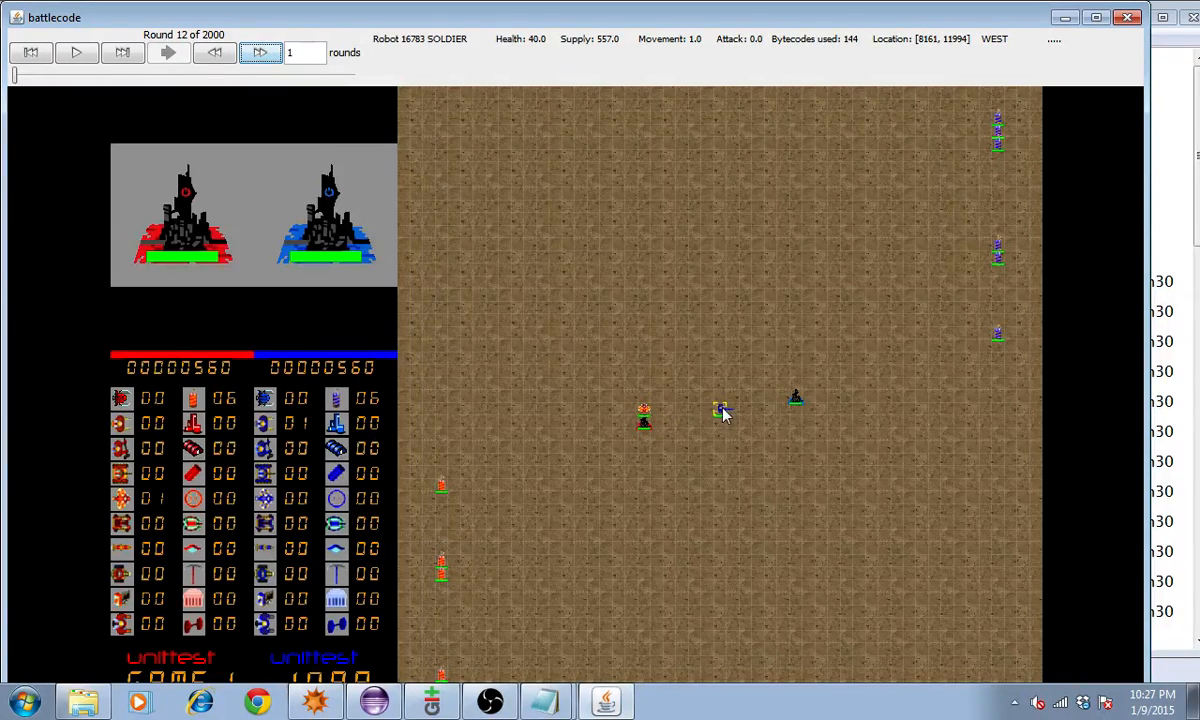
pyautogui.moveTo(420, 58)
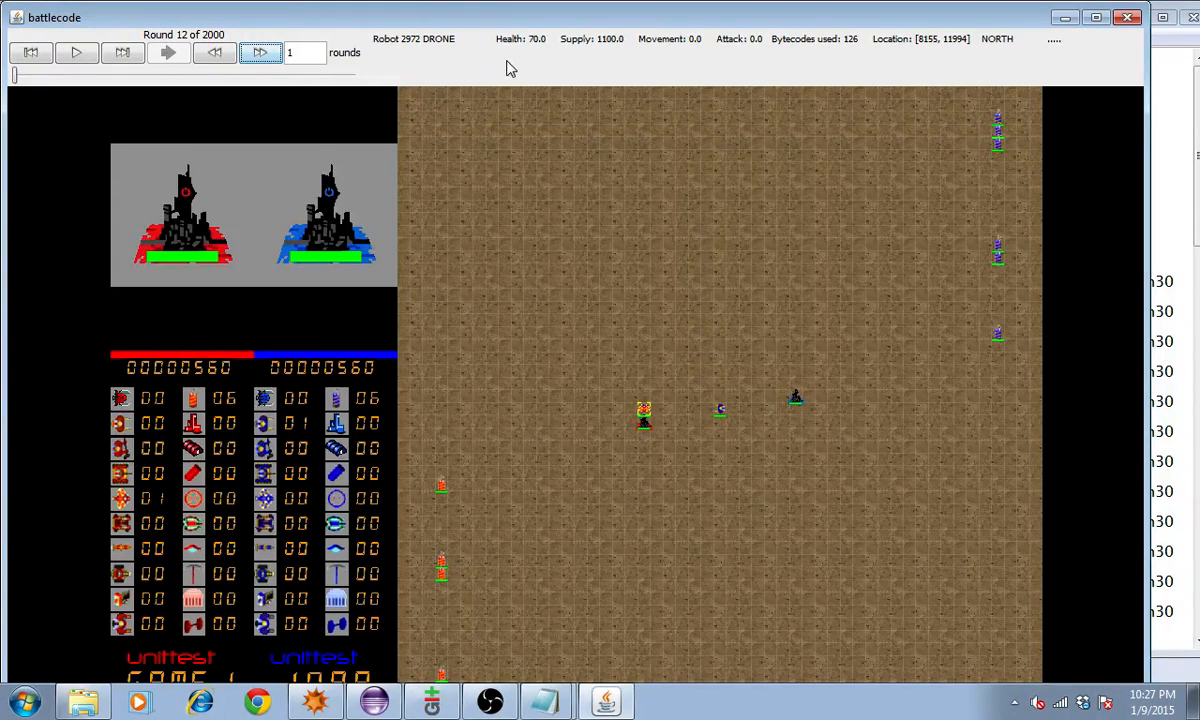
pyautogui.moveTo(724, 498)
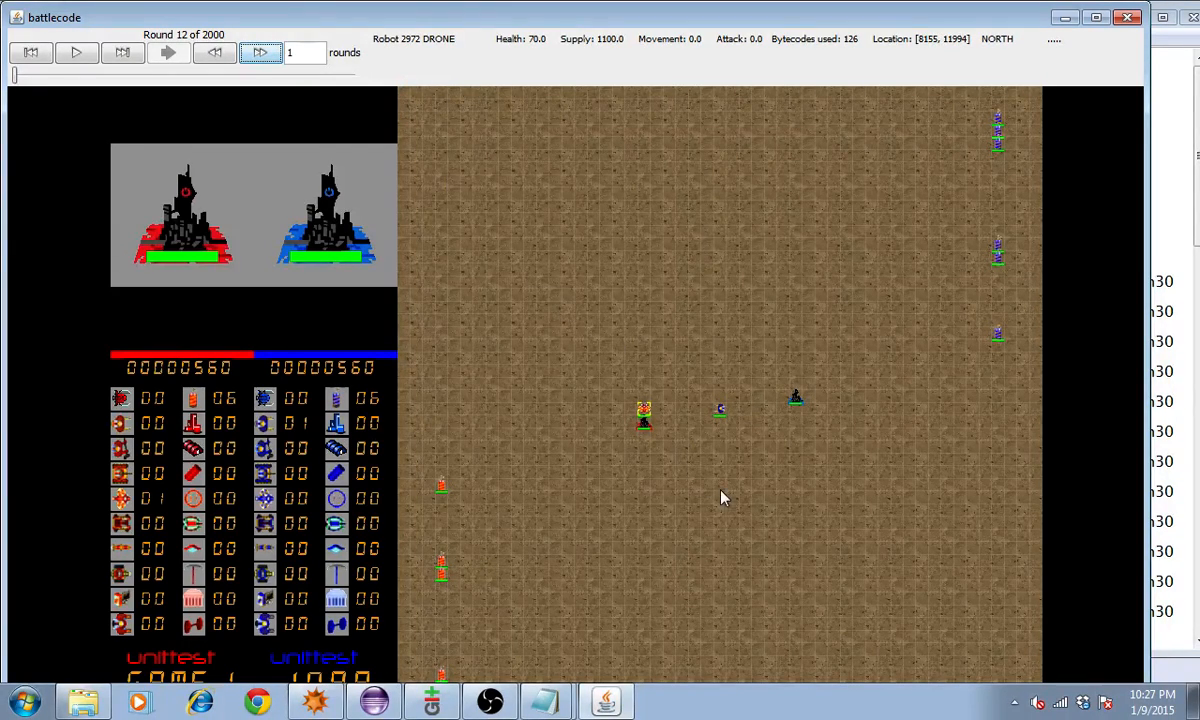
pyautogui.moveTo(492, 160)
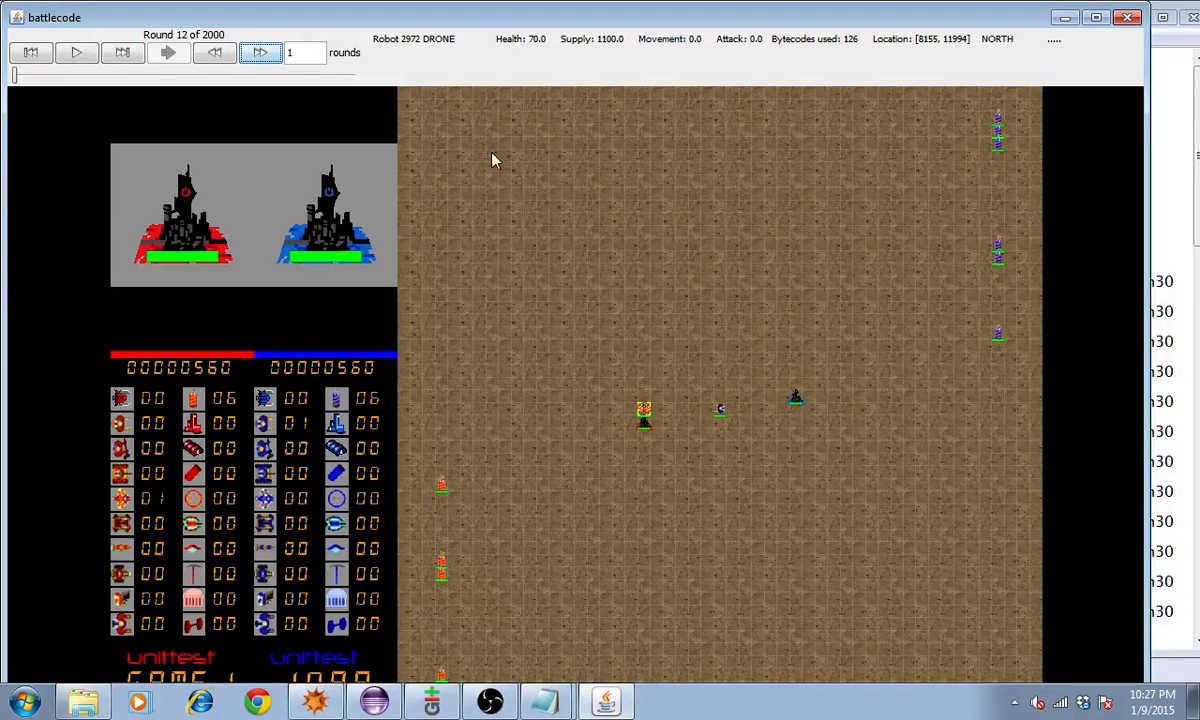
pyautogui.moveTo(540, 196)
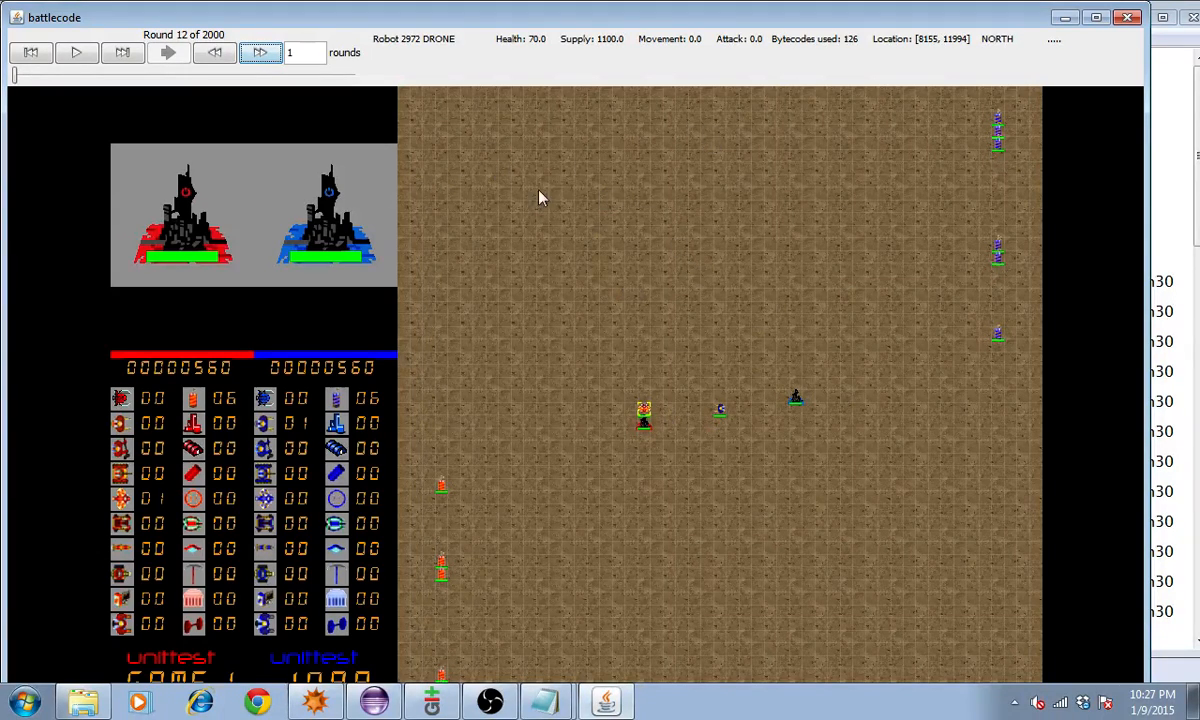
pyautogui.moveTo(630, 388)
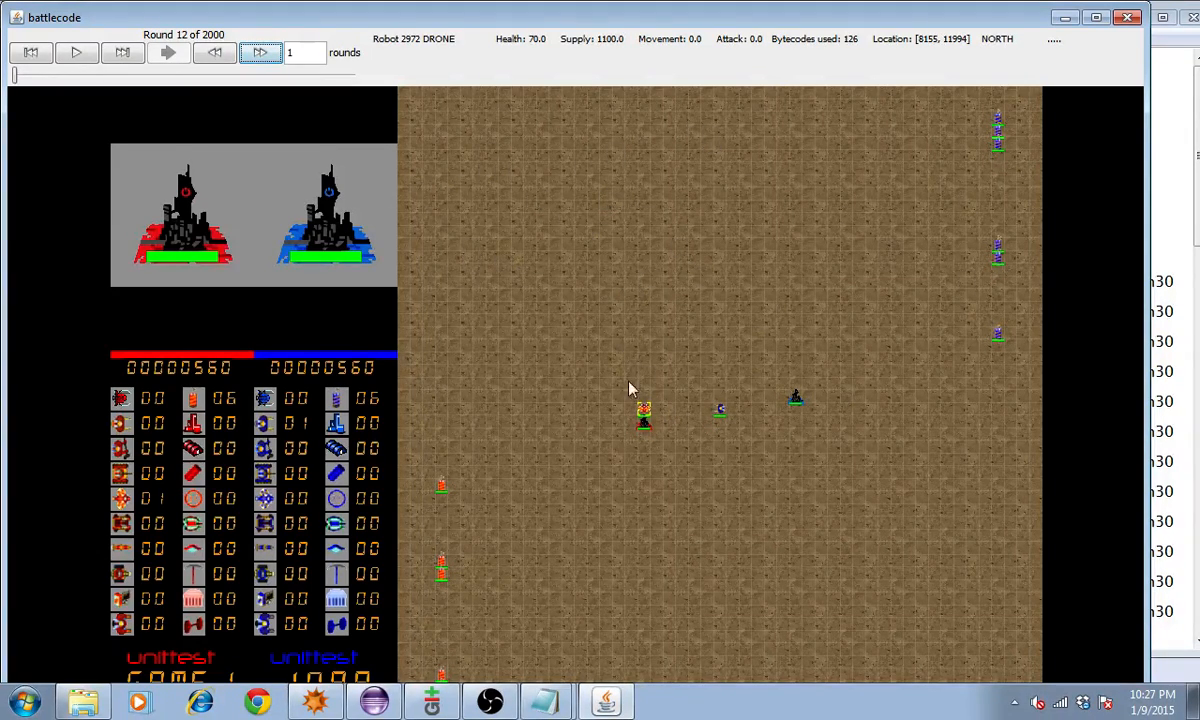
pyautogui.moveTo(512, 414)
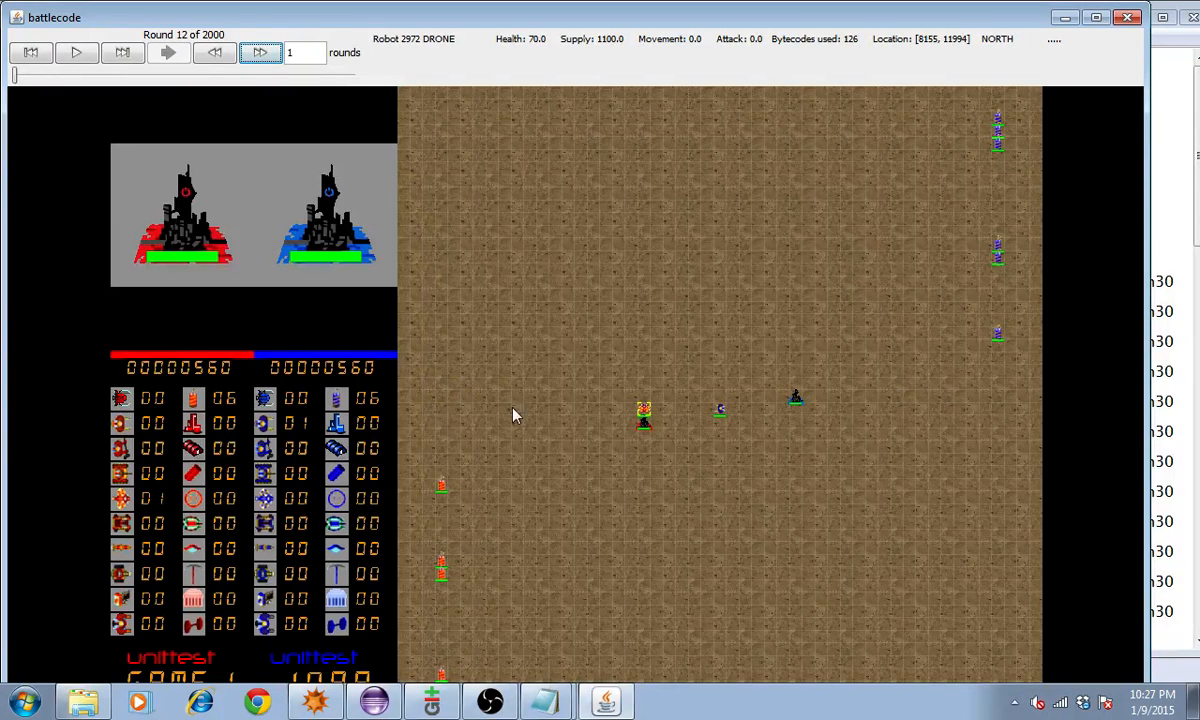
pyautogui.moveTo(780, 420)
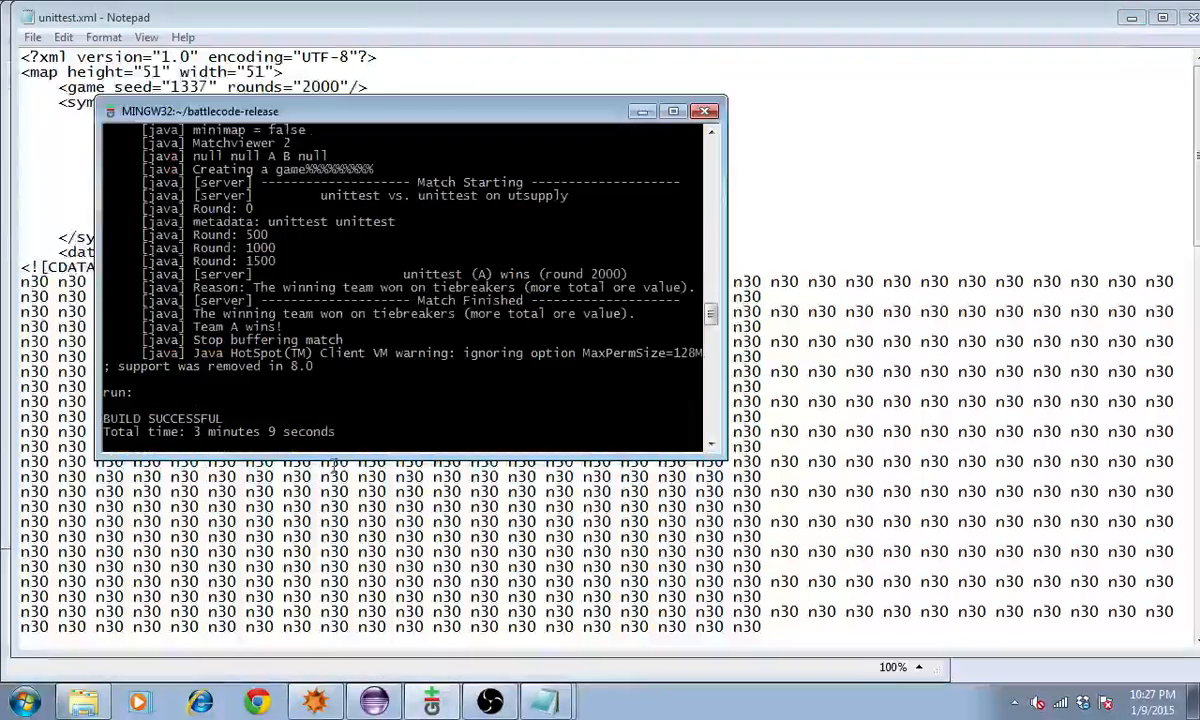
# Run ant and start a unittest2 vs unittest2 match on utsupply.xml
pyautogui.write('ant ru')
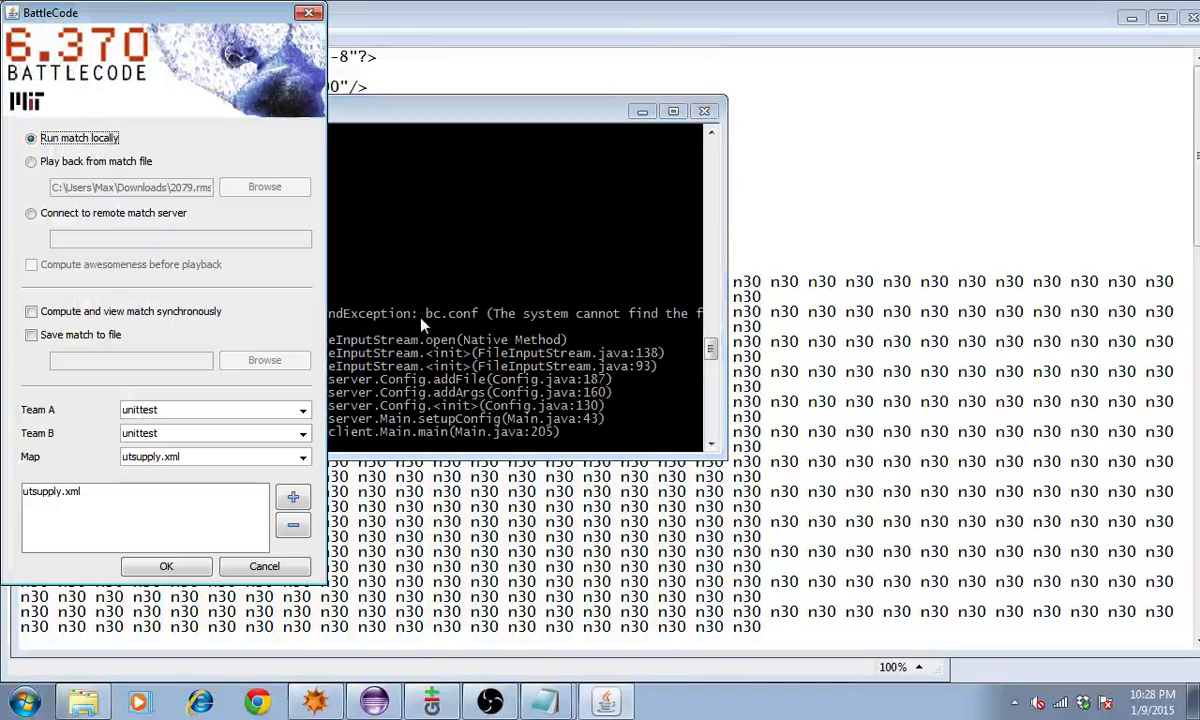
pyautogui.click(304, 408)
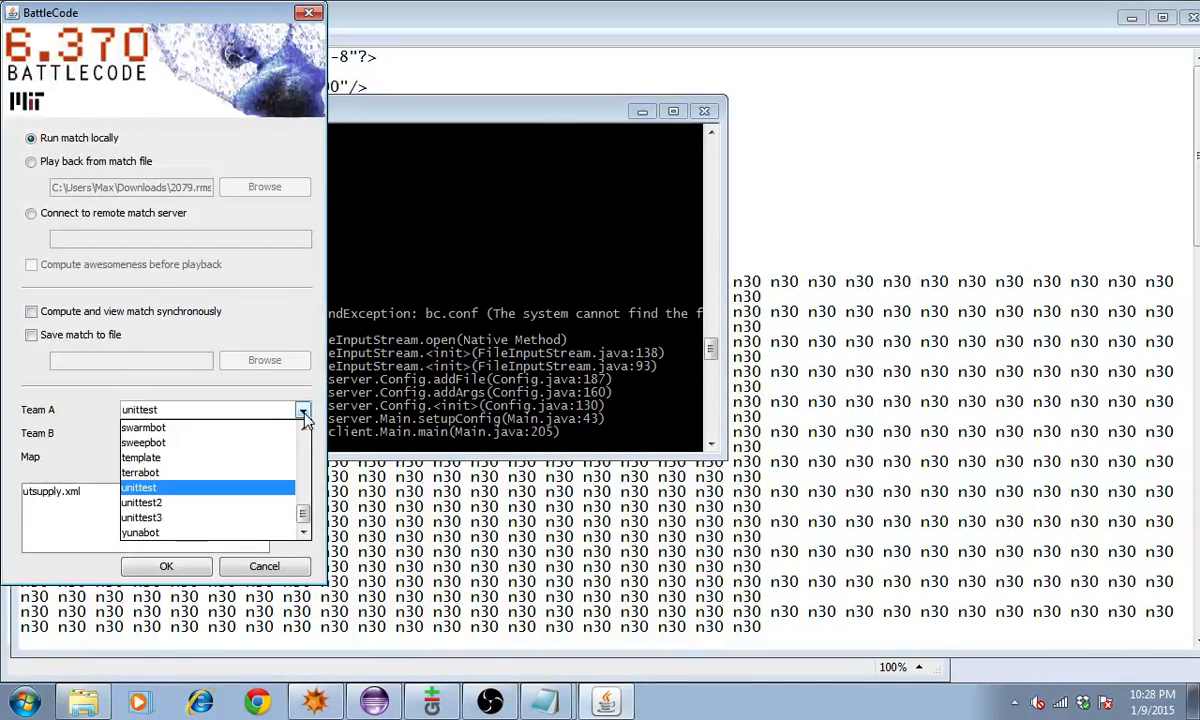
pyautogui.click(140, 502)
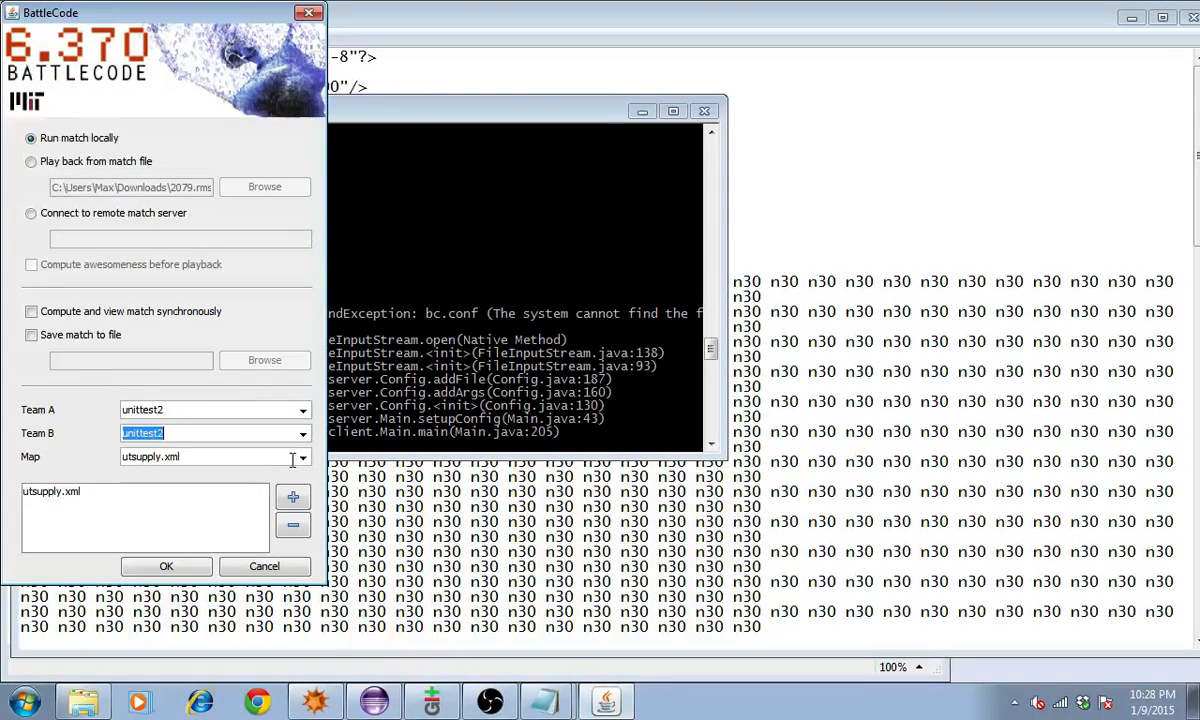
pyautogui.click(292, 496)
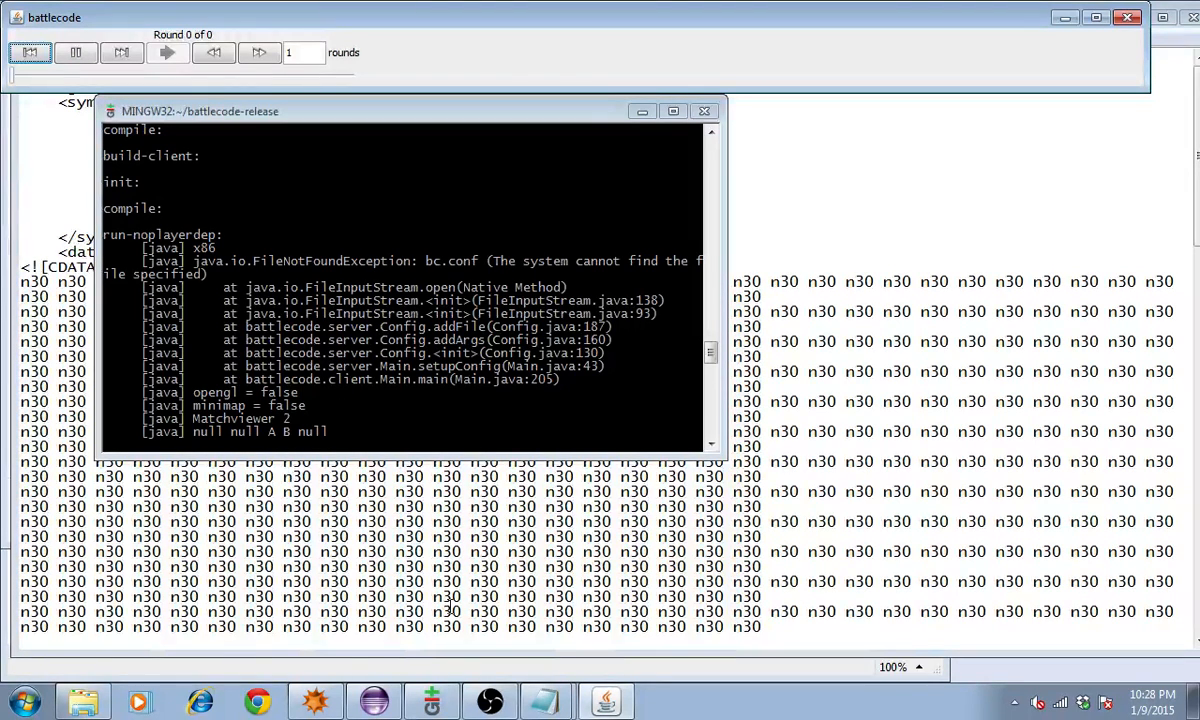
pyautogui.moveTo(210, 244)
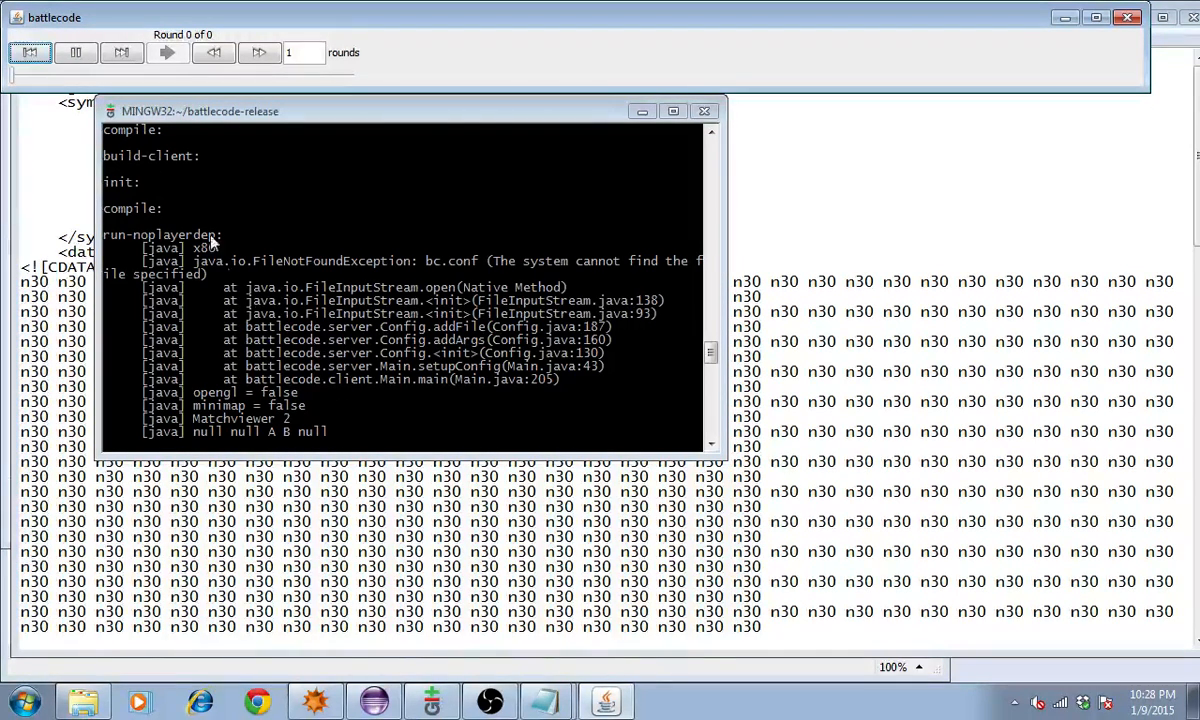
pyautogui.moveTo(340, 368)
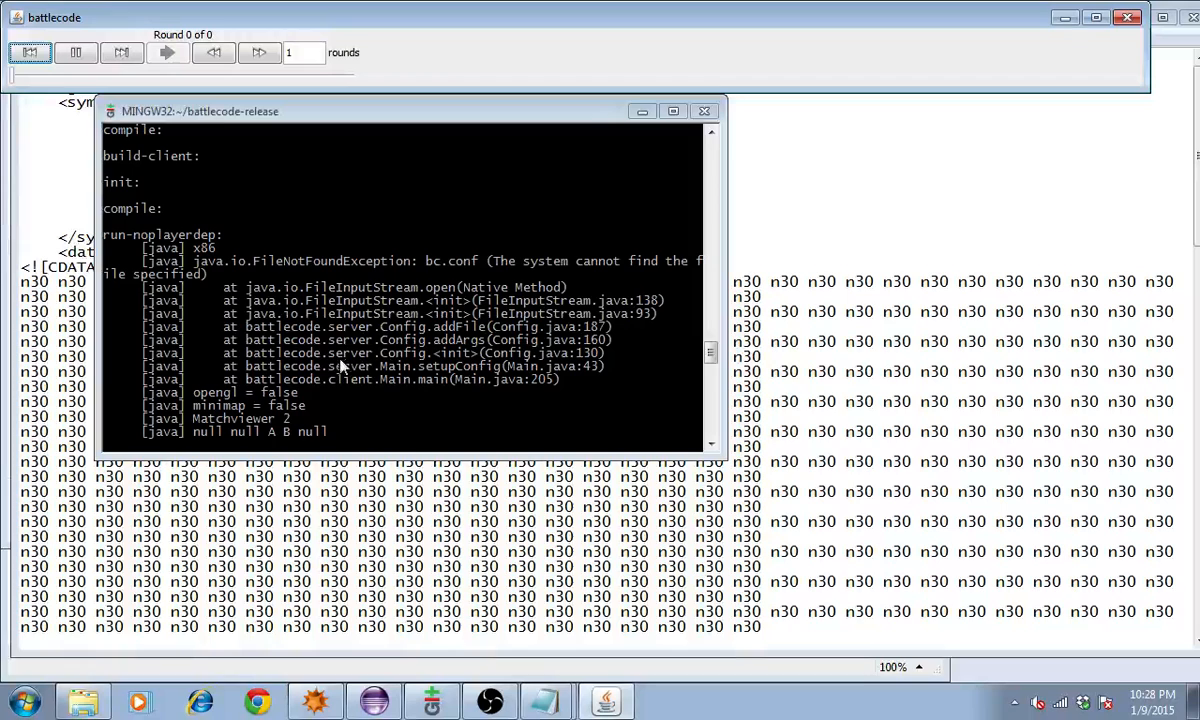
pyautogui.moveTo(336, 384)
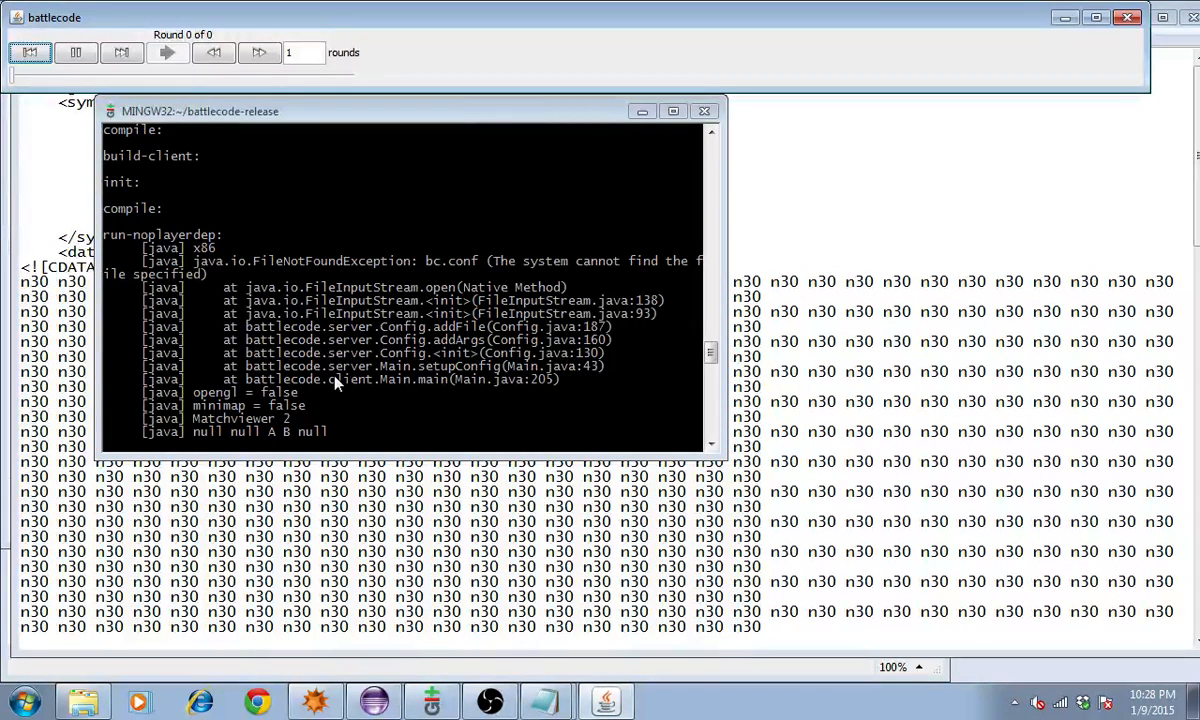
pyautogui.moveTo(396, 364)
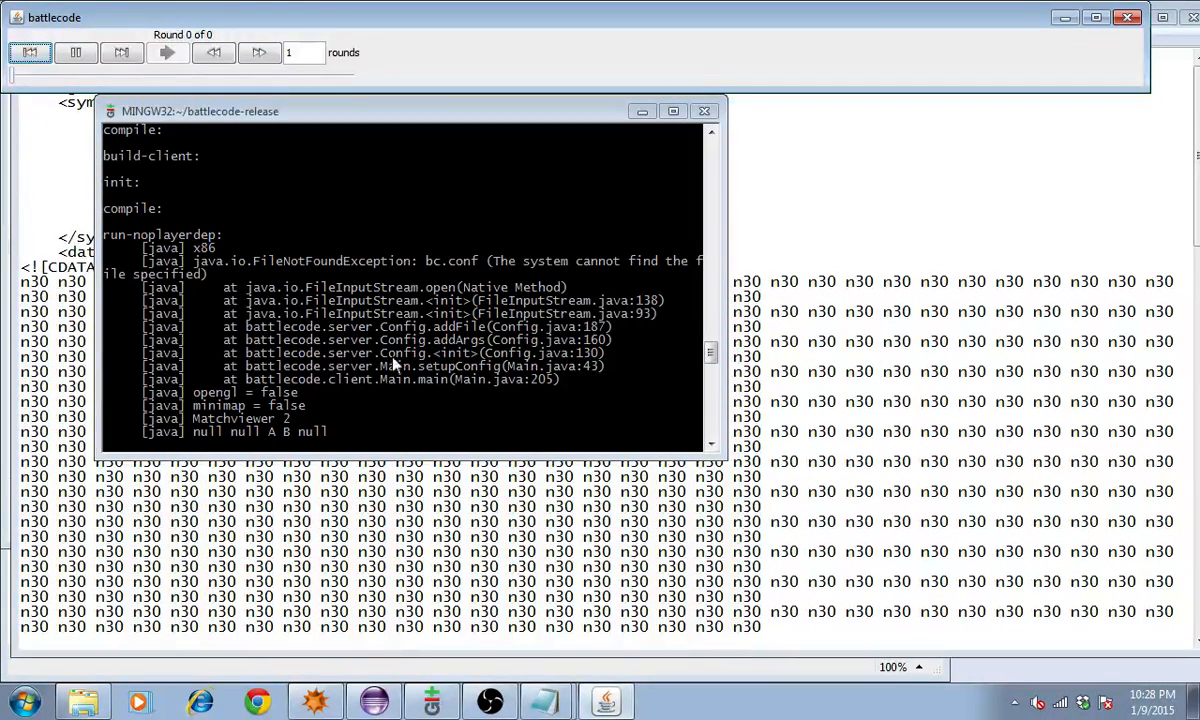
pyautogui.moveTo(390, 324)
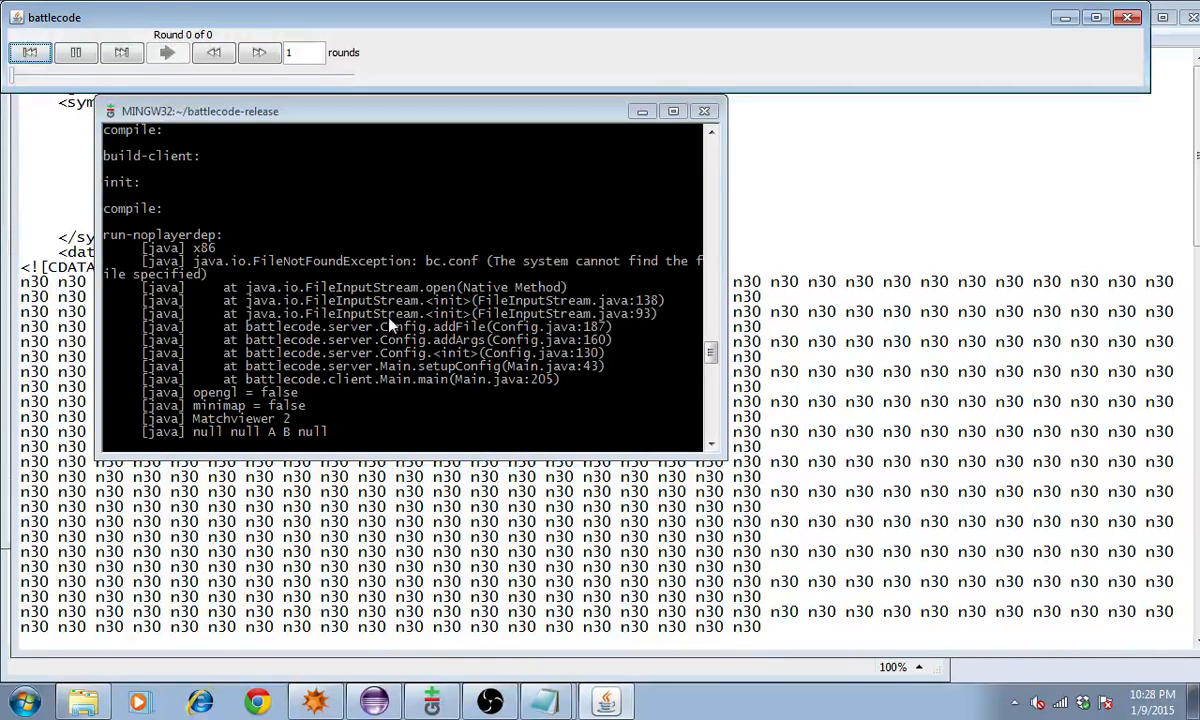
pyautogui.moveTo(450, 380)
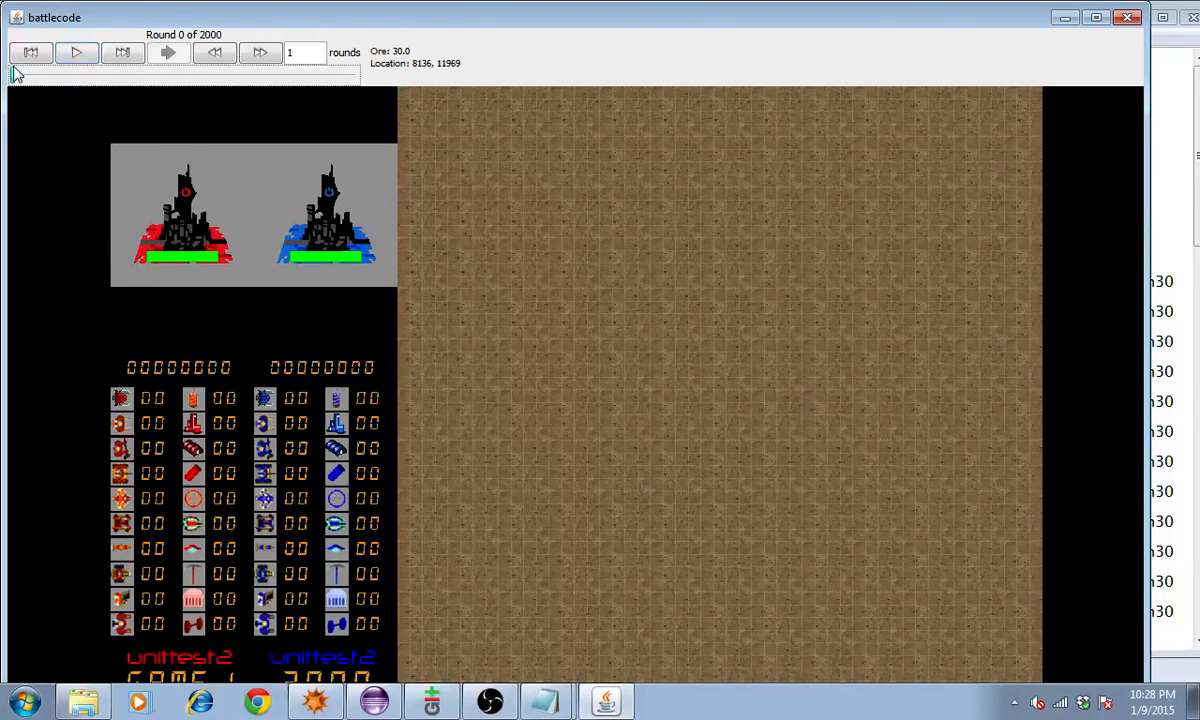
# Play the unittest2 match to round 37, inspect the soldier, then close the viewer
pyautogui.click(76, 52)
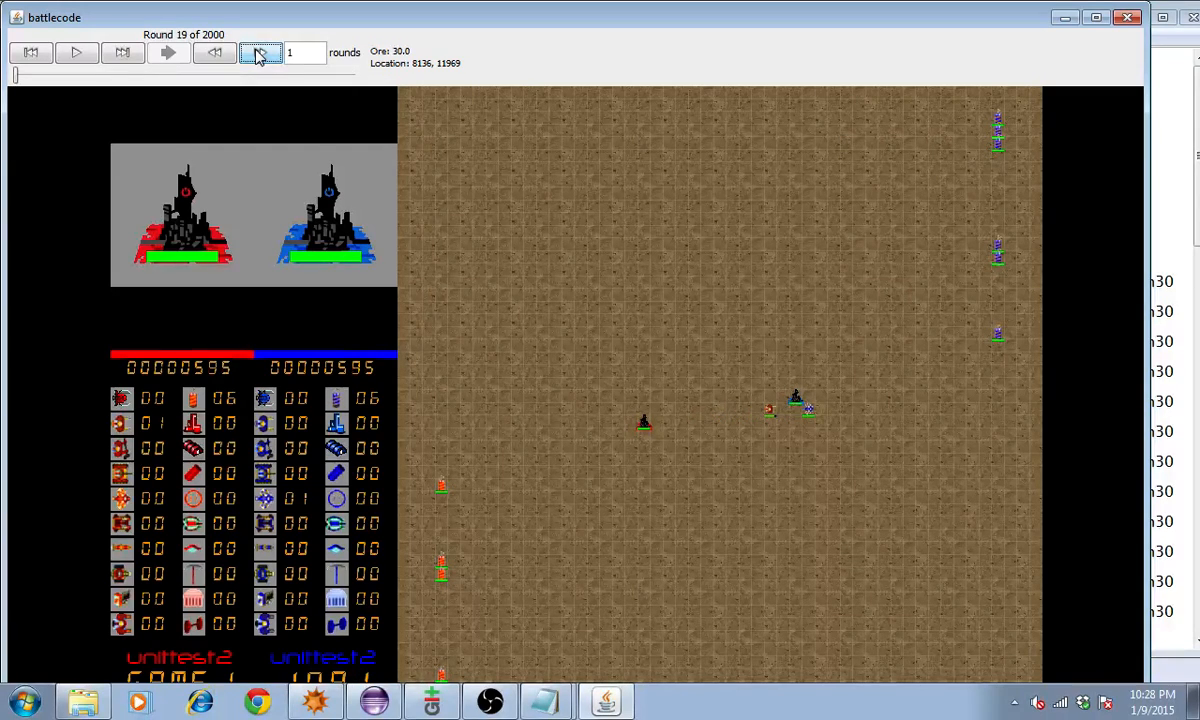
pyautogui.click(260, 52)
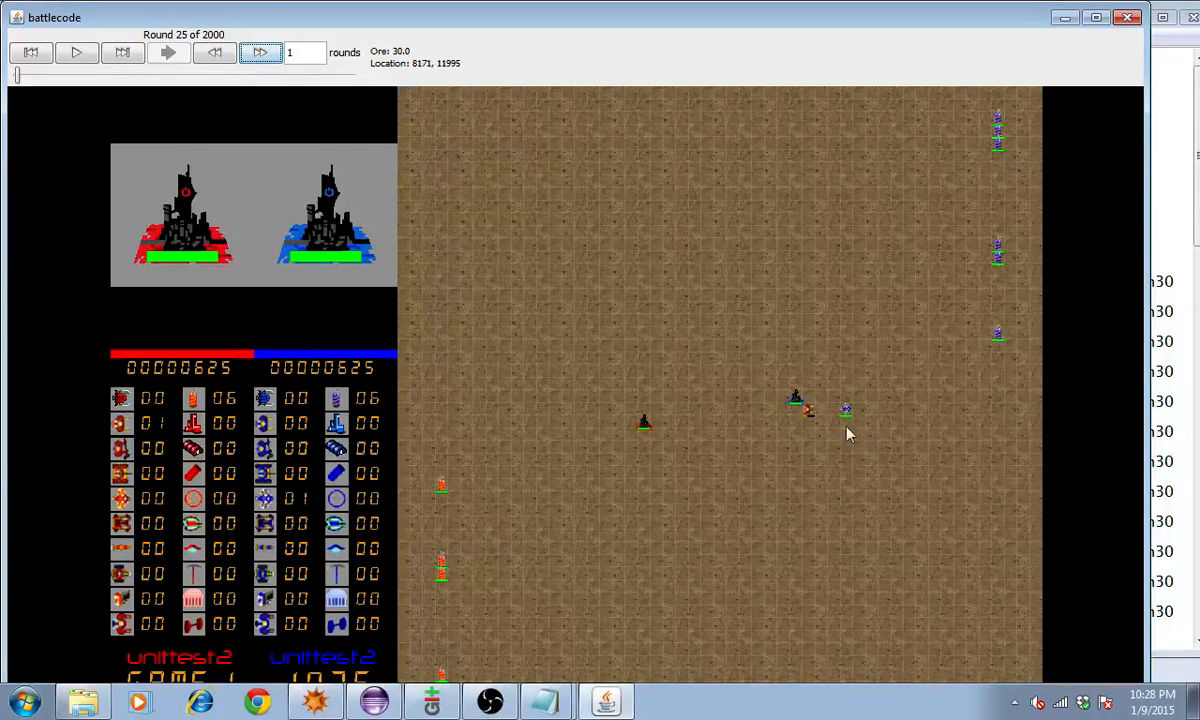
pyautogui.click(800, 404)
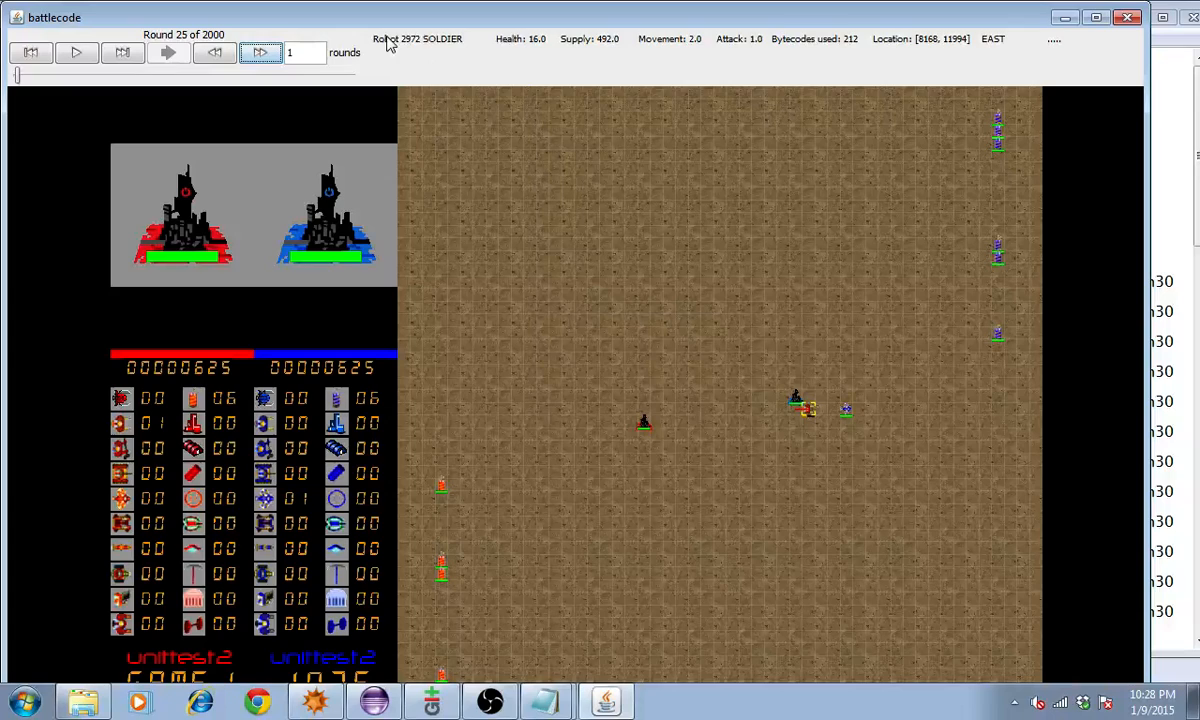
pyautogui.click(846, 412)
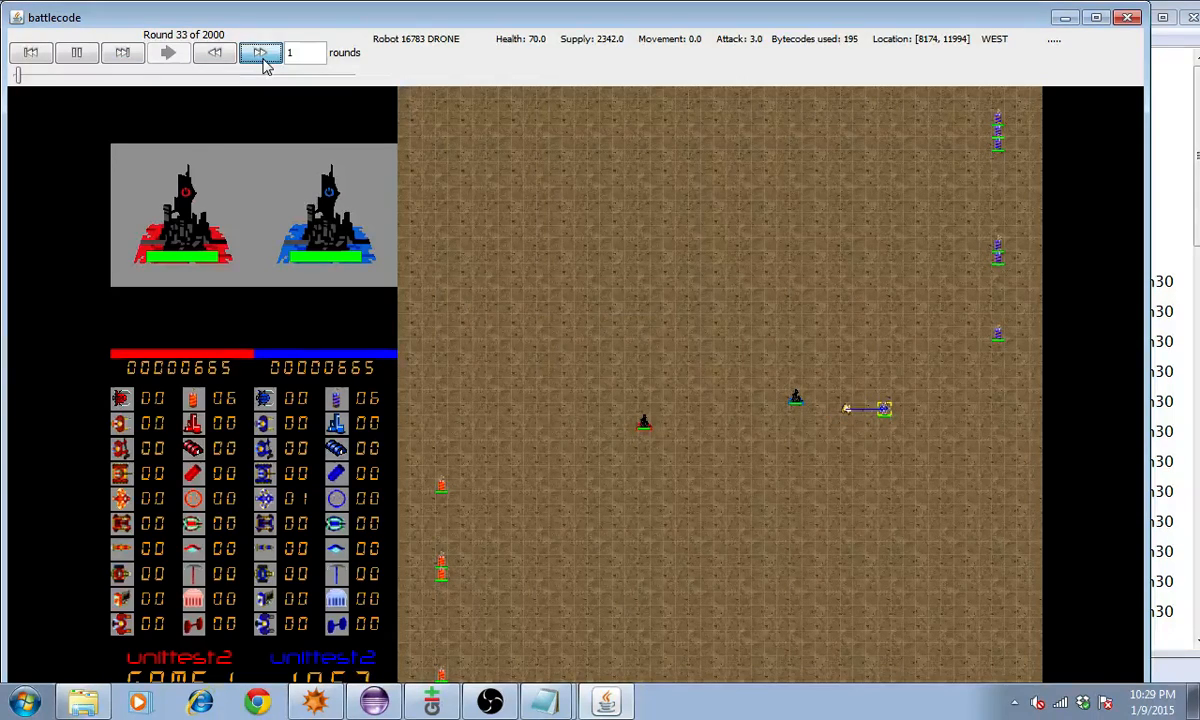
pyautogui.click(260, 52)
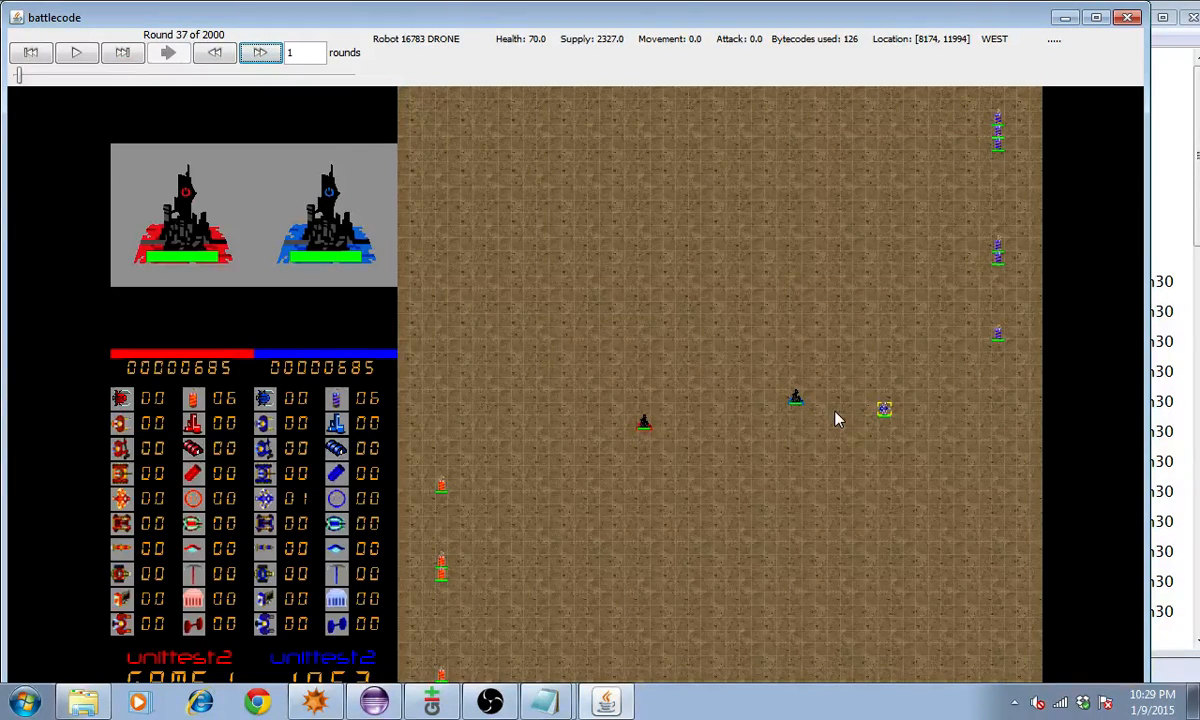
pyautogui.moveTo(716, 348)
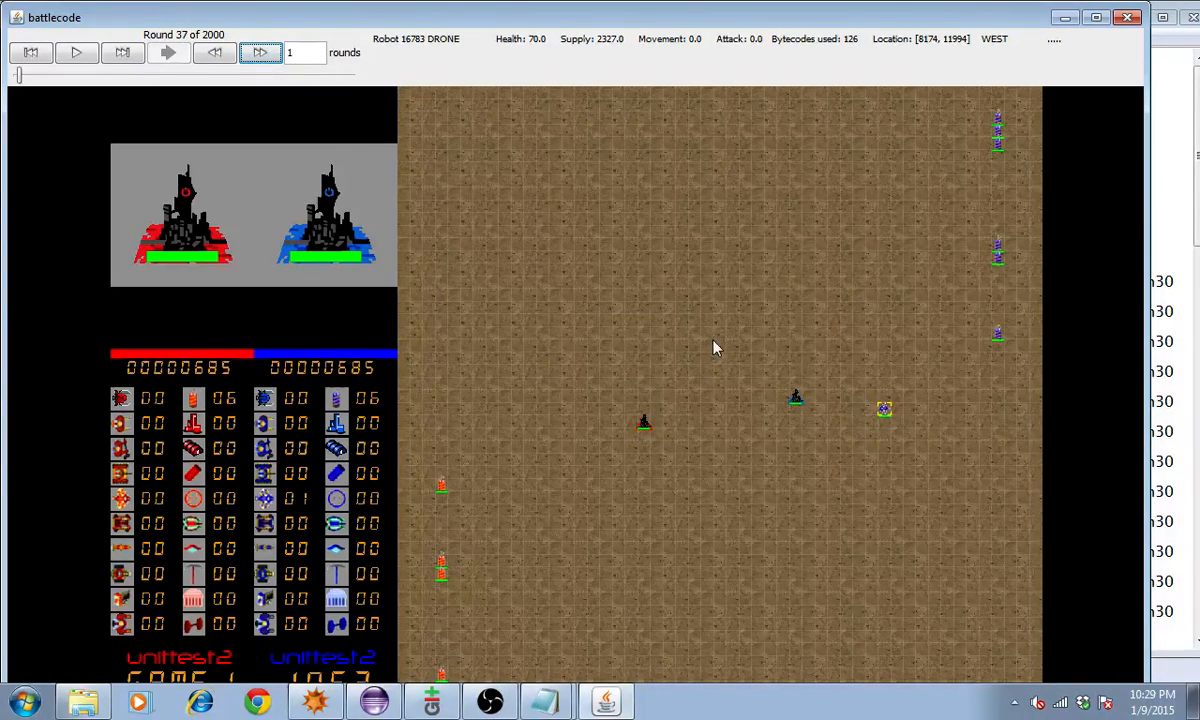
pyautogui.moveTo(840, 360)
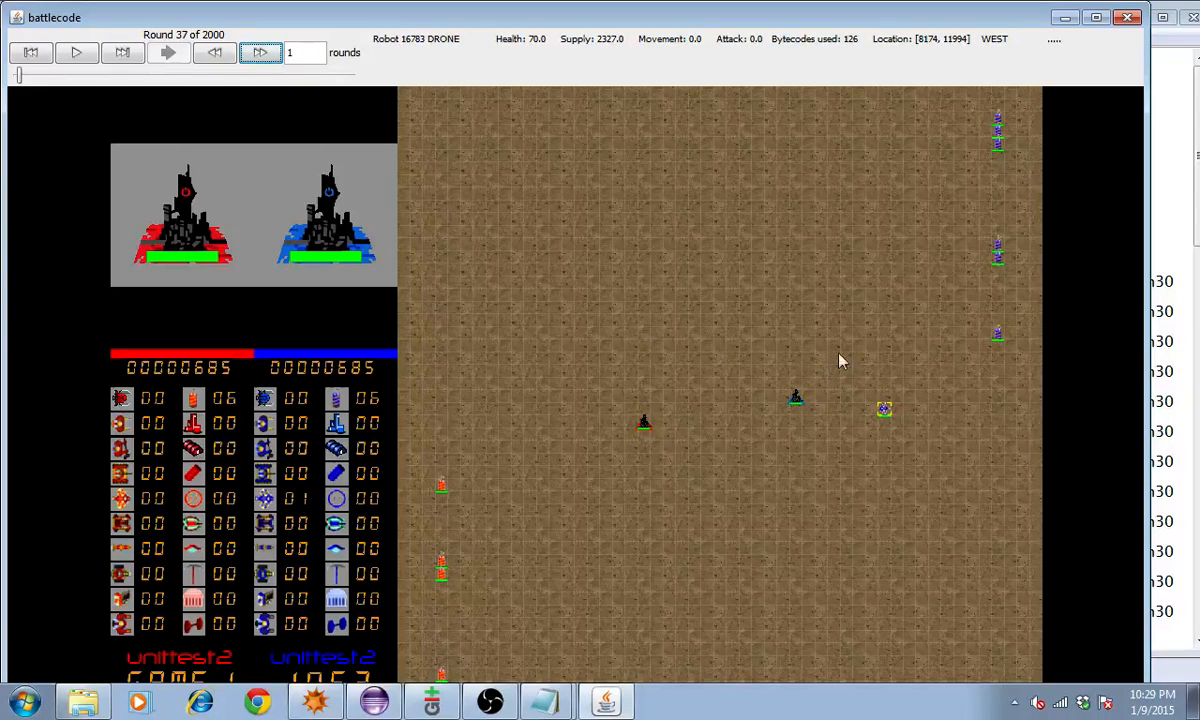
pyautogui.moveTo(810, 420)
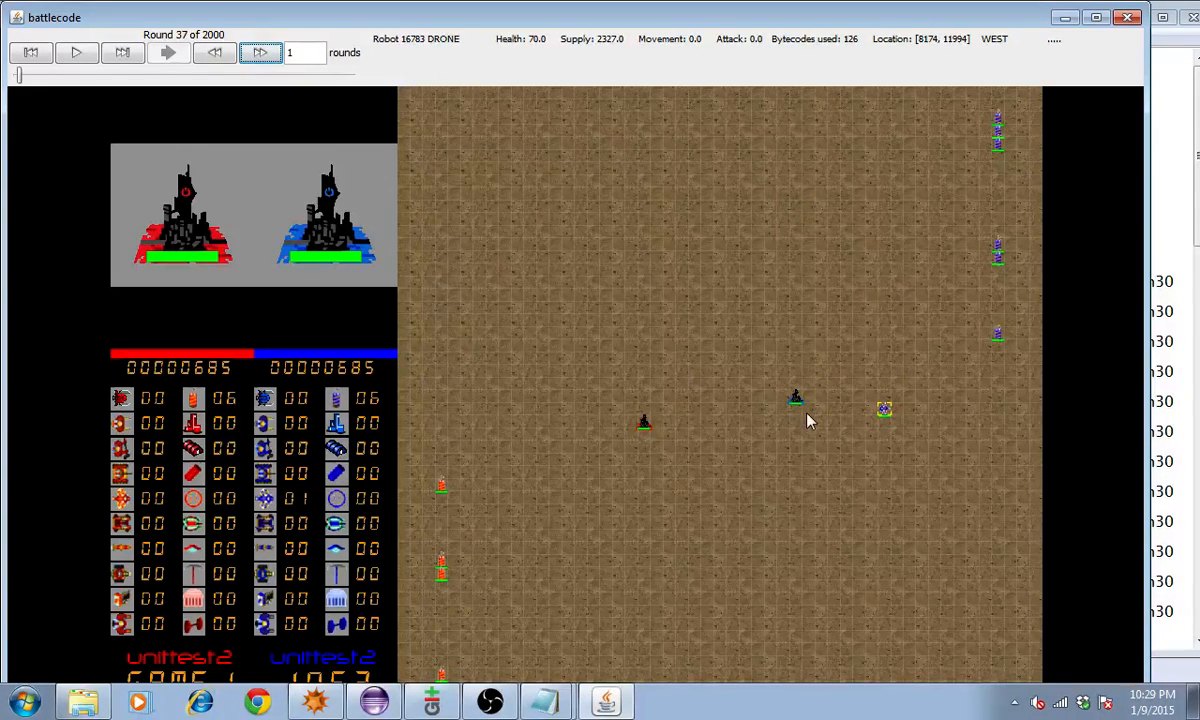
pyautogui.moveTo(800, 416)
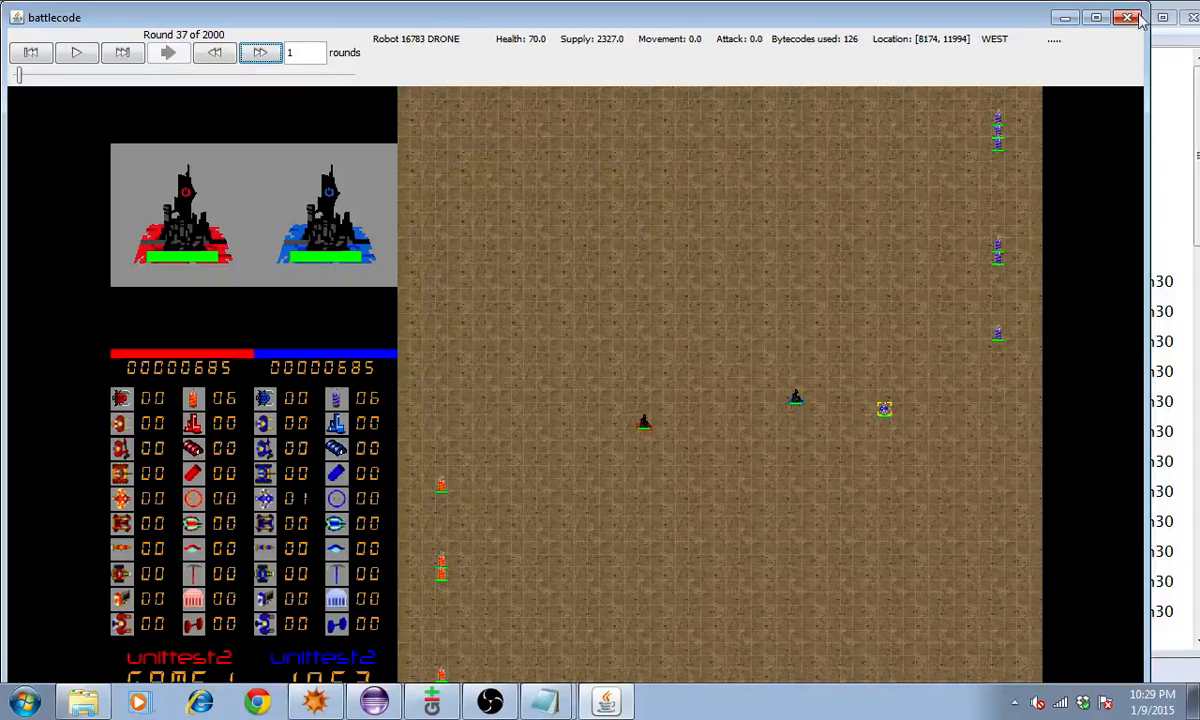
pyautogui.click(1128, 16)
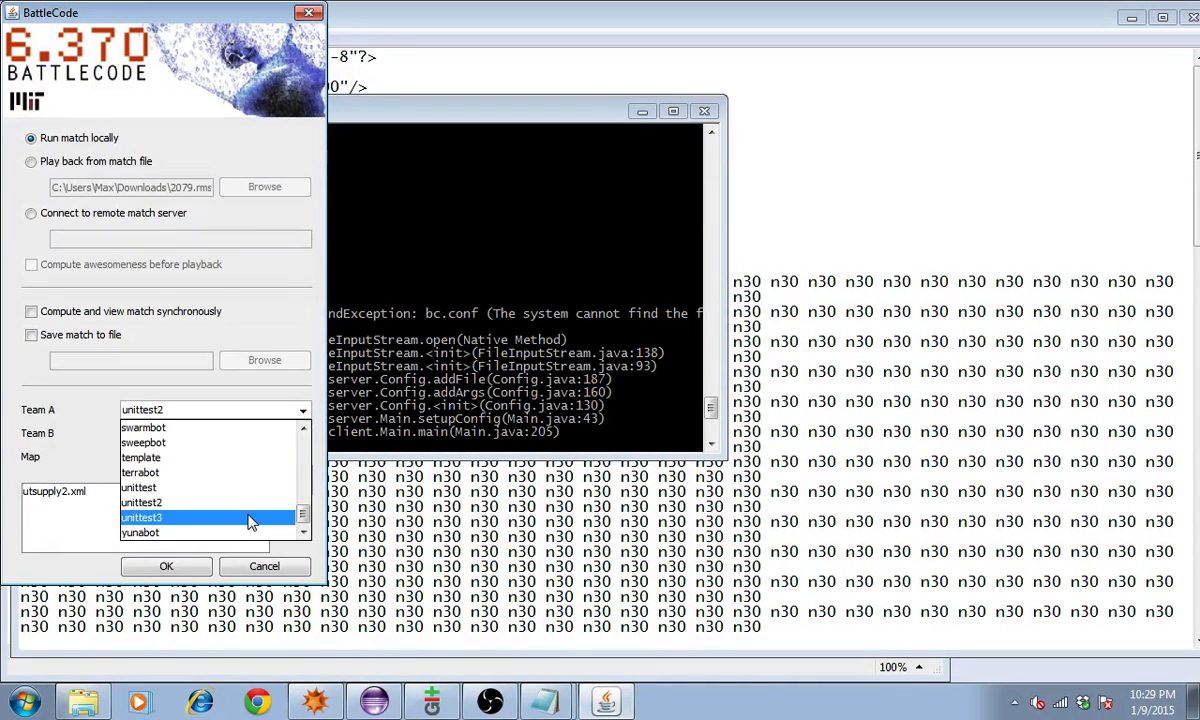
# Start a unittest3 vs unittest3 match with utsupply3.xml added to the map list
pyautogui.click(140, 516)
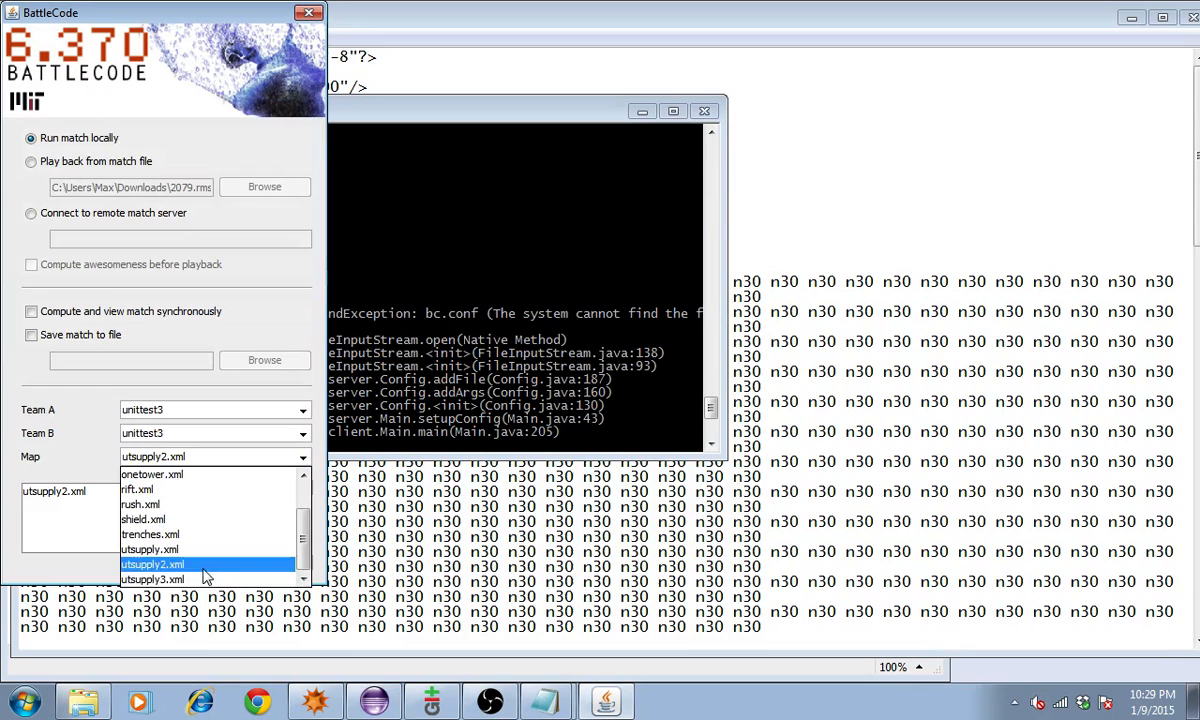
pyautogui.click(152, 580)
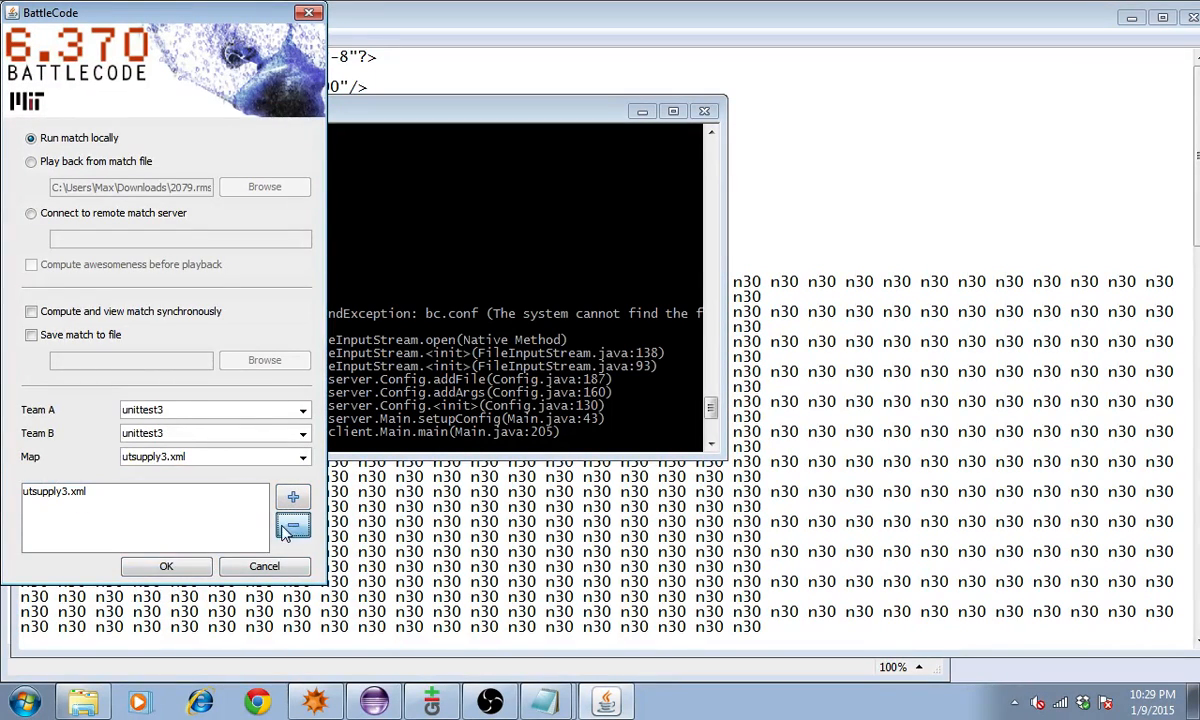
pyautogui.click(144, 492)
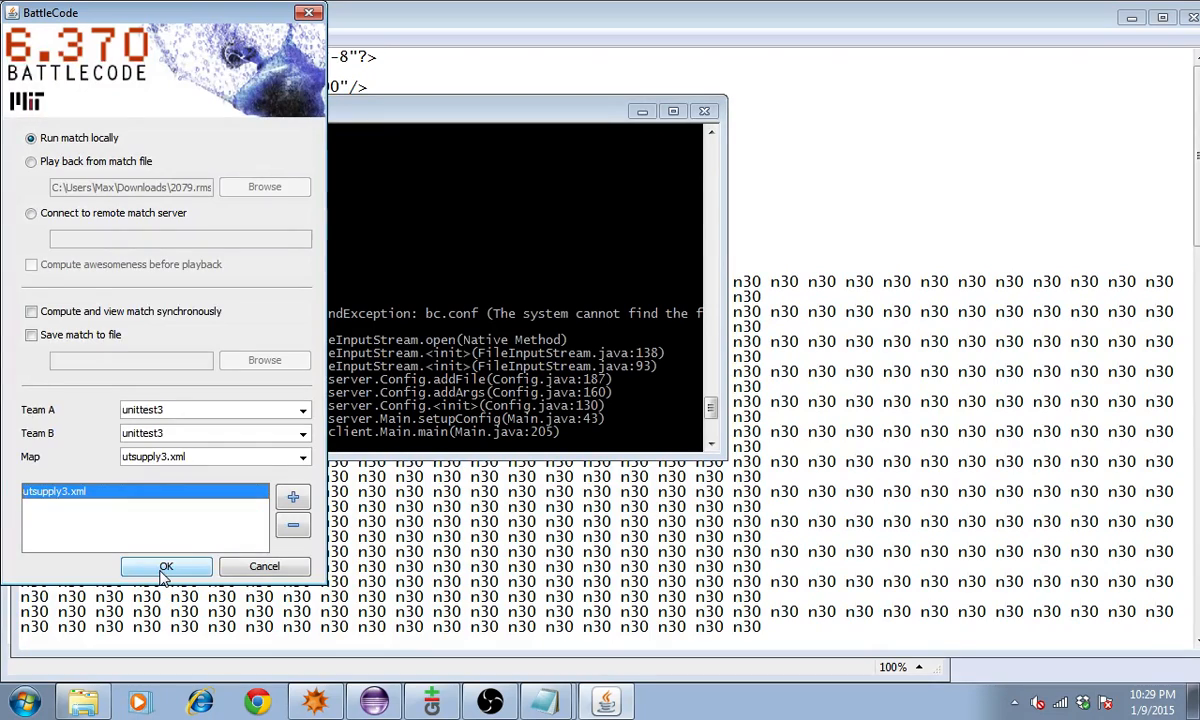
pyautogui.click(166, 566)
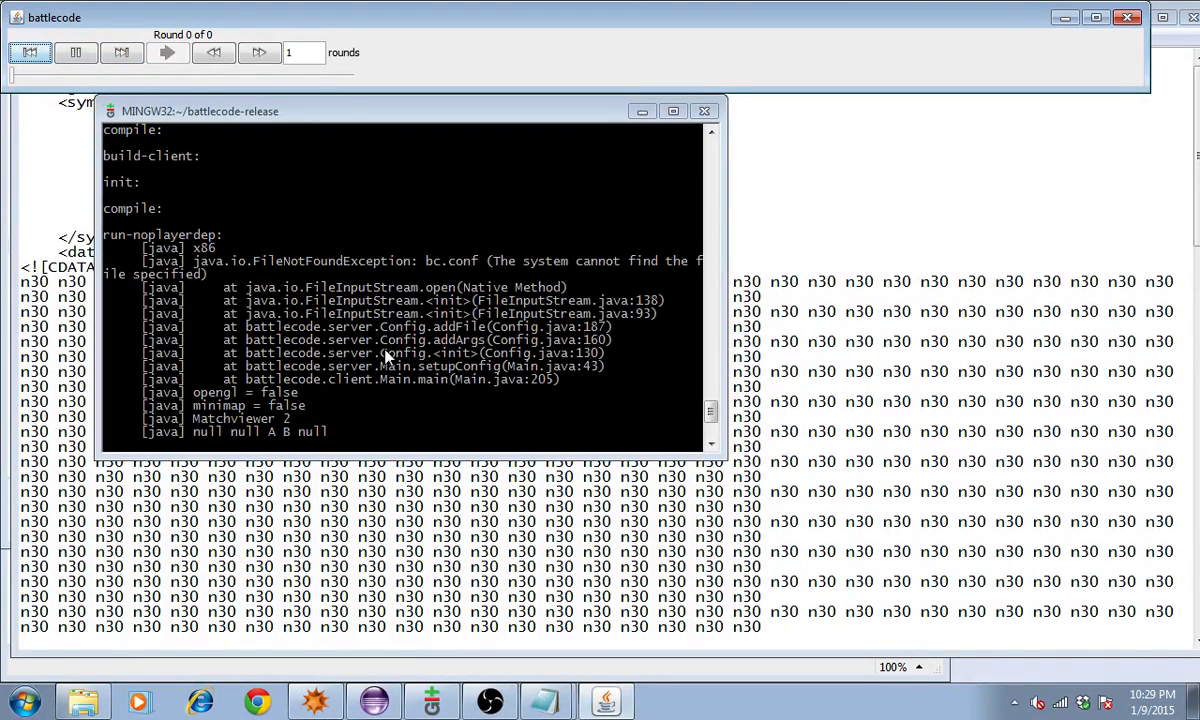
pyautogui.moveTo(362, 132)
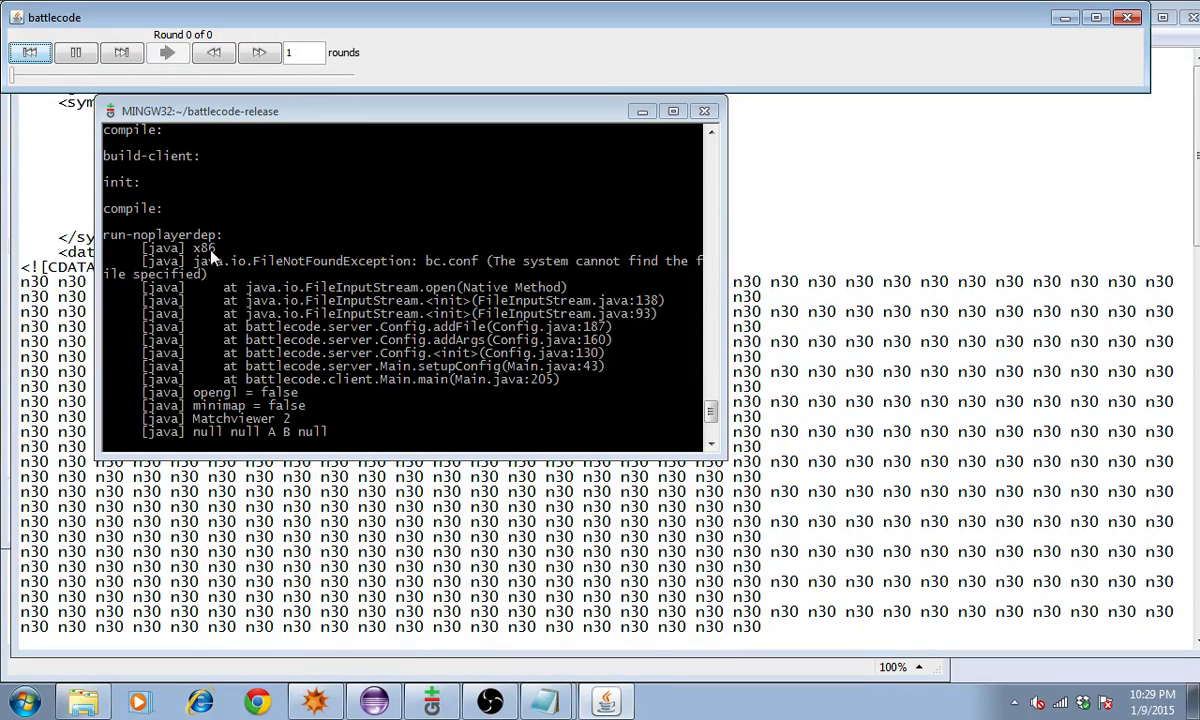
pyautogui.moveTo(248, 328)
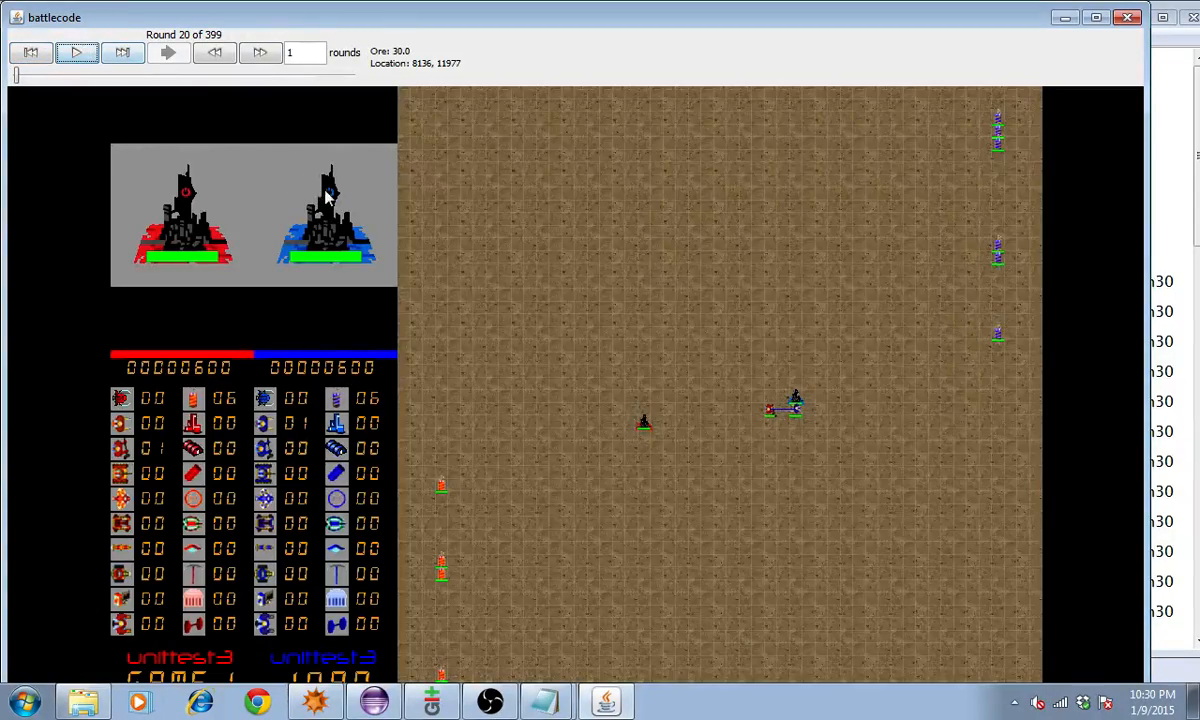
# Step the replay forward a few rounds while checking the soldier's health and supply
pyautogui.click(76, 52)
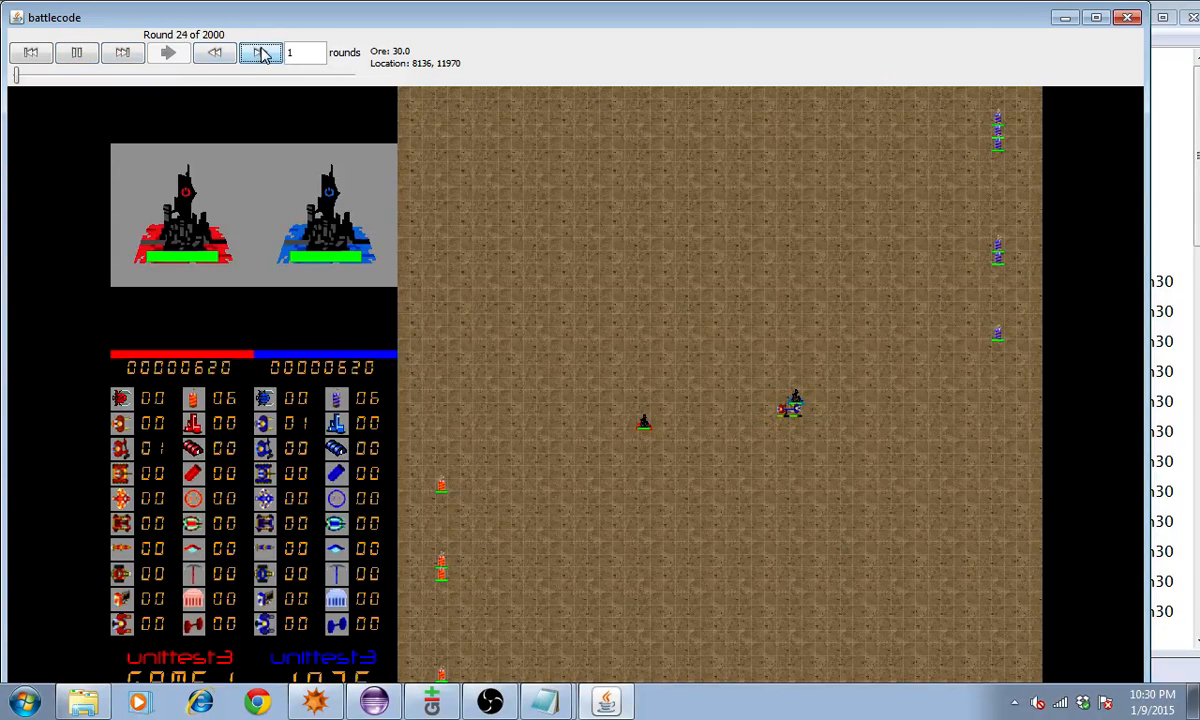
pyautogui.click(260, 52)
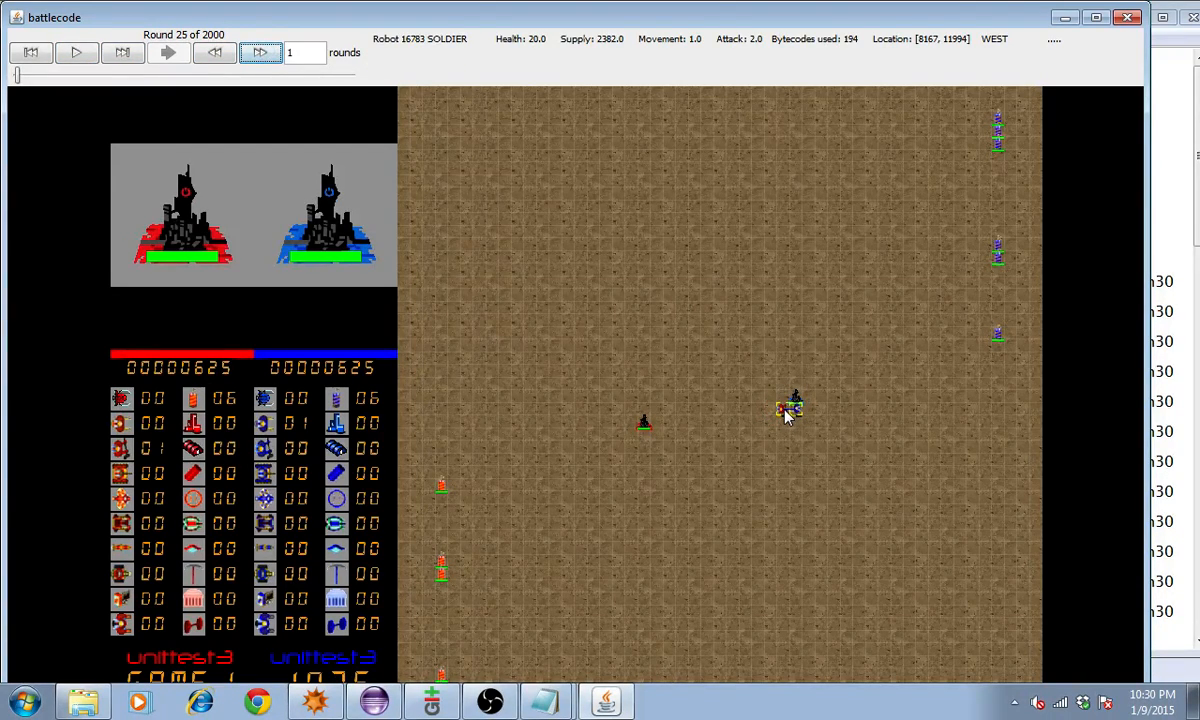
pyautogui.click(260, 52)
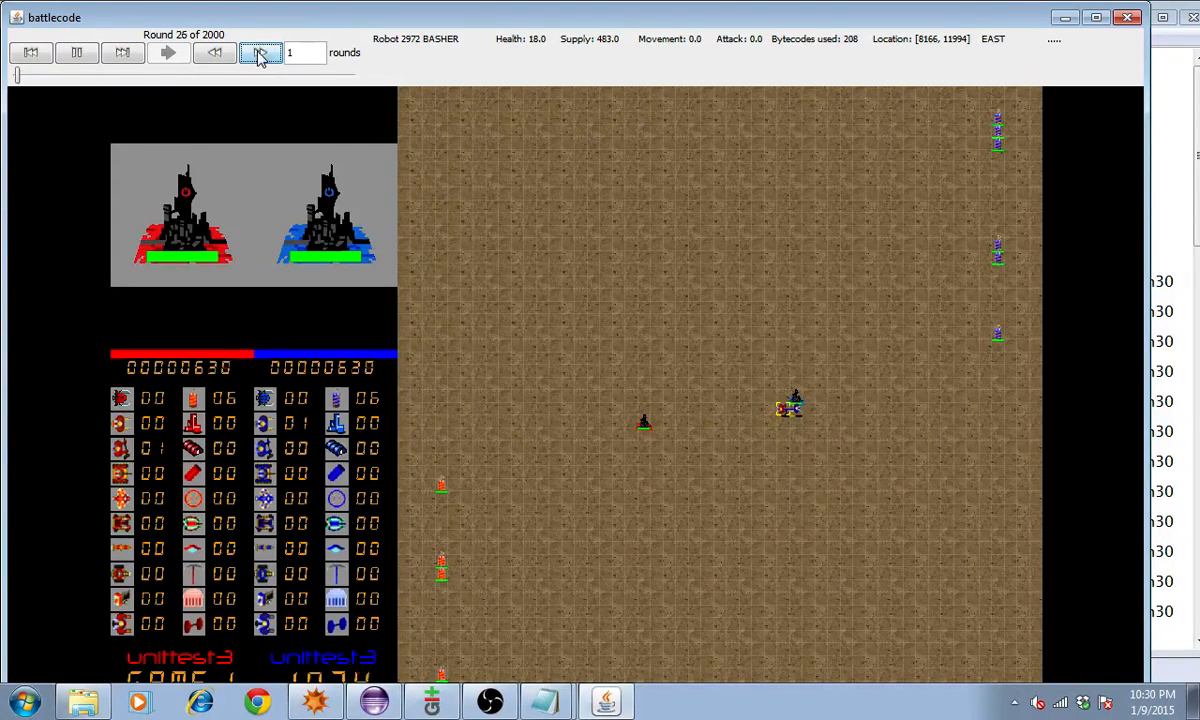
pyautogui.click(260, 52)
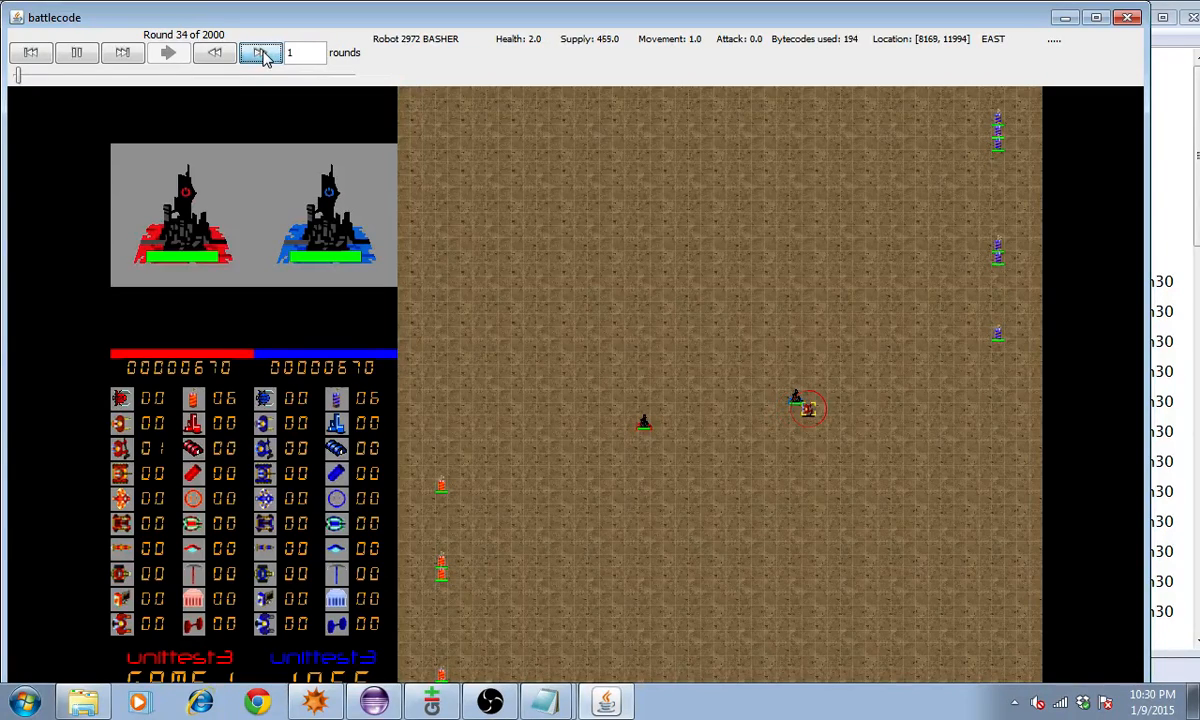
pyautogui.click(260, 52)
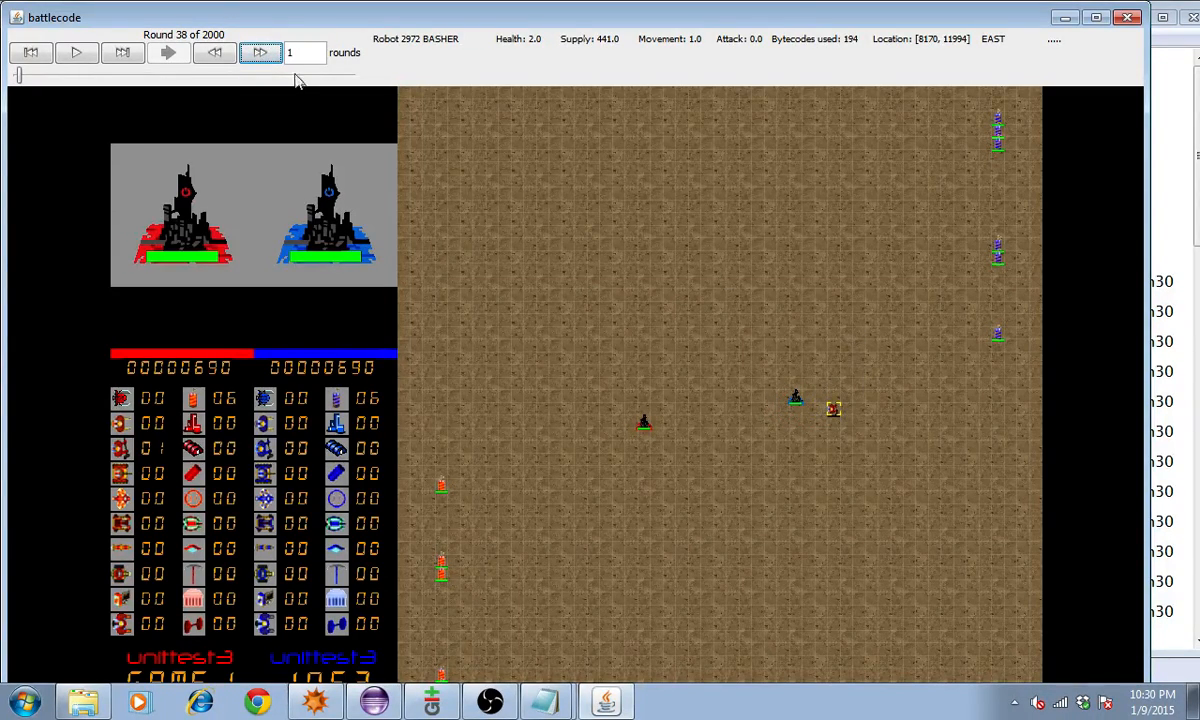
# Rewind and replay the fight rounds, check the basher's stats, then close the match playback
pyautogui.click(214, 52)
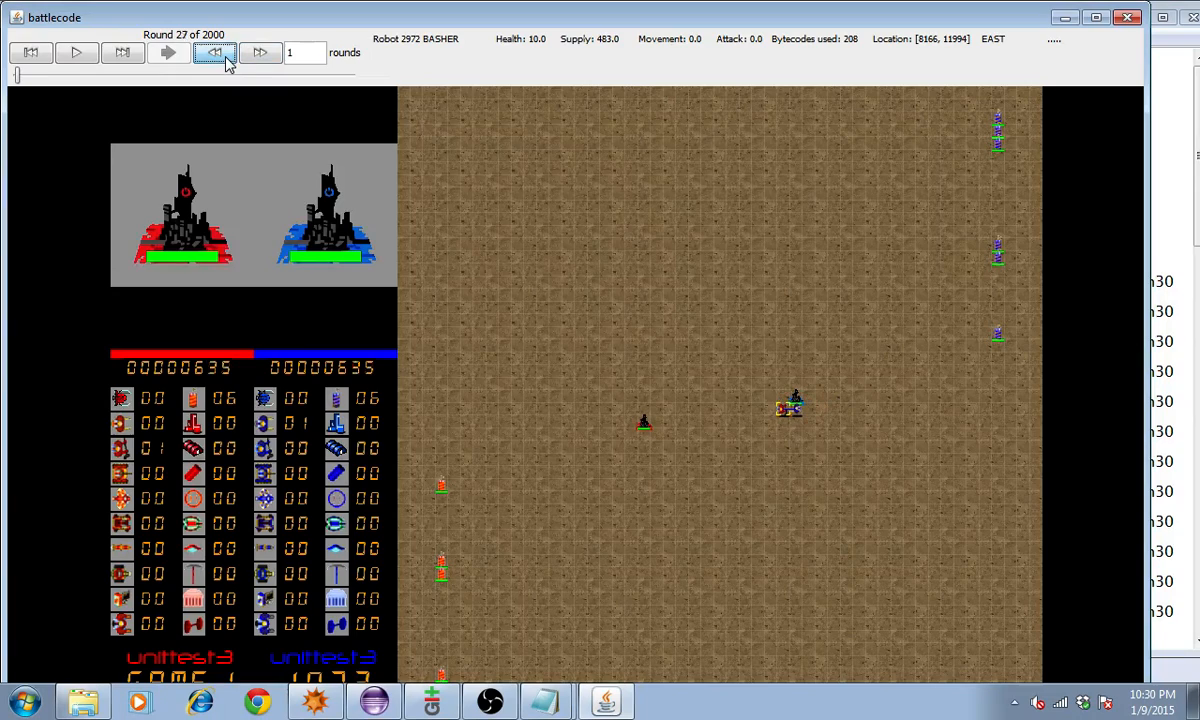
pyautogui.click(214, 52)
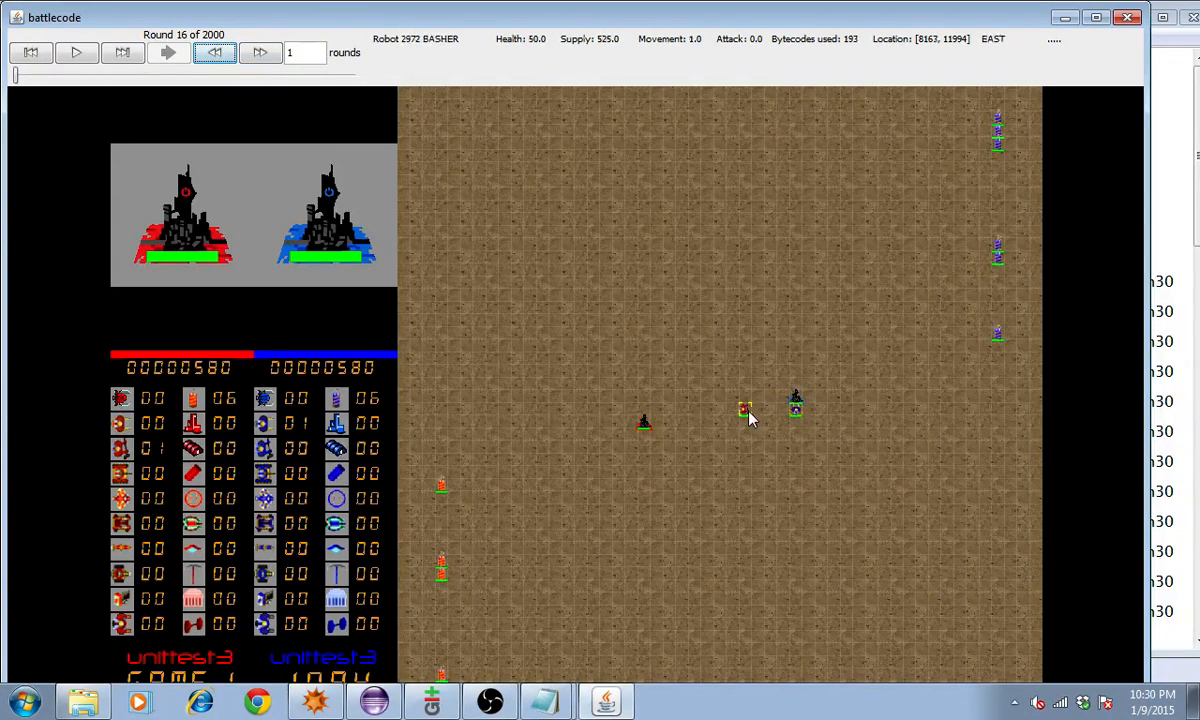
pyautogui.click(260, 52)
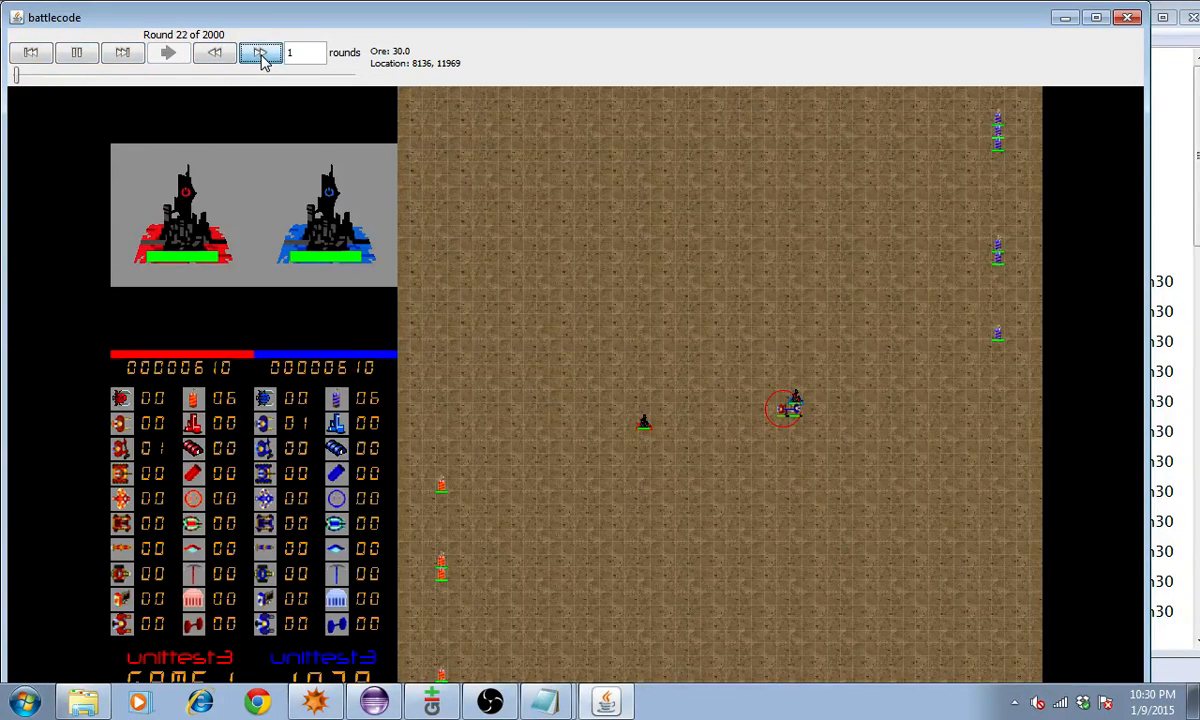
pyautogui.click(260, 52)
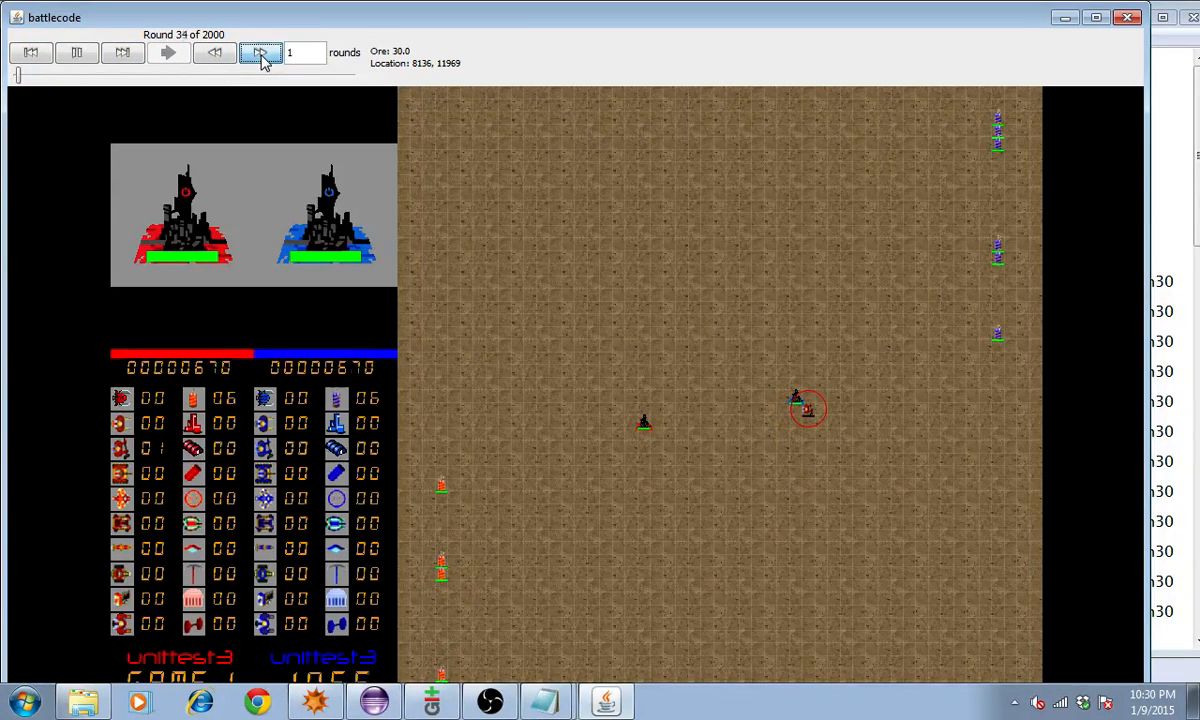
pyautogui.click(260, 52)
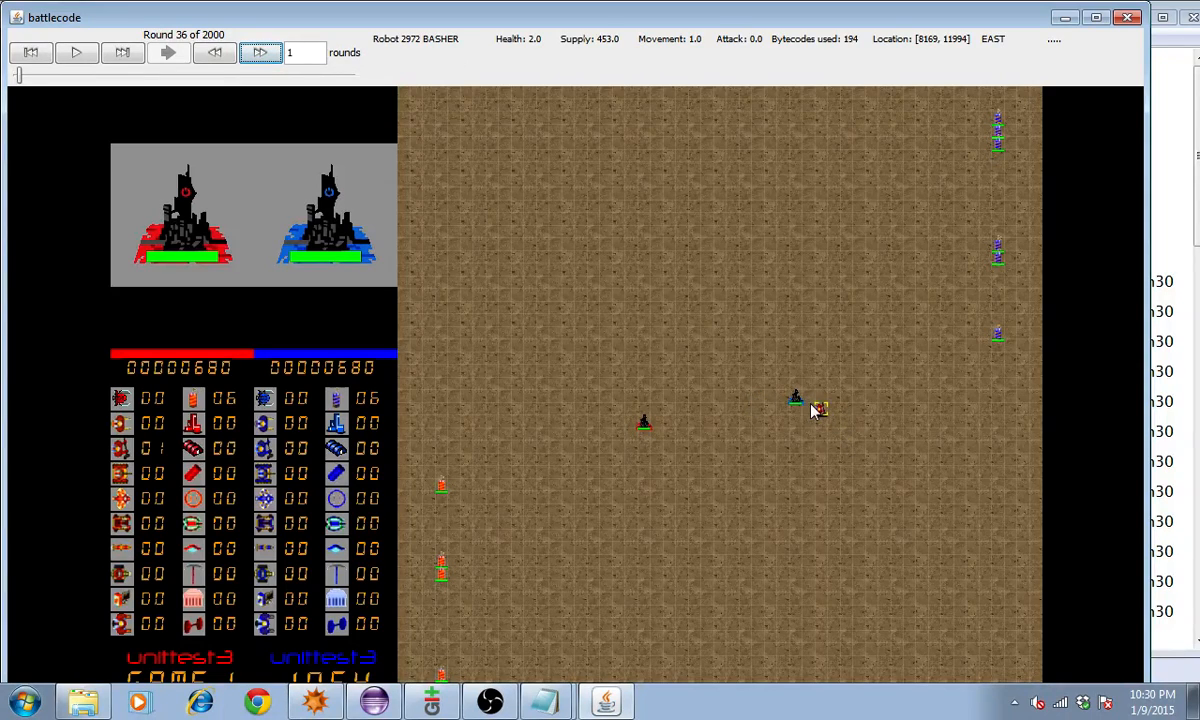
pyautogui.moveTo(560, 50)
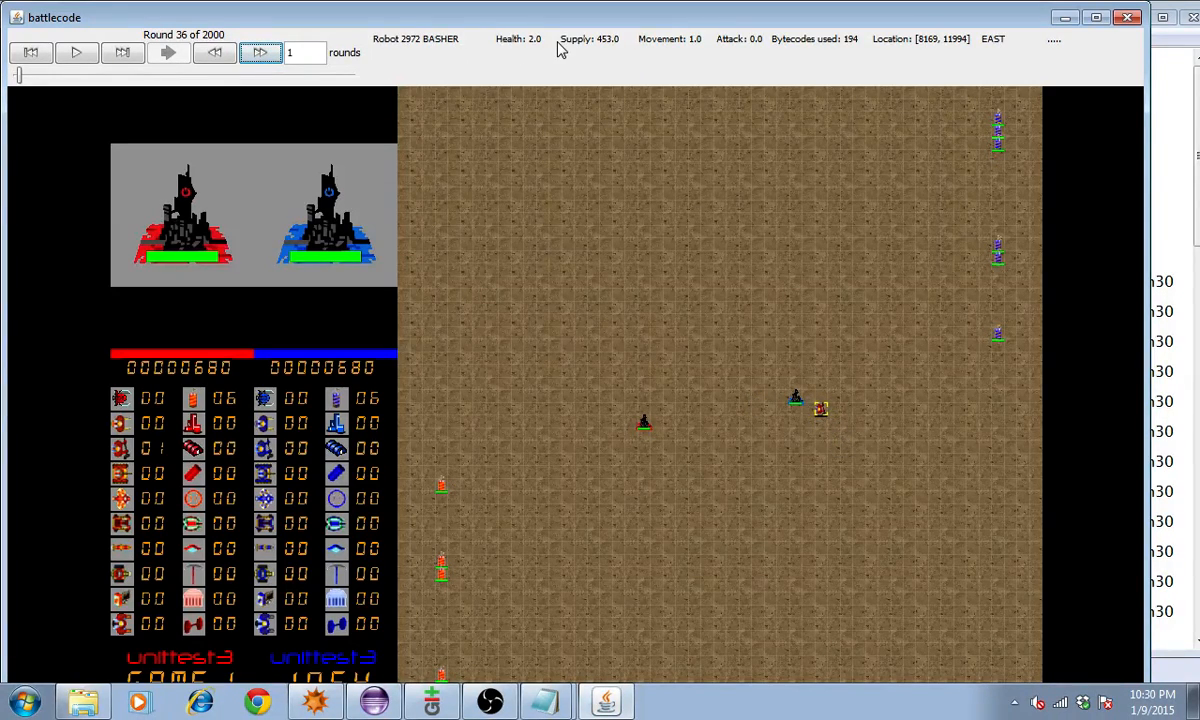
pyautogui.moveTo(608, 136)
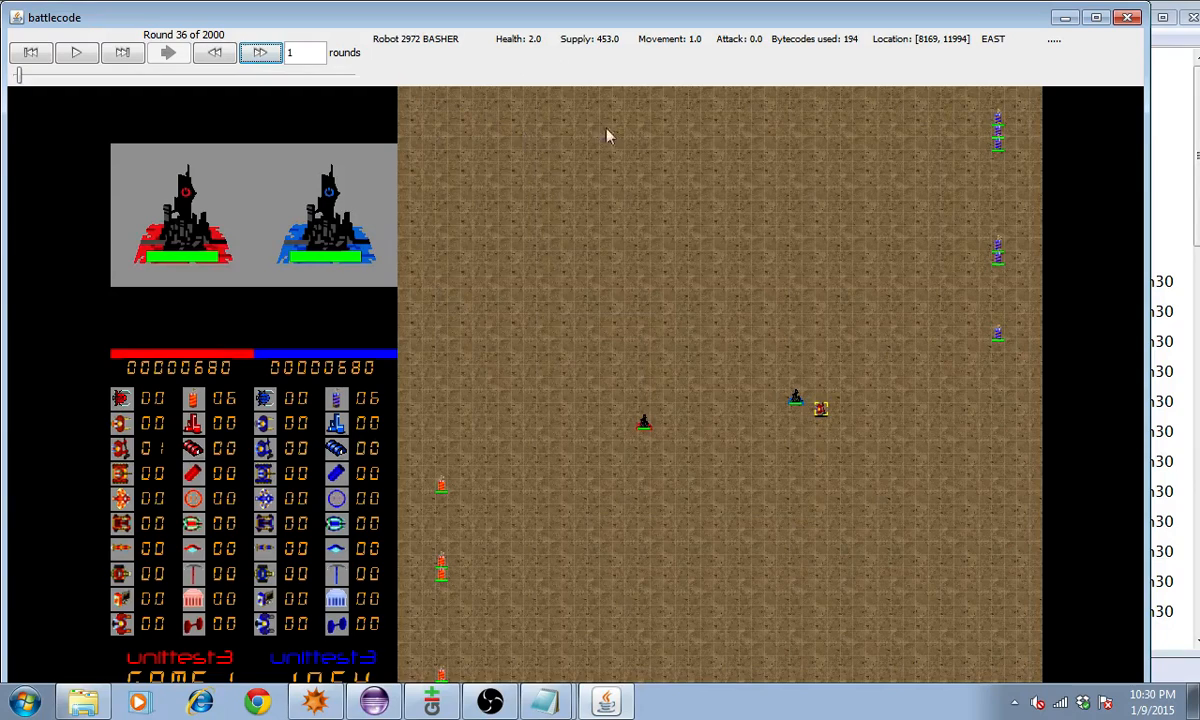
pyautogui.moveTo(820, 414)
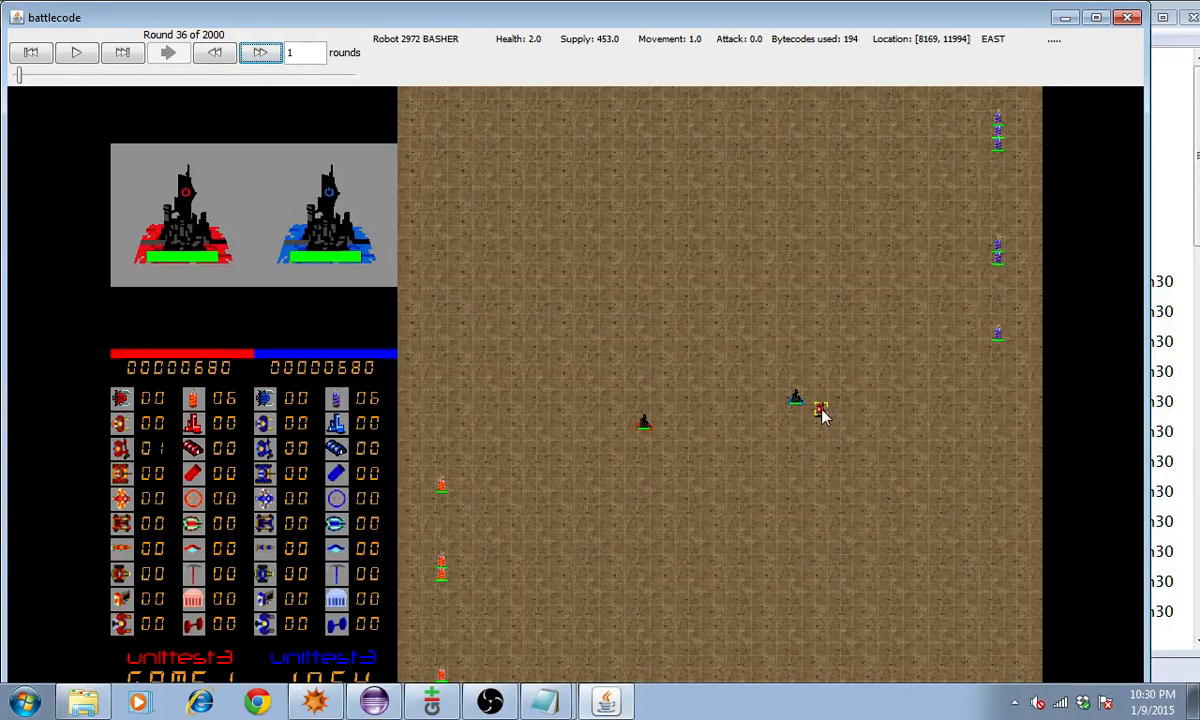
pyautogui.moveTo(838, 418)
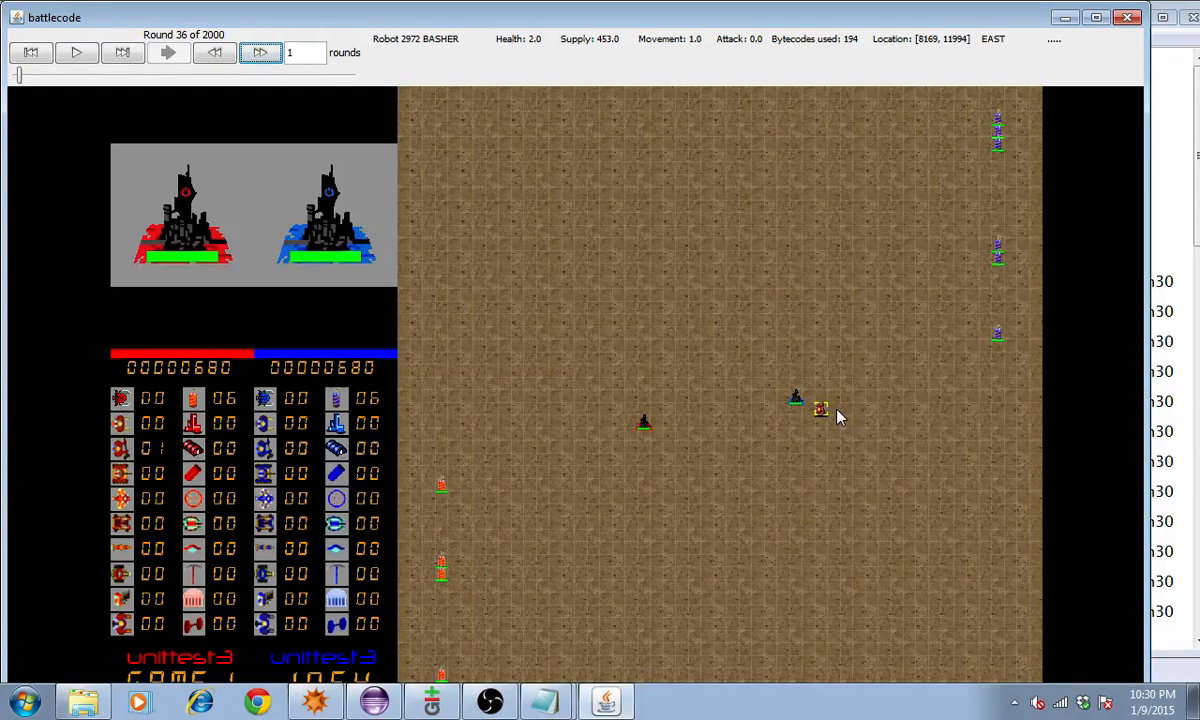
pyautogui.moveTo(776, 400)
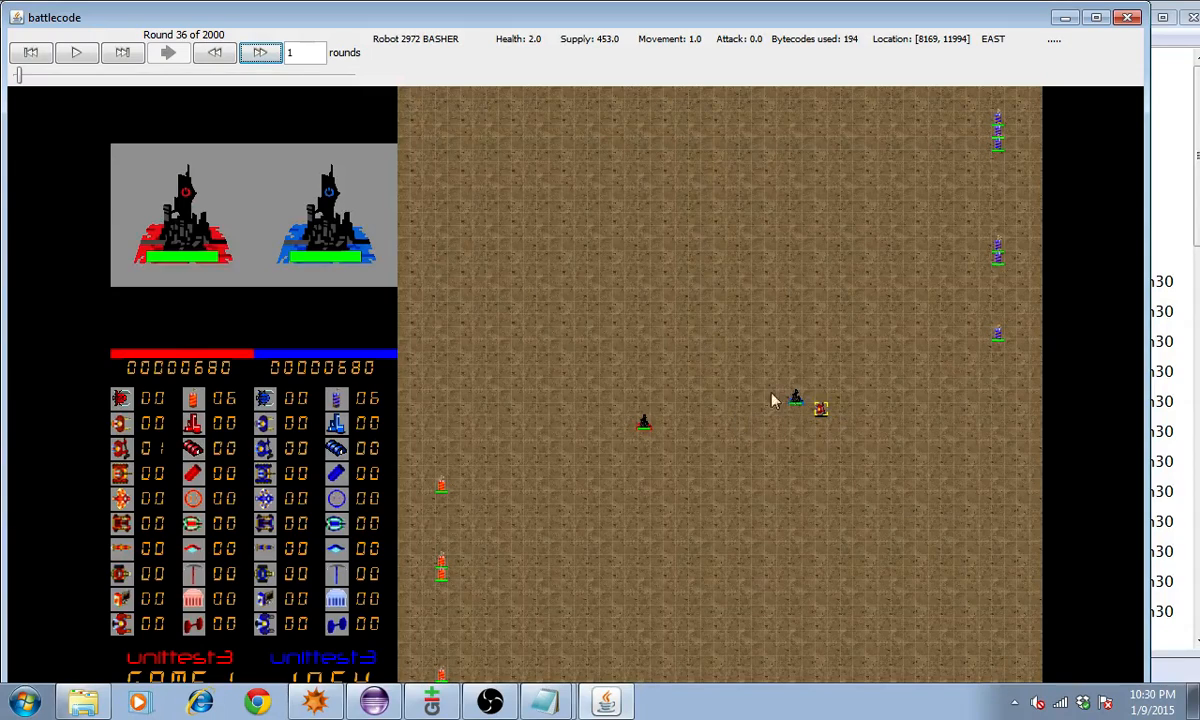
pyautogui.moveTo(812, 210)
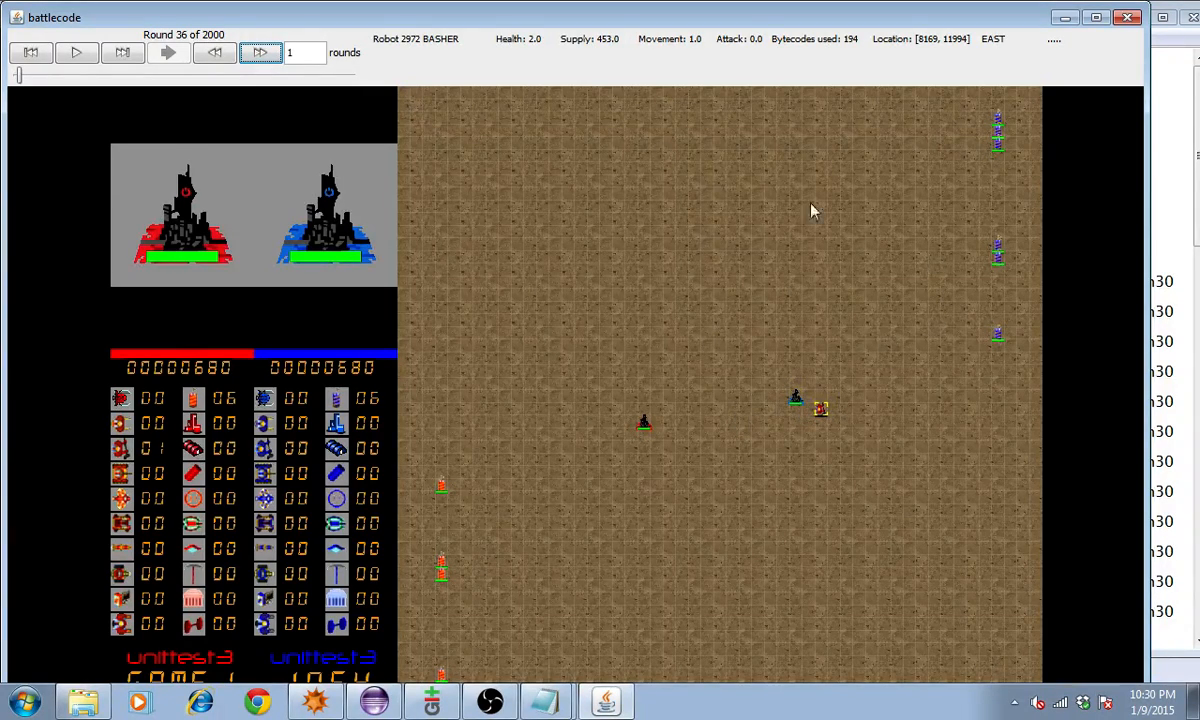
pyautogui.moveTo(790, 352)
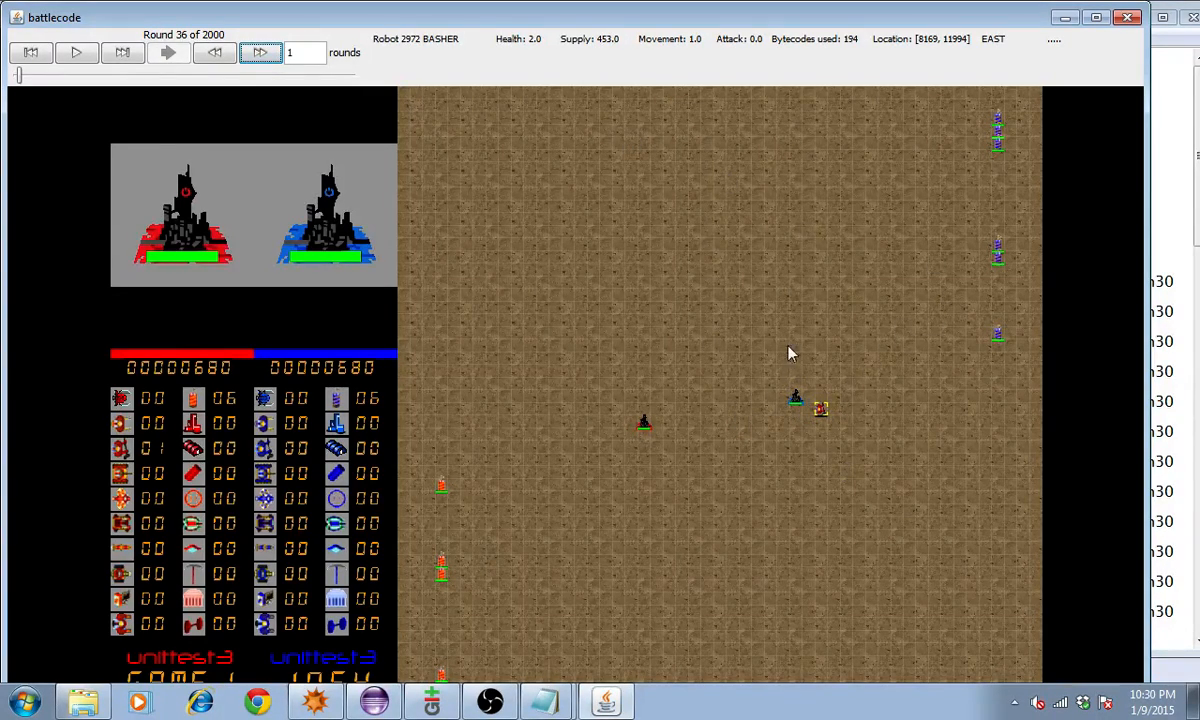
pyautogui.moveTo(828, 356)
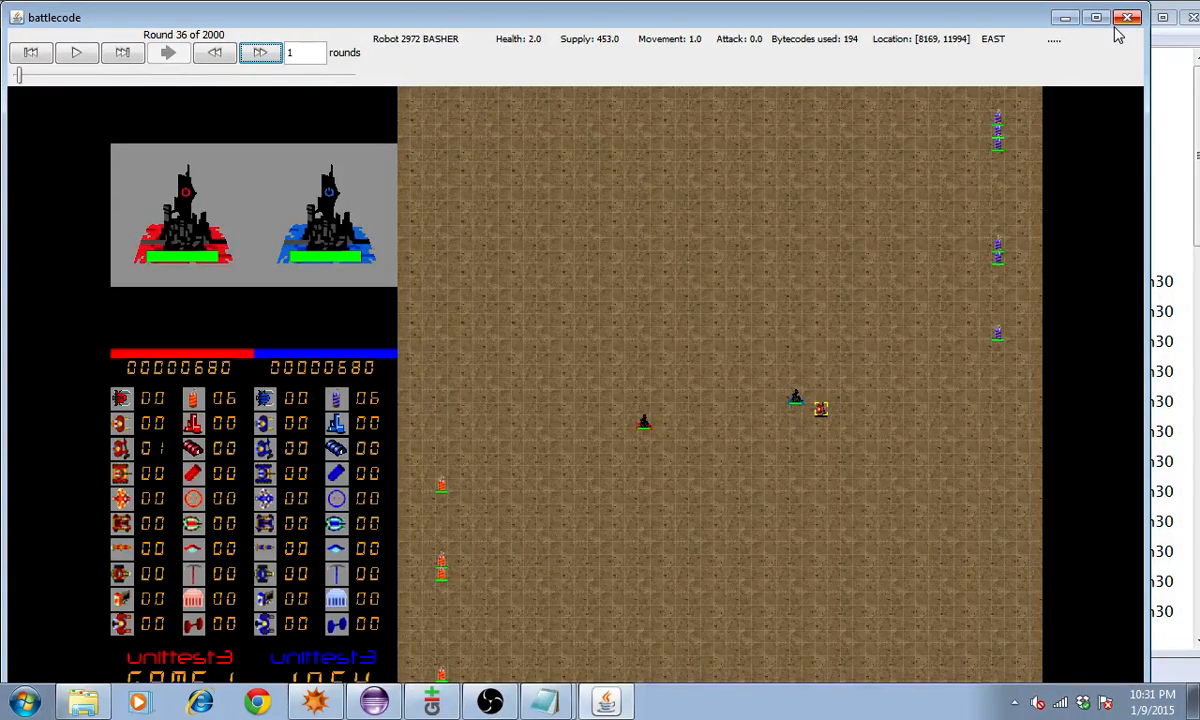
pyautogui.click(1128, 16)
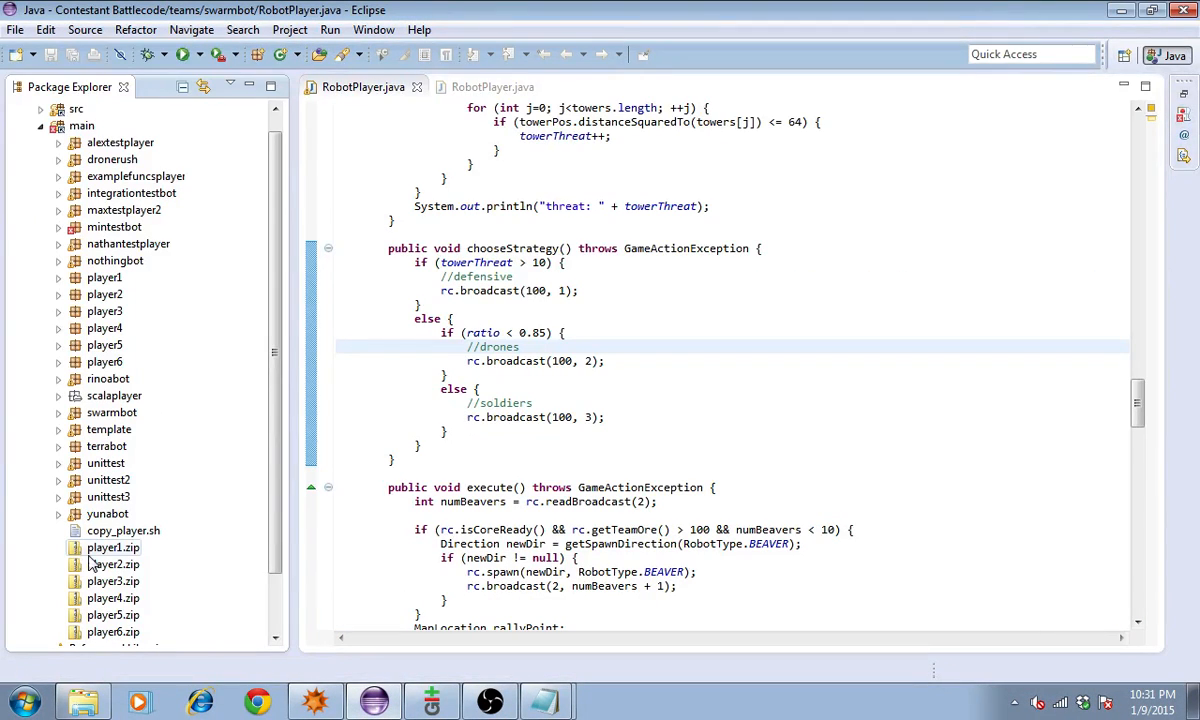
# Review unittest3's RobotPlayer.java run-away/chase code and launch a fresh match replay
pyautogui.click(56, 496)
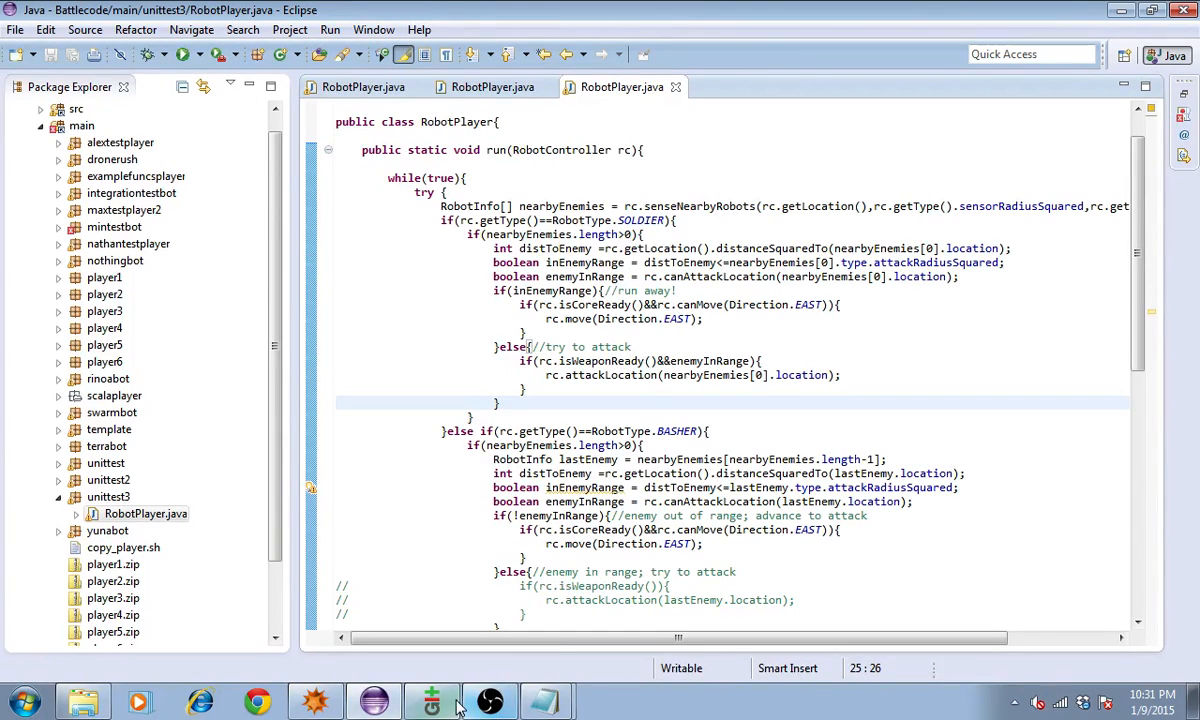
pyautogui.click(432, 700)
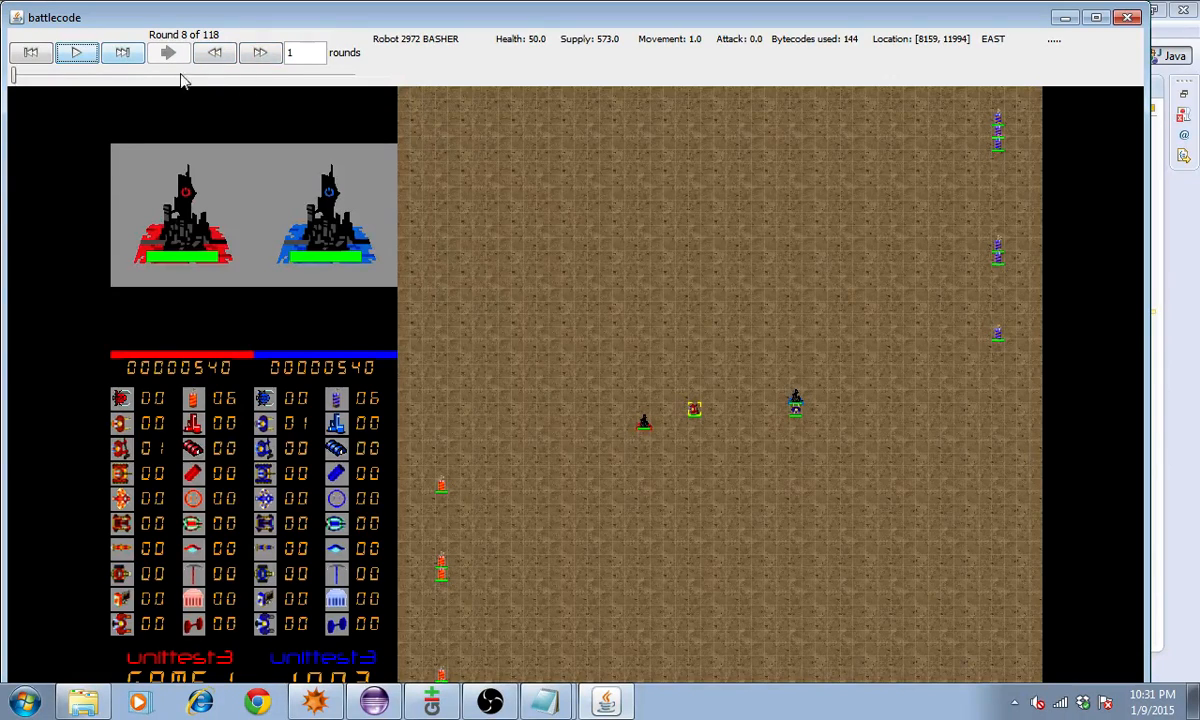
pyautogui.click(260, 52)
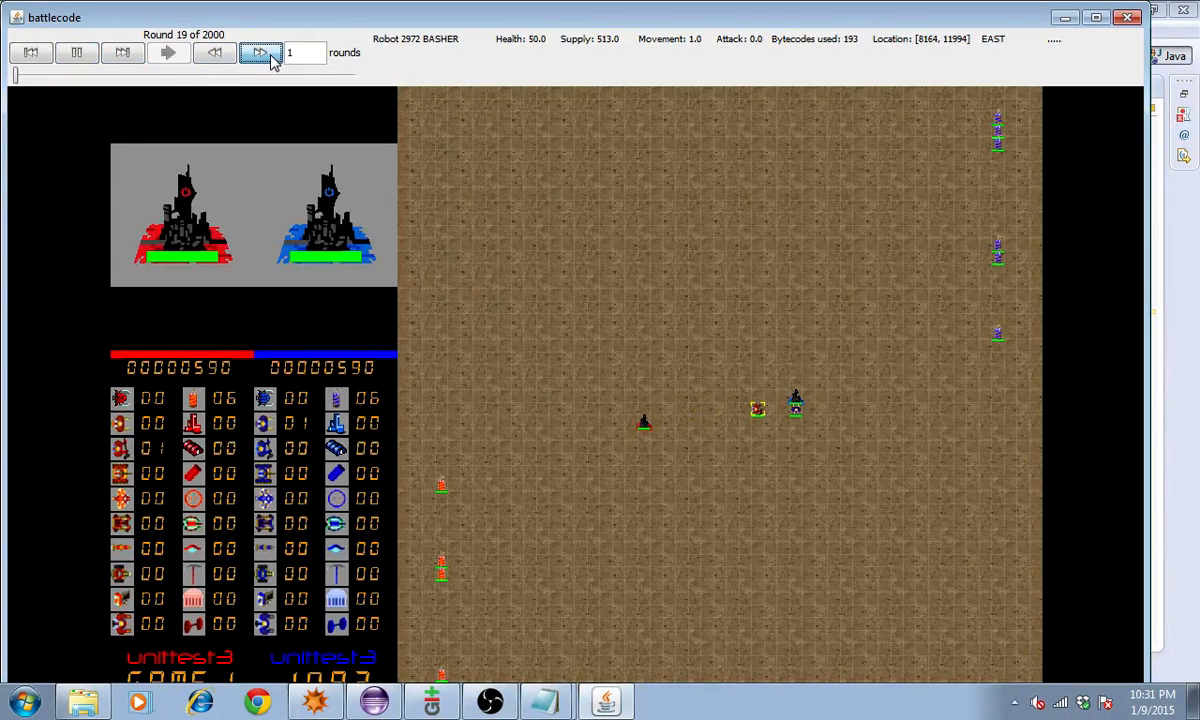
pyautogui.click(260, 52)
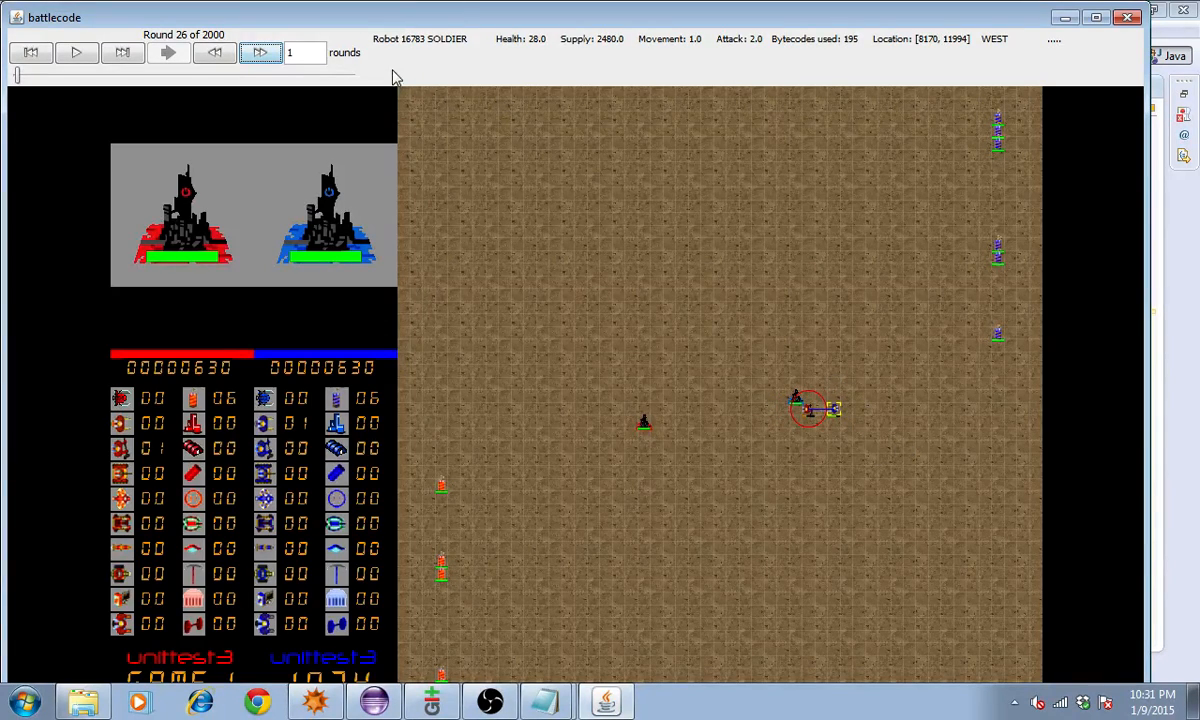
pyautogui.click(260, 52)
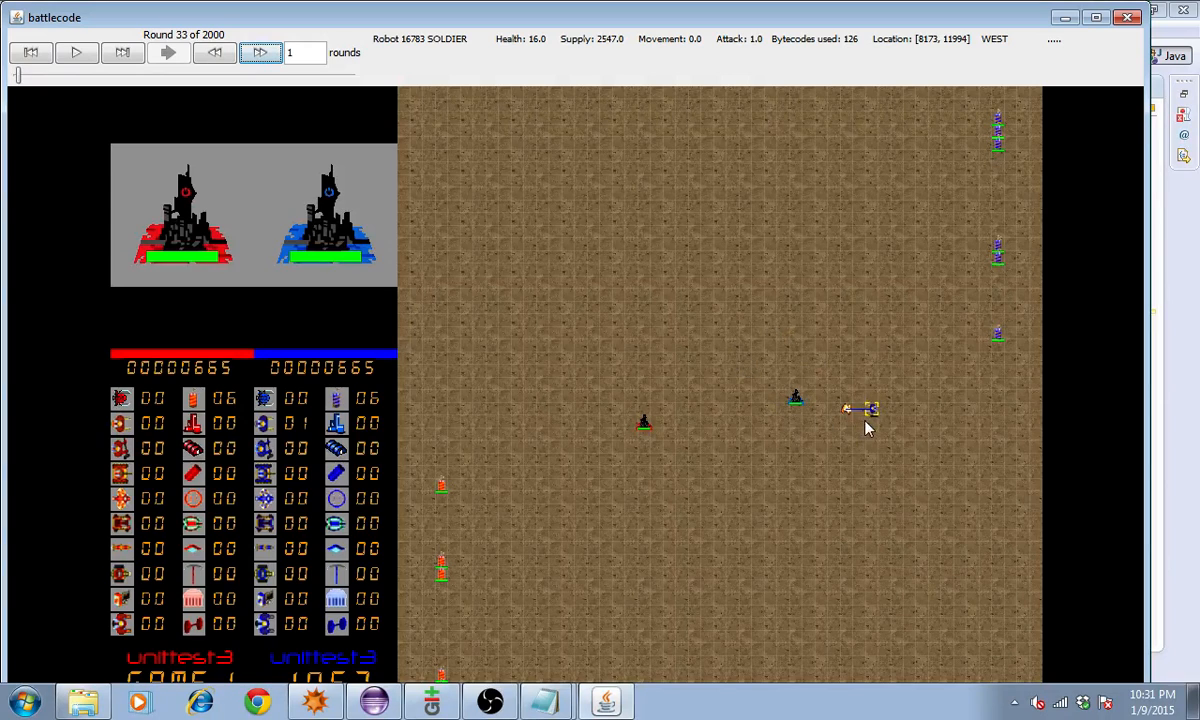
pyautogui.moveTo(822, 348)
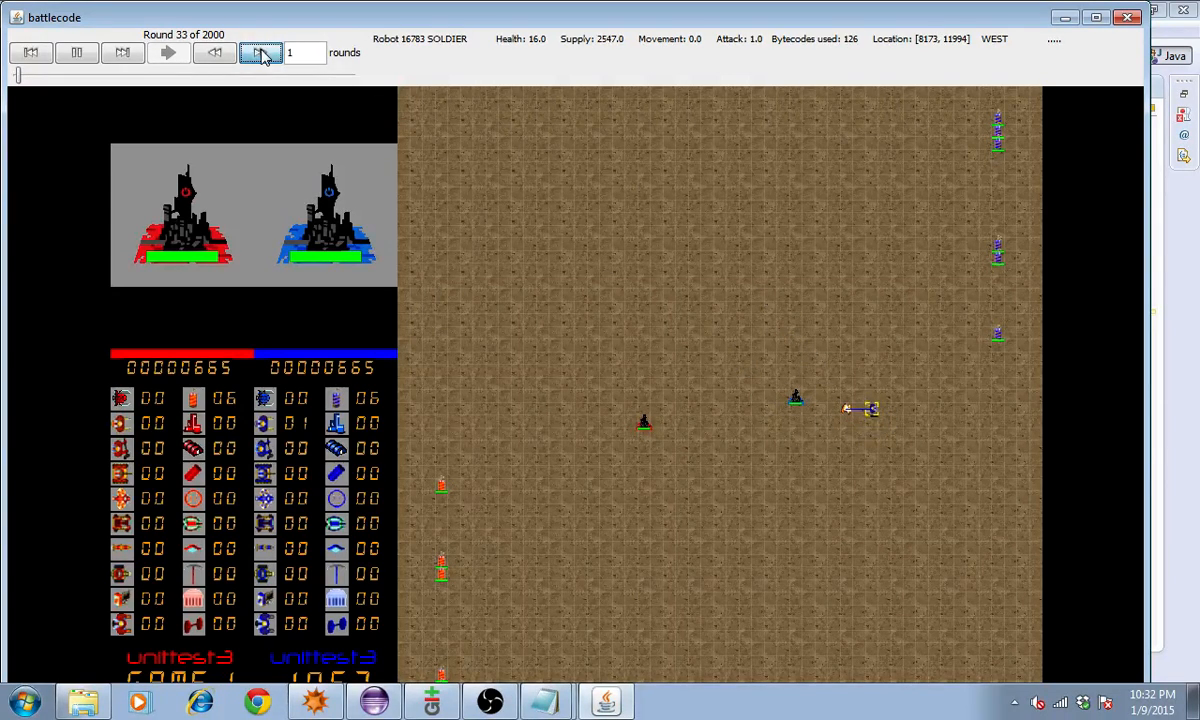
pyautogui.click(214, 52)
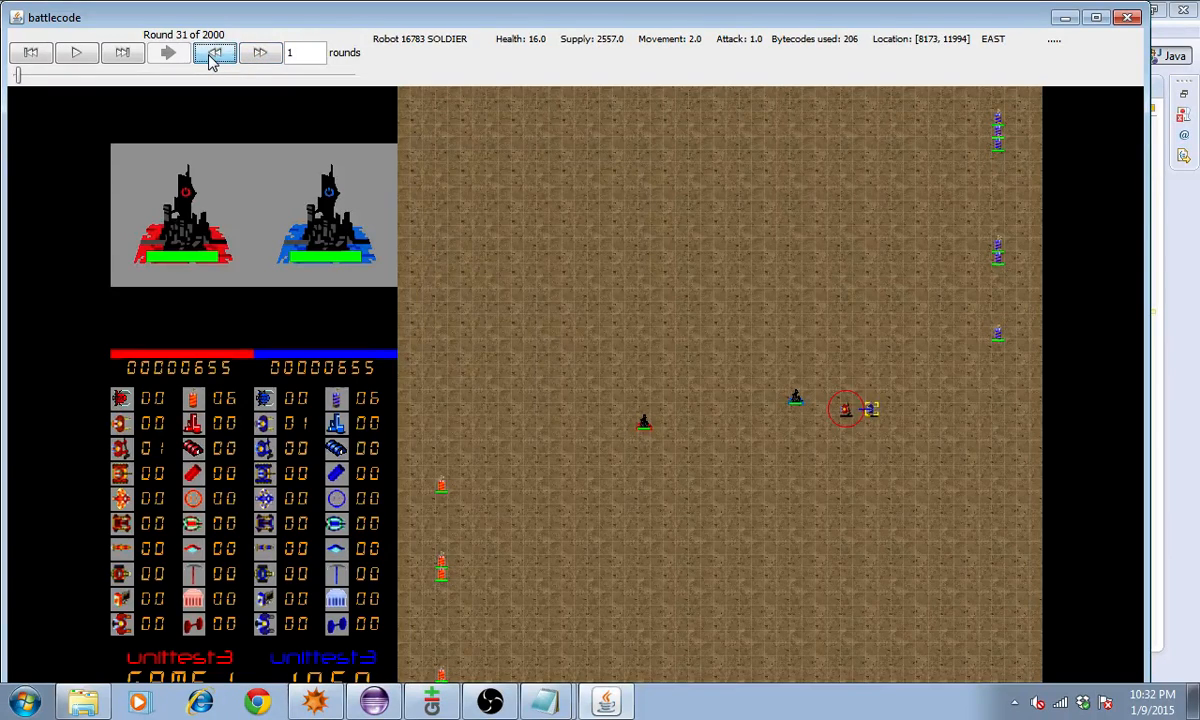
pyautogui.click(214, 52)
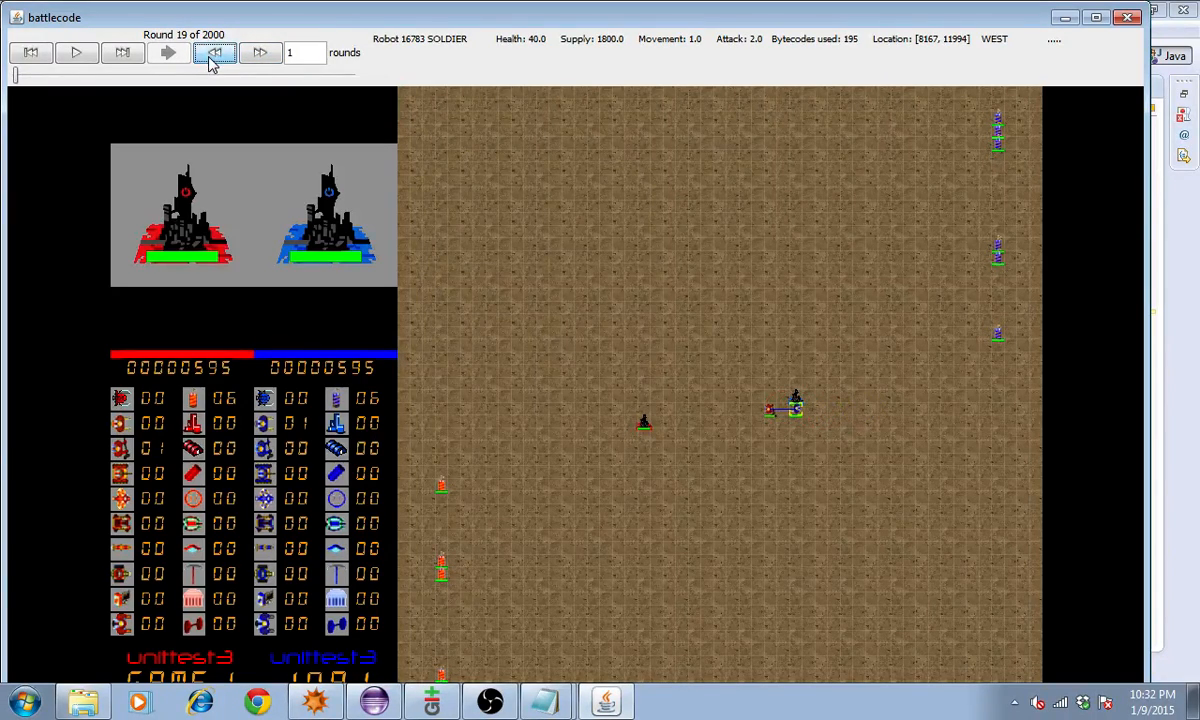
pyautogui.click(260, 52)
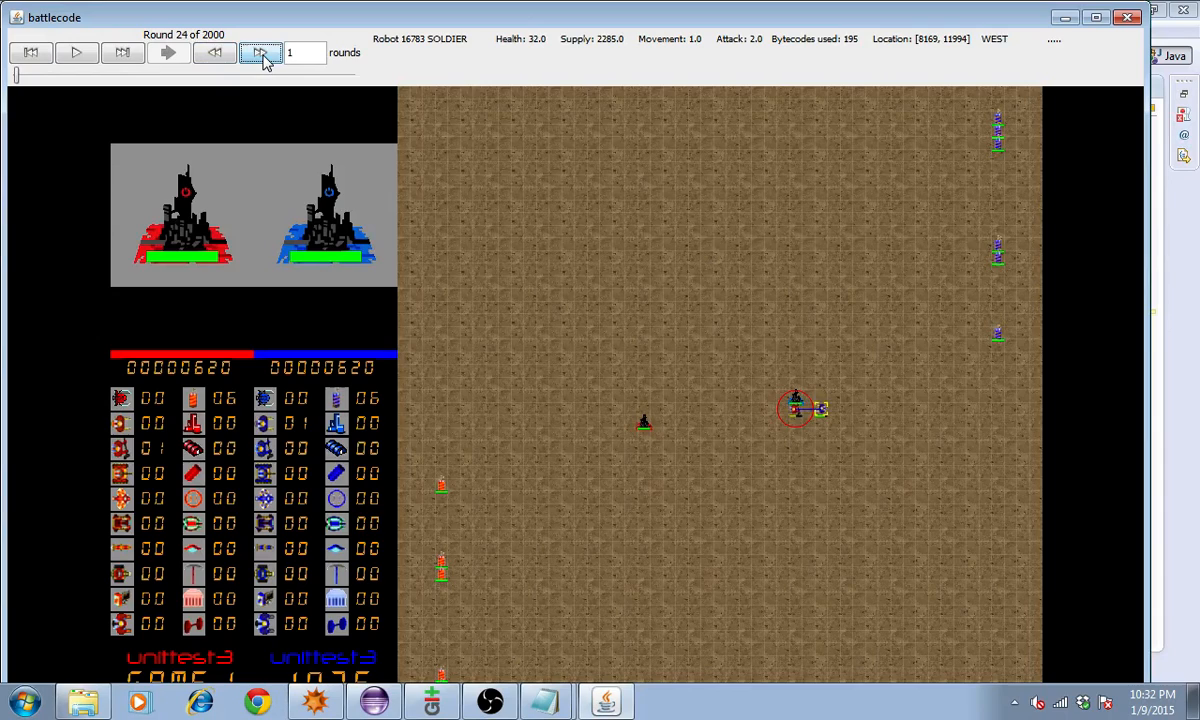
pyautogui.click(260, 52)
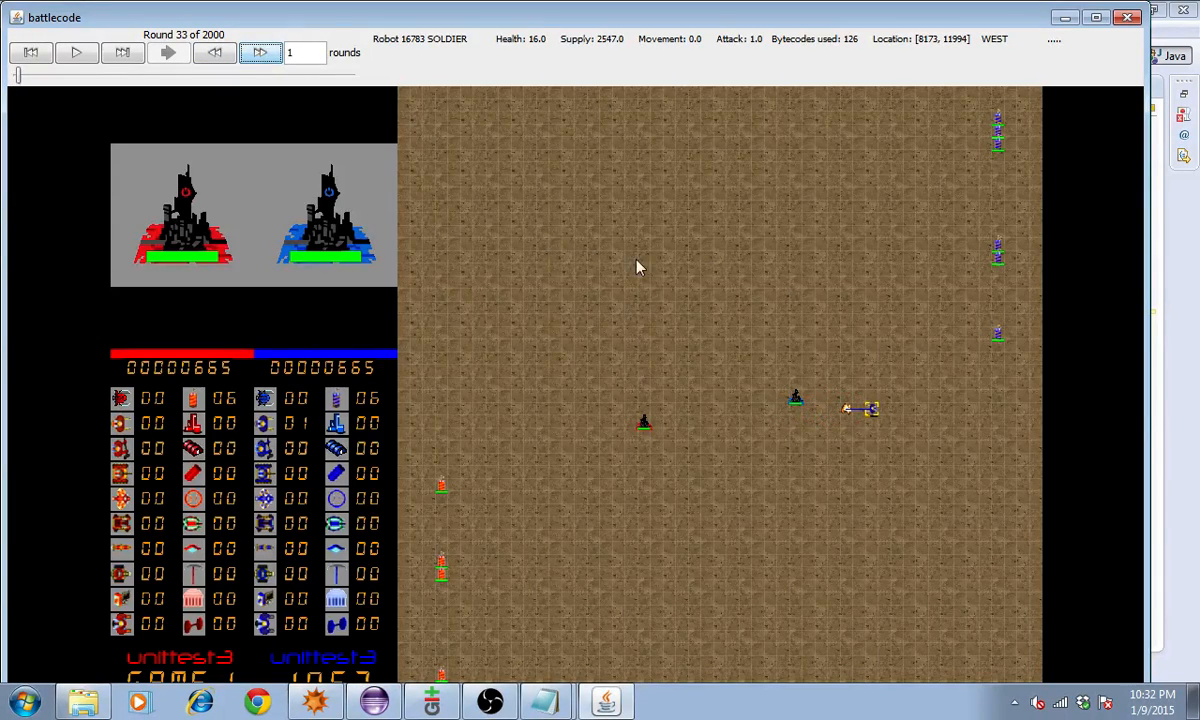
pyautogui.moveTo(868, 400)
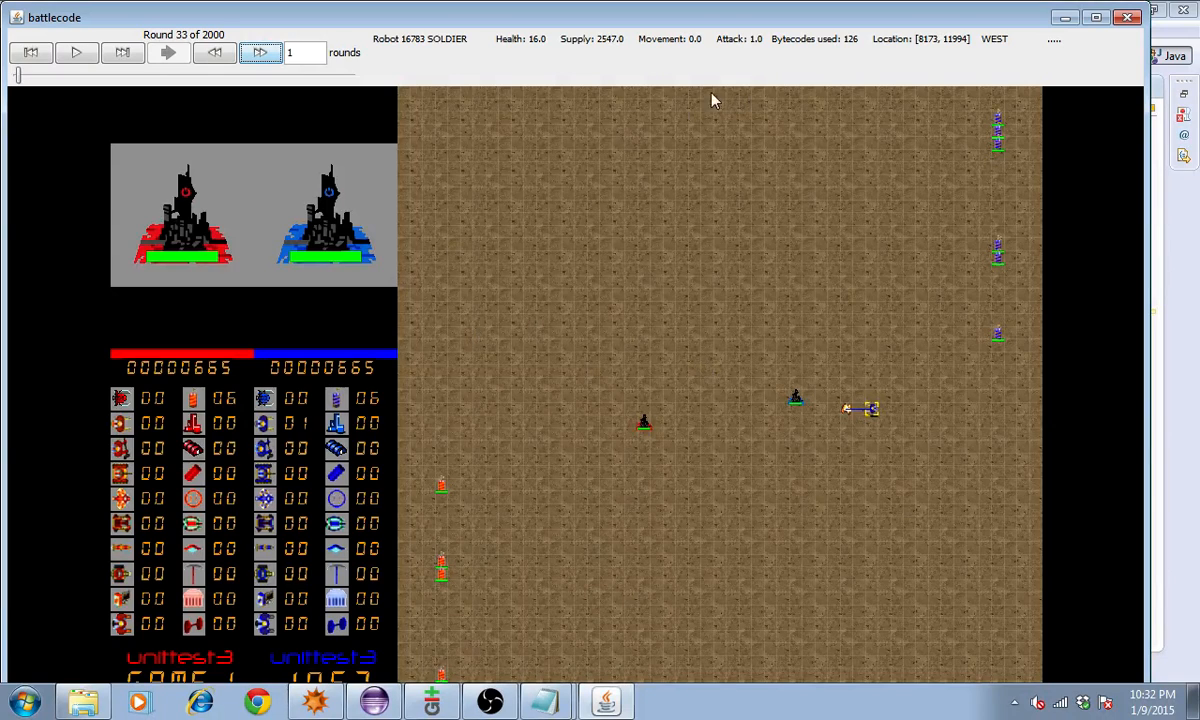
pyautogui.moveTo(876, 424)
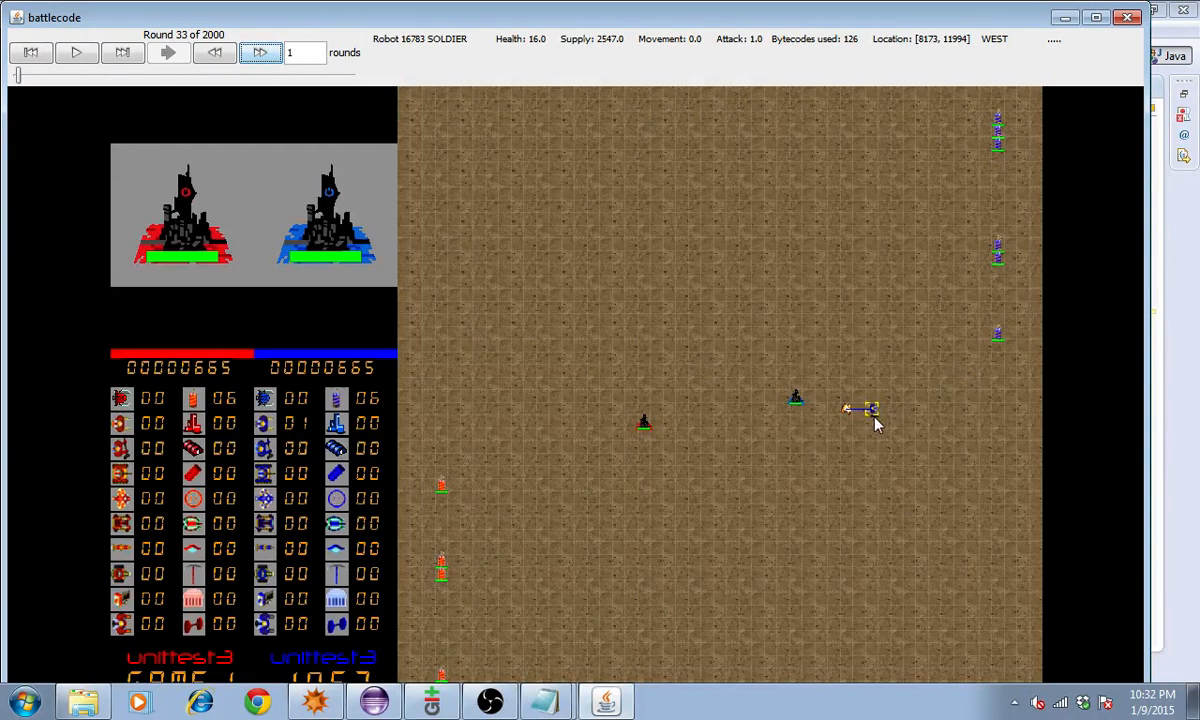
pyautogui.moveTo(870, 404)
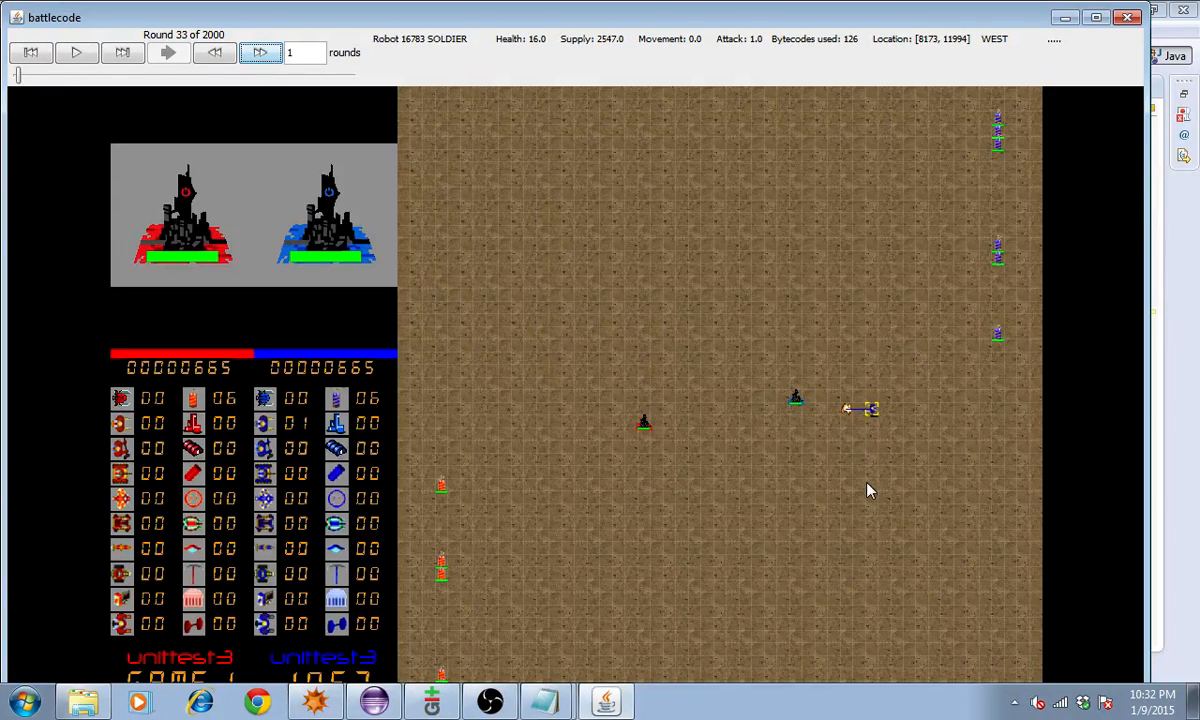
pyautogui.moveTo(548, 700)
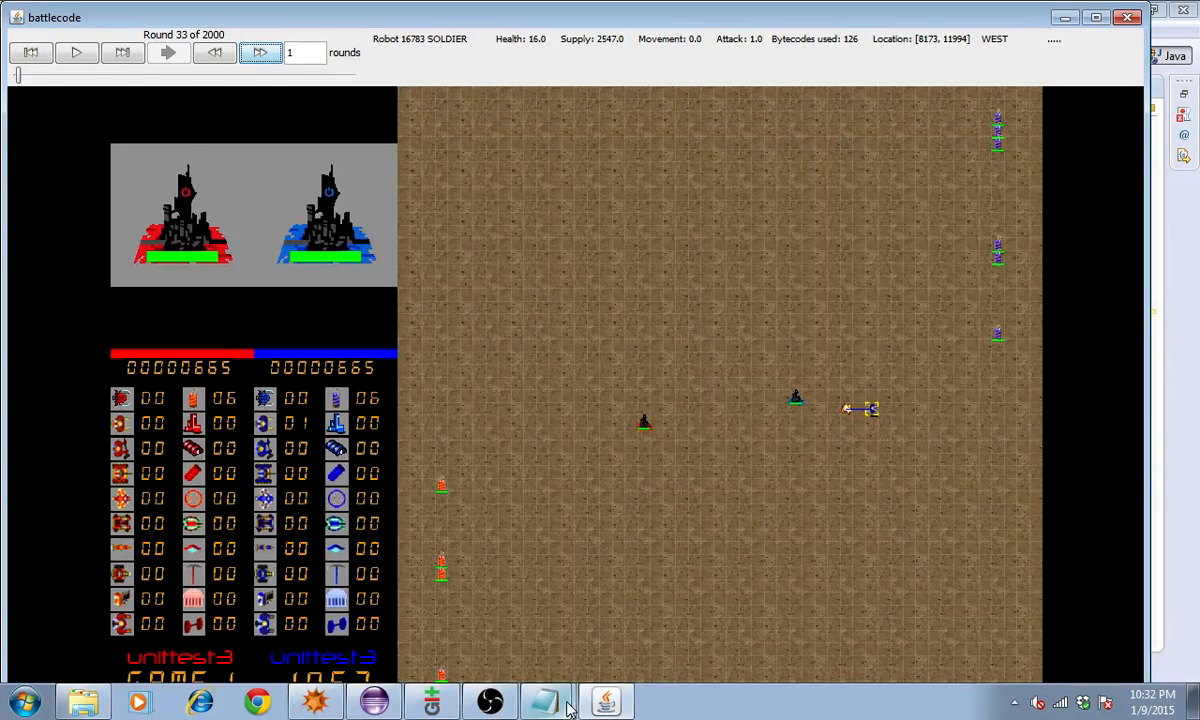
pyautogui.moveTo(570, 670)
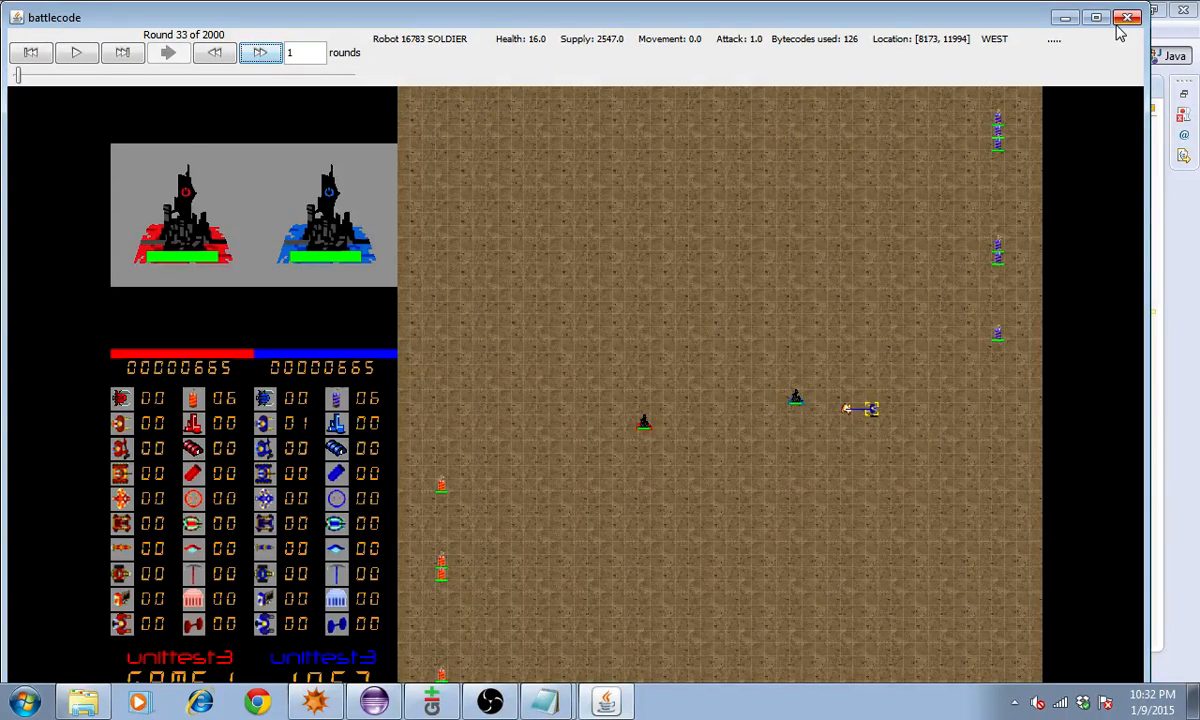
pyautogui.moveTo(650, 424)
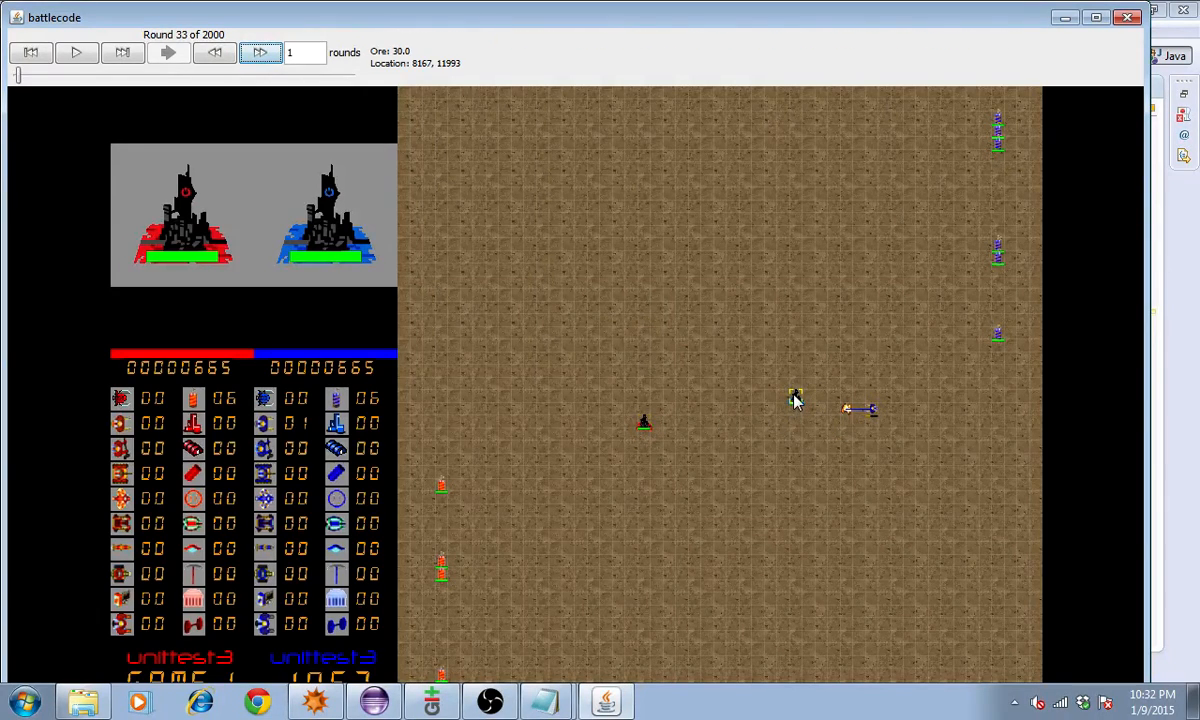
pyautogui.click(796, 398)
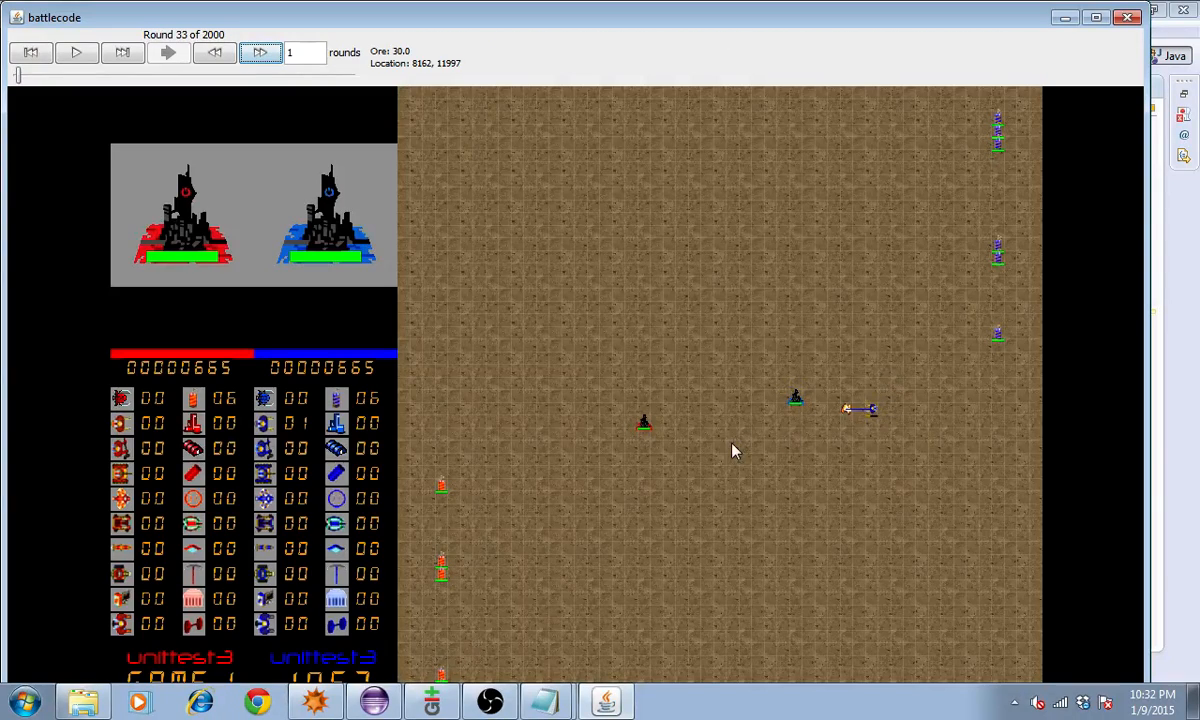
# Review the HQ supply-transfer branch, then rebuild and run the match with 'ant run'
pyautogui.click(864, 408)
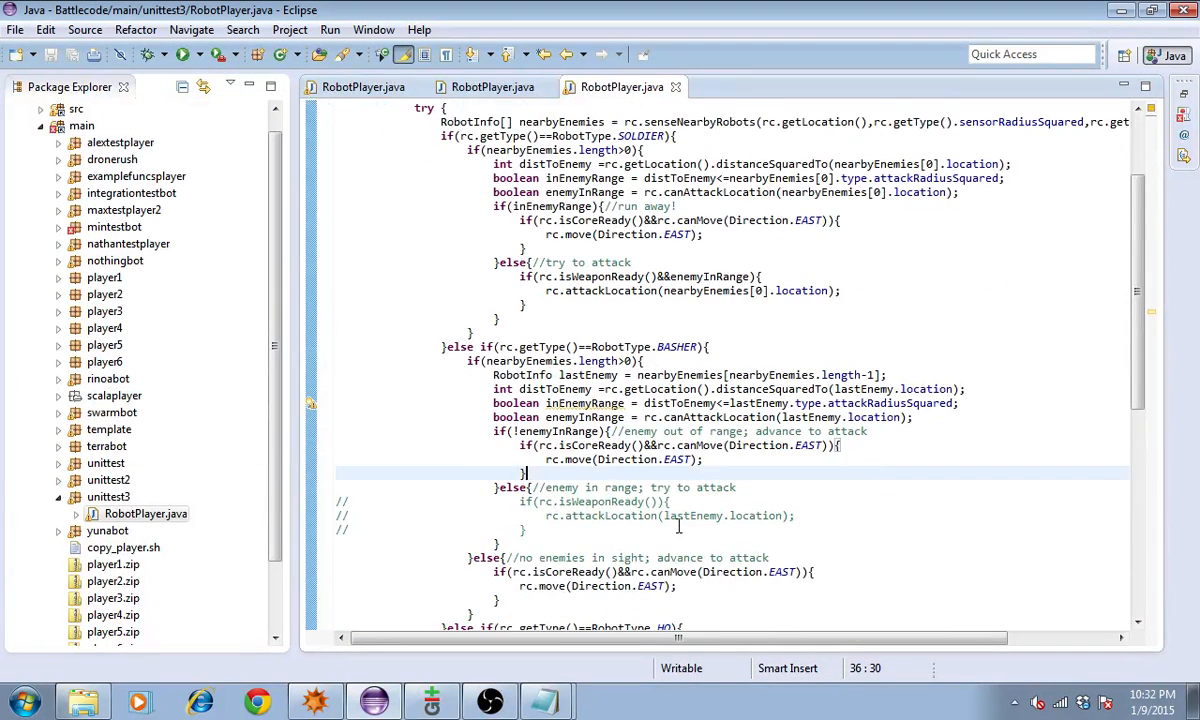
pyautogui.scroll(-3)
pyautogui.write('if(rc.getTeam()==Team.B)')
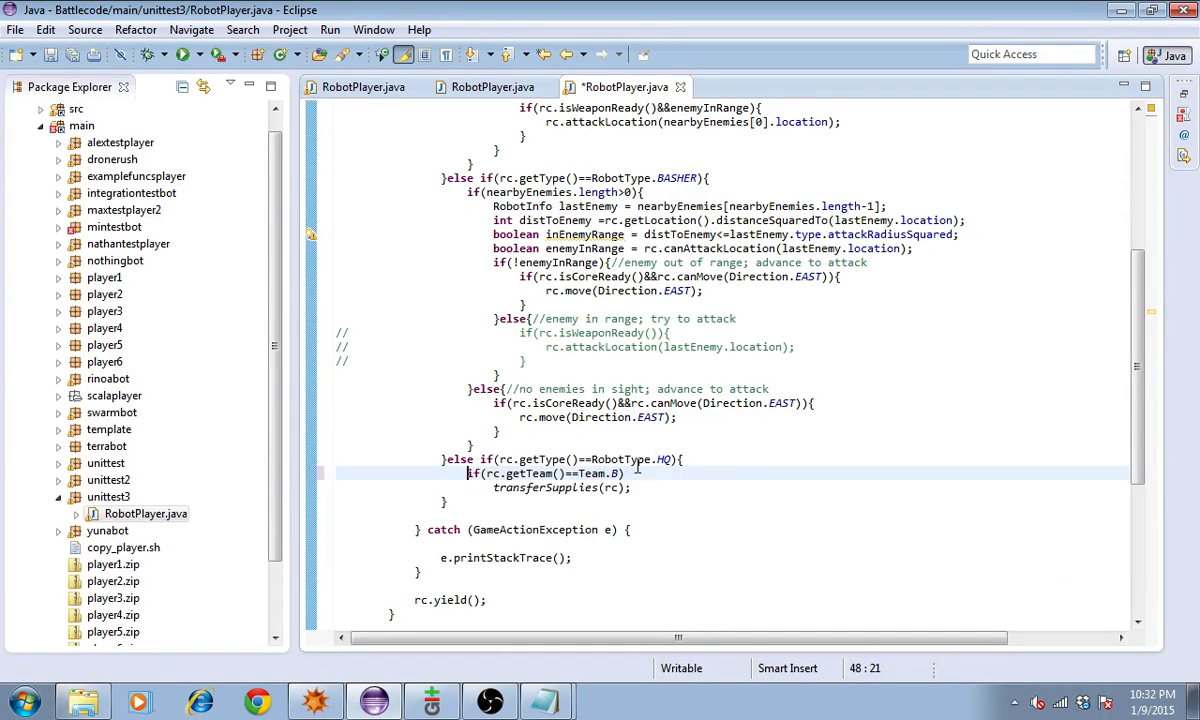
pyautogui.click(662, 488)
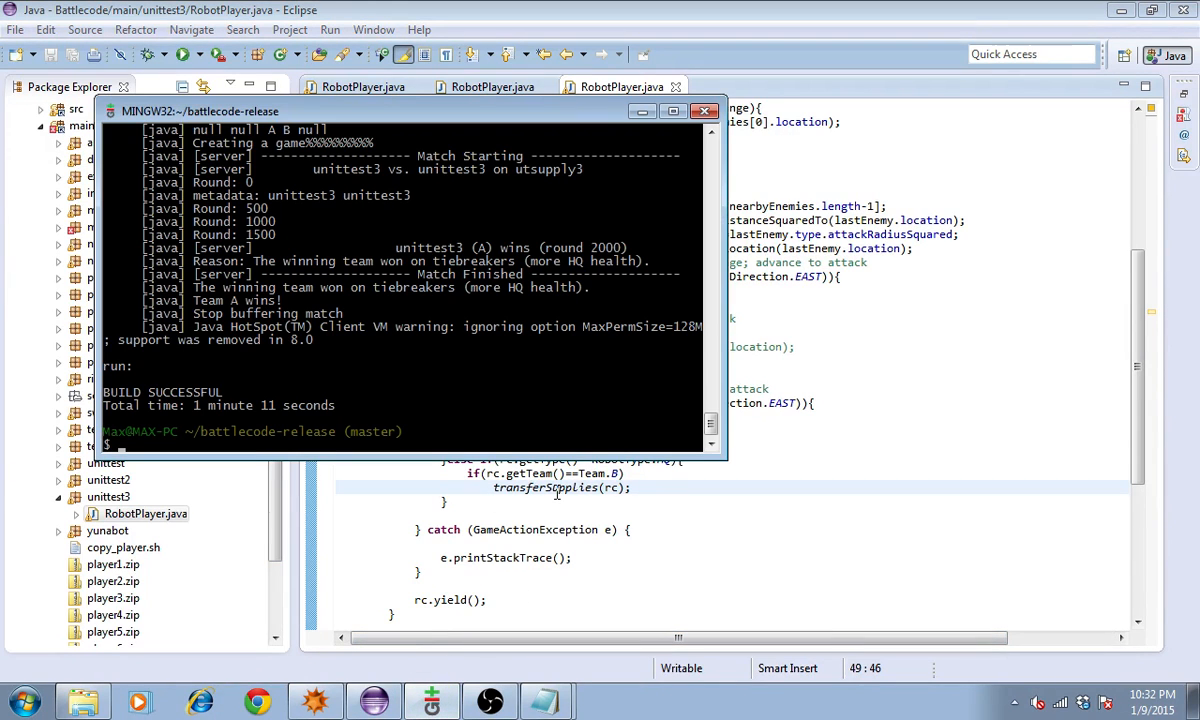
pyautogui.write('ant run')
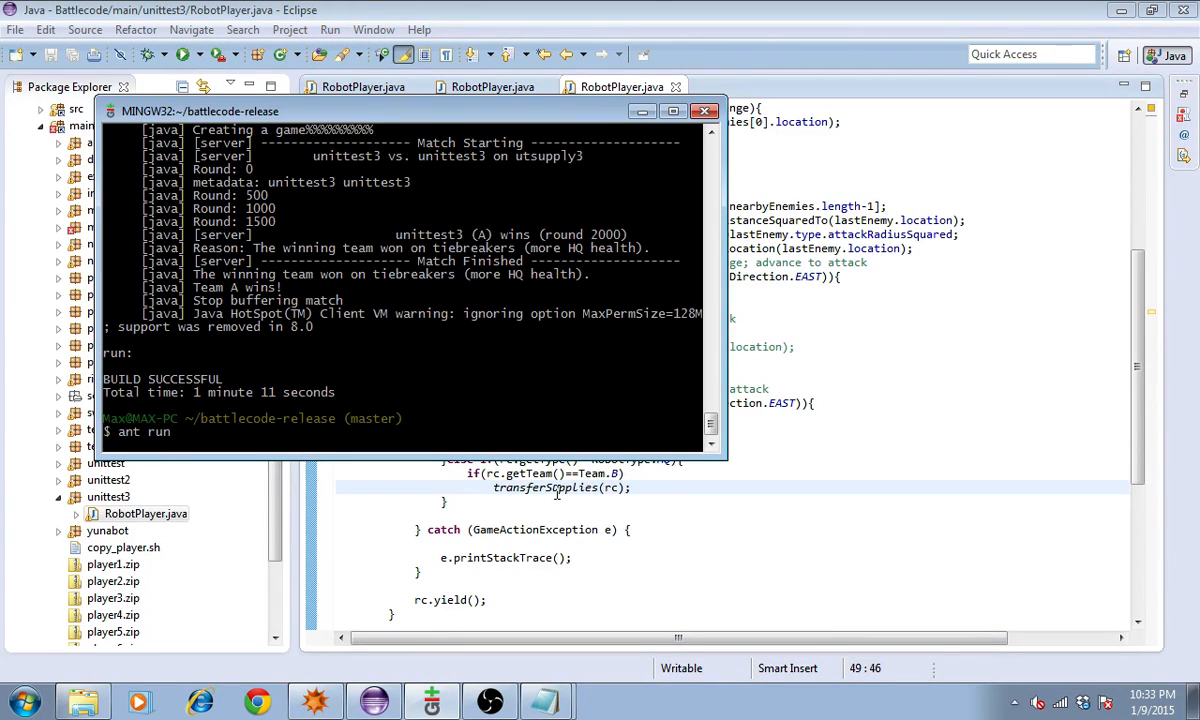
pyautogui.press('Return')
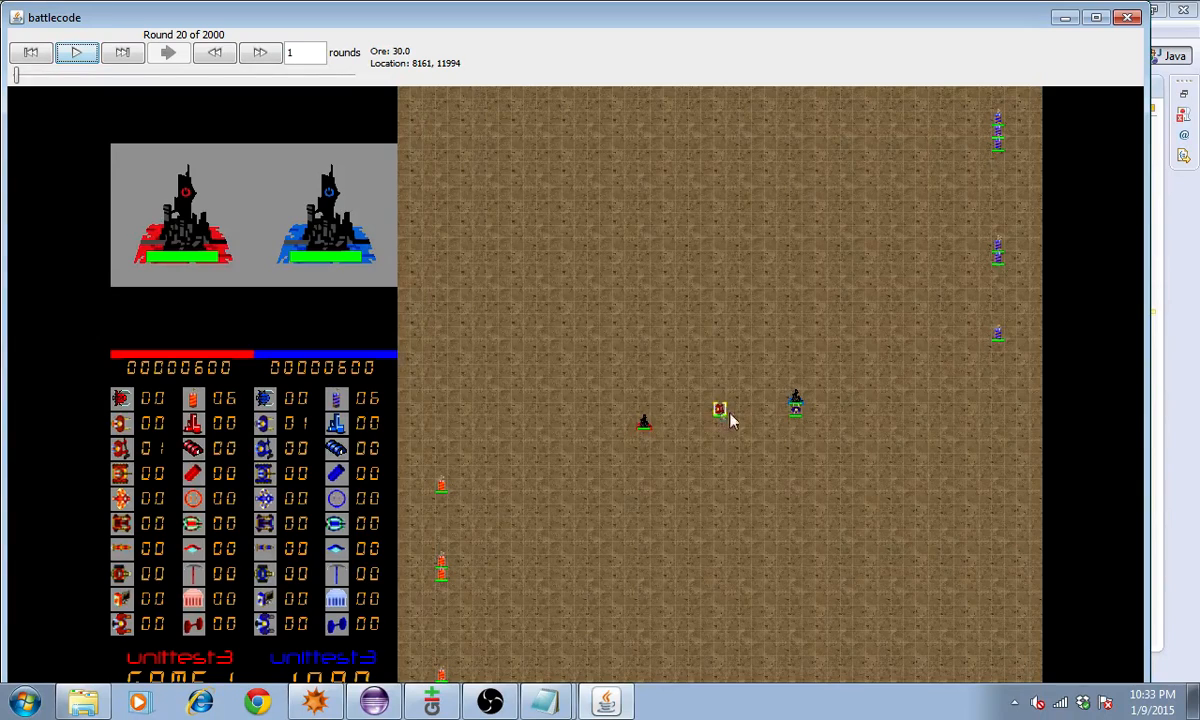
# Play the new replay and step the soldier–basher fight forward to round 56
pyautogui.click(76, 52)
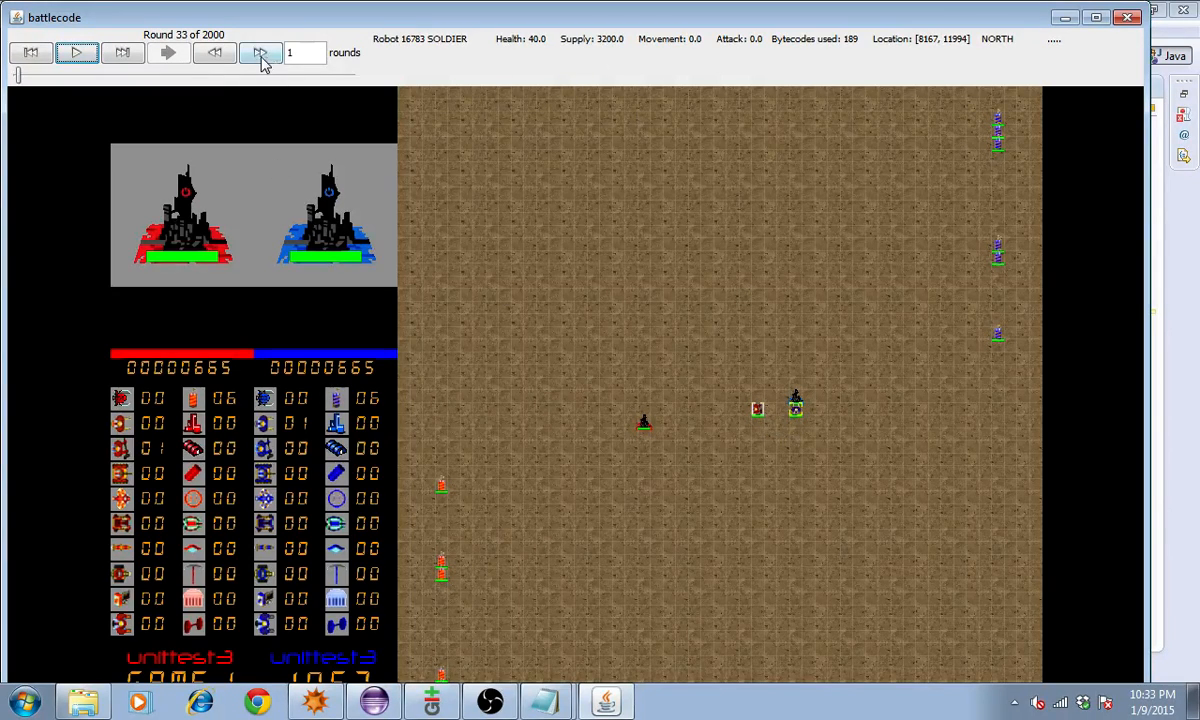
pyautogui.click(260, 52)
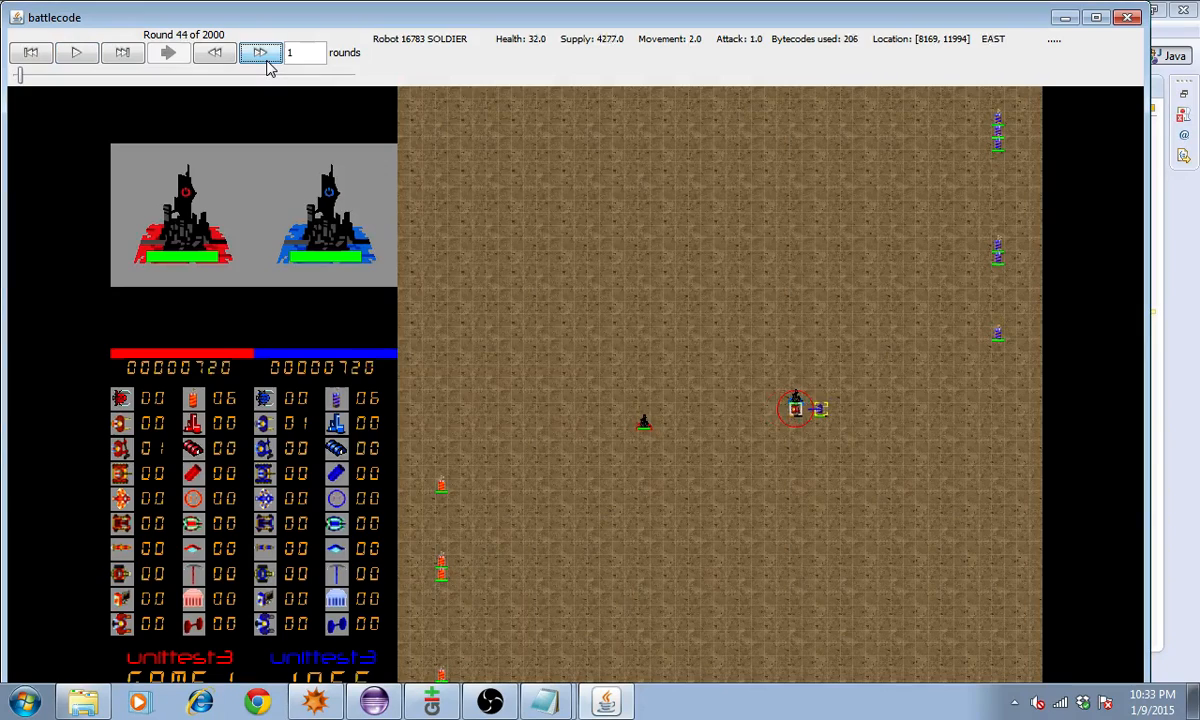
pyautogui.click(260, 52)
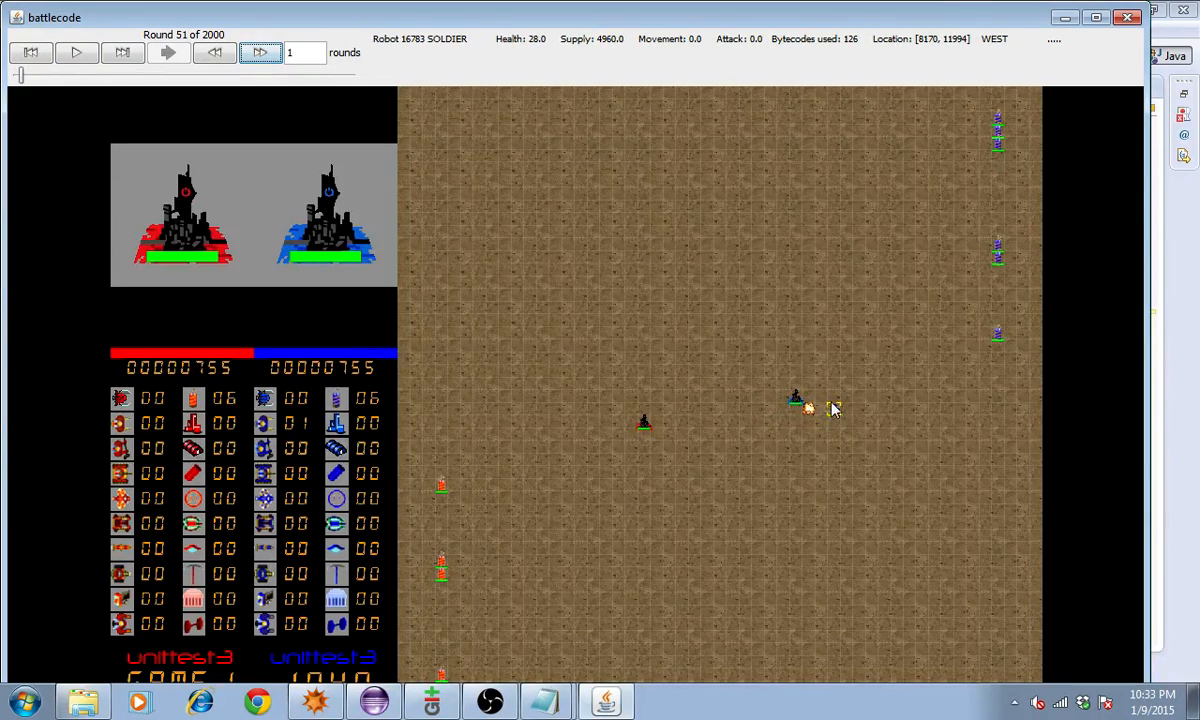
pyautogui.moveTo(838, 418)
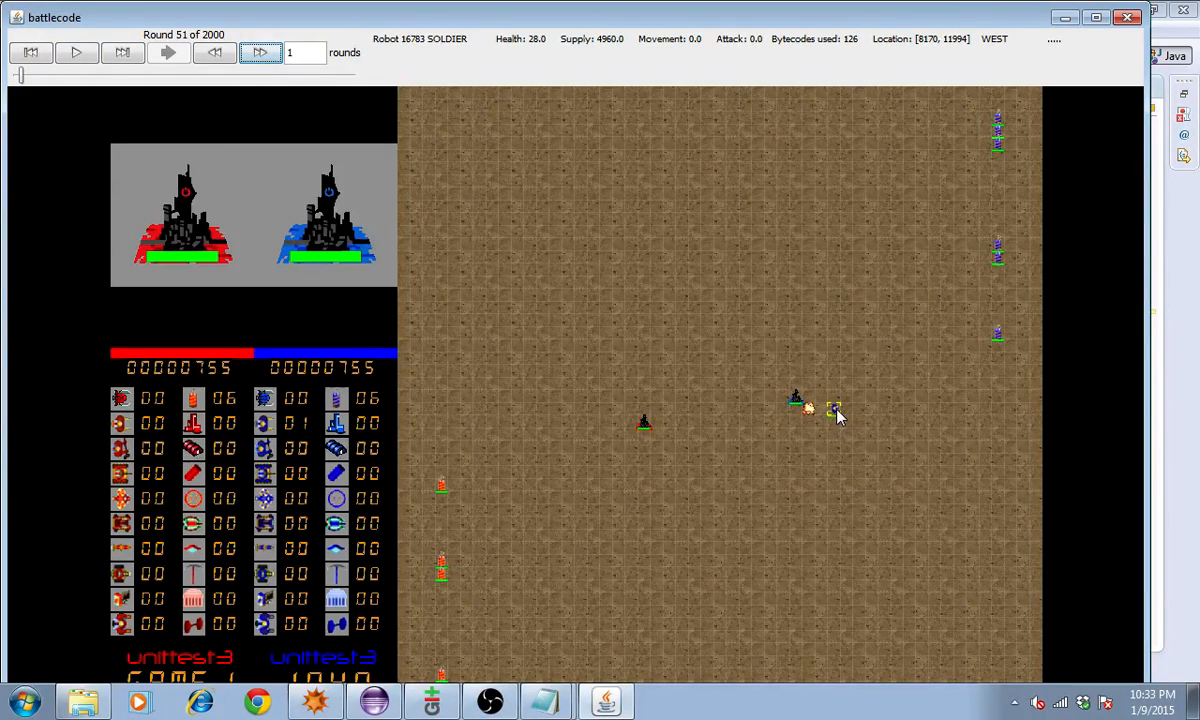
pyautogui.moveTo(846, 432)
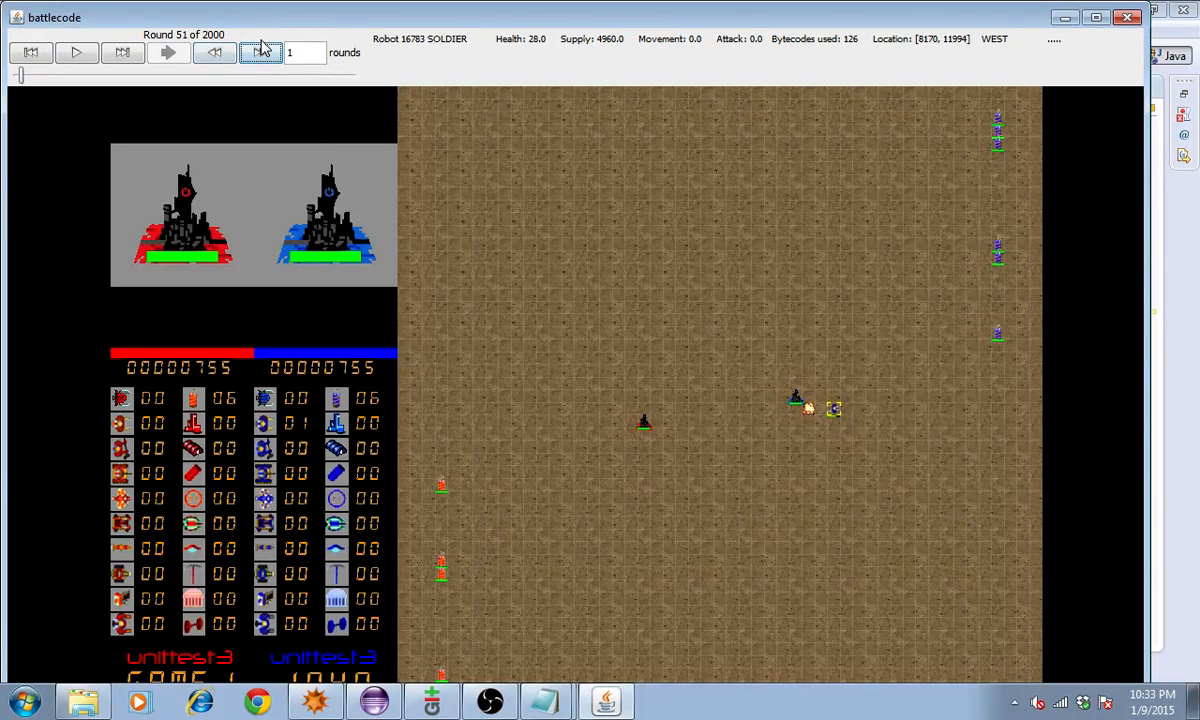
pyautogui.click(260, 52)
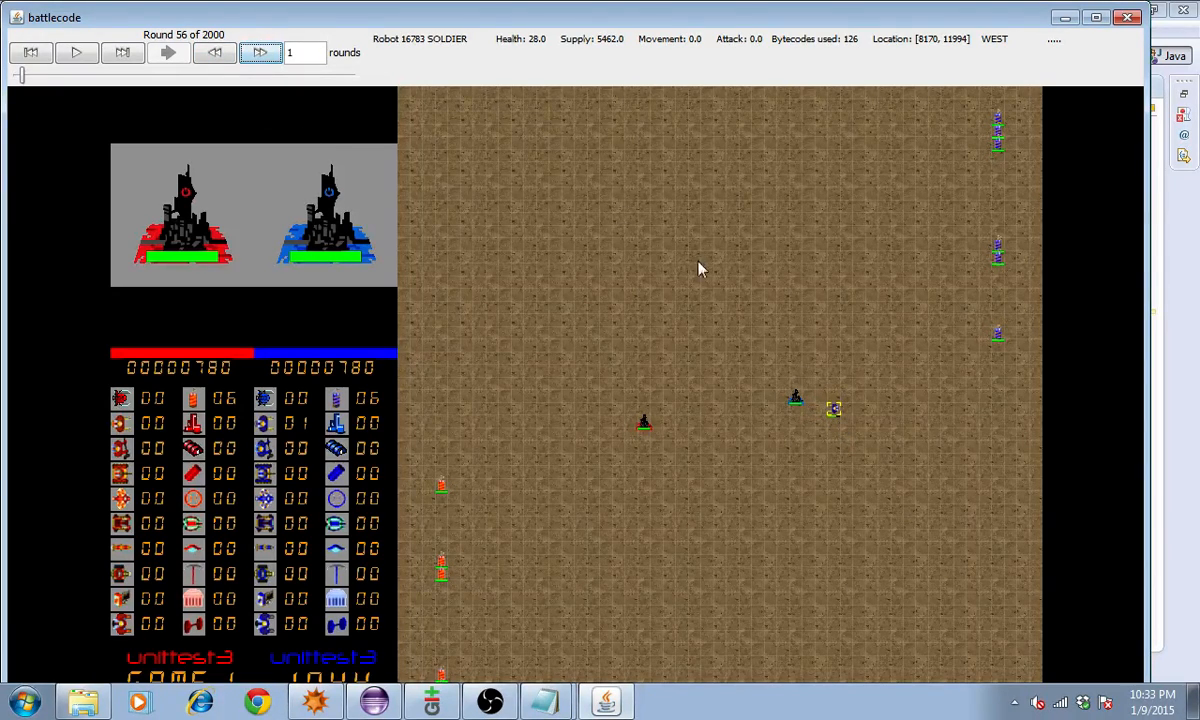
pyautogui.moveTo(856, 452)
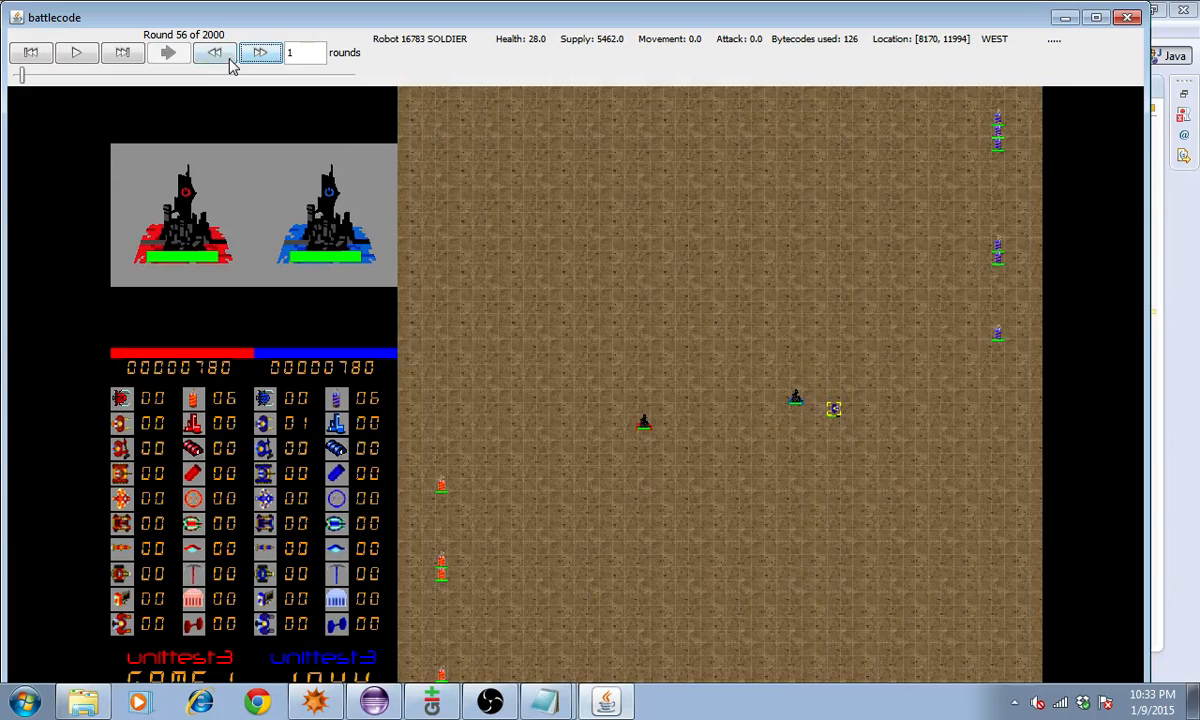
# Step back to round 43, inspect the fighting soldier, and bring up Mathematica's robot range grids
pyautogui.click(214, 52)
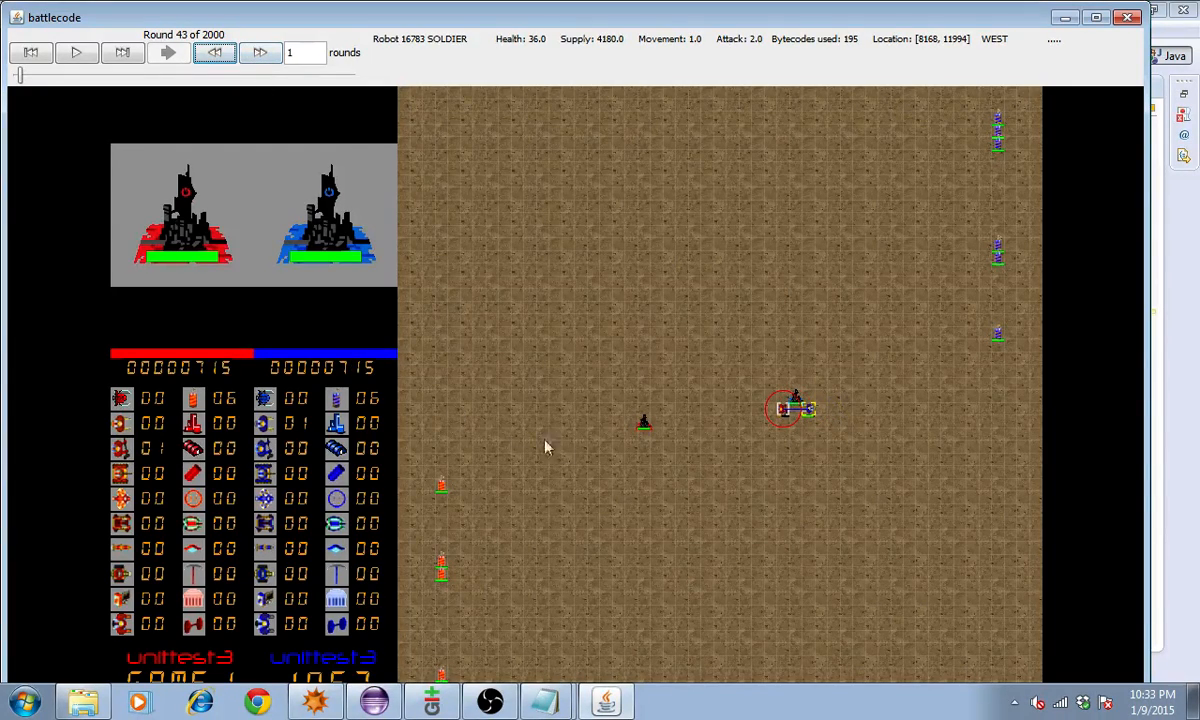
pyautogui.moveTo(718, 518)
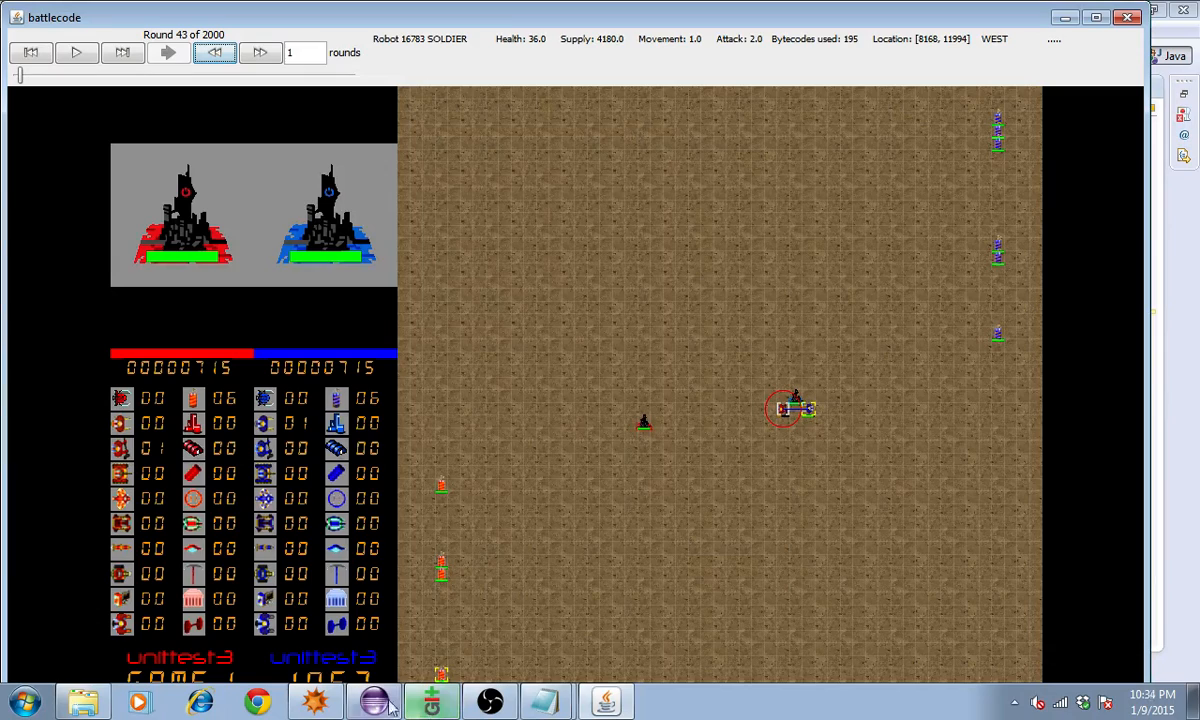
pyautogui.moveTo(810, 410)
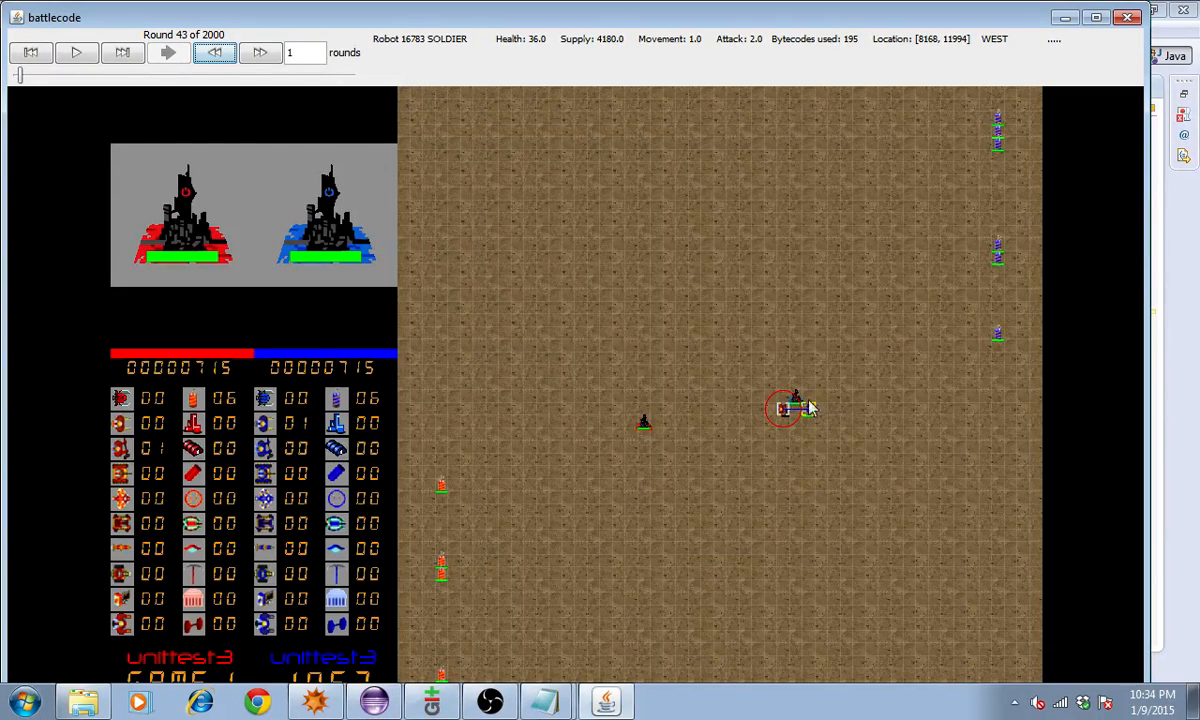
pyautogui.click(372, 700)
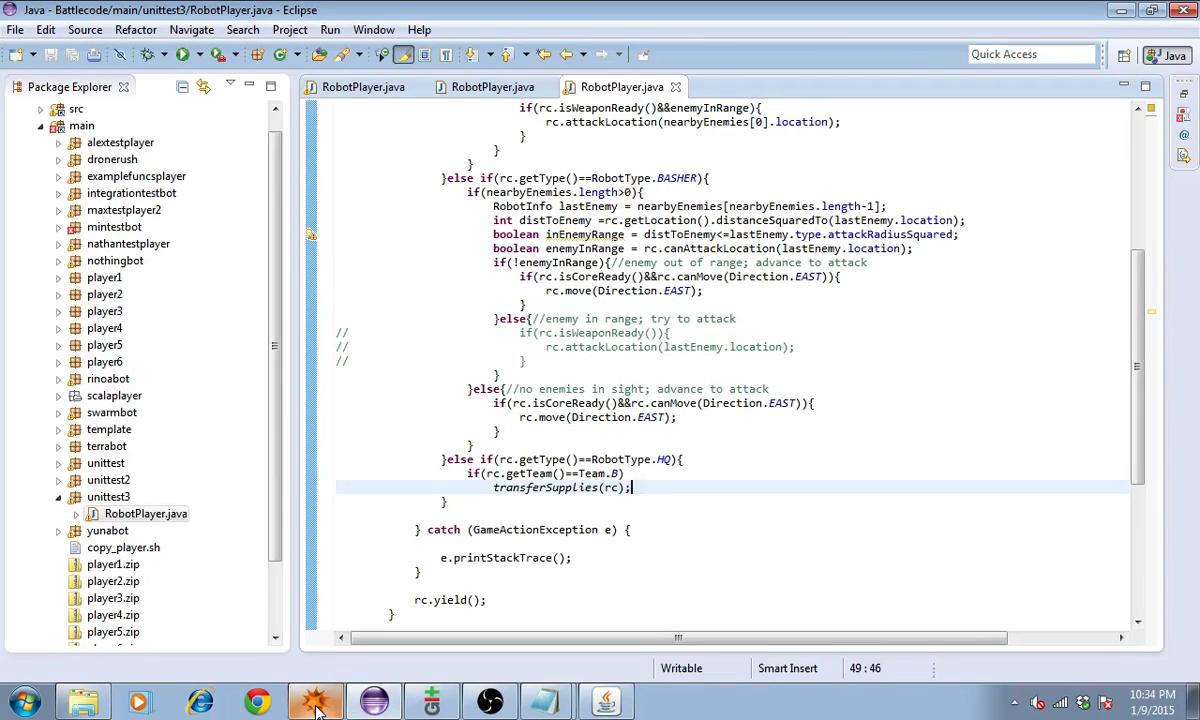
pyautogui.click(316, 700)
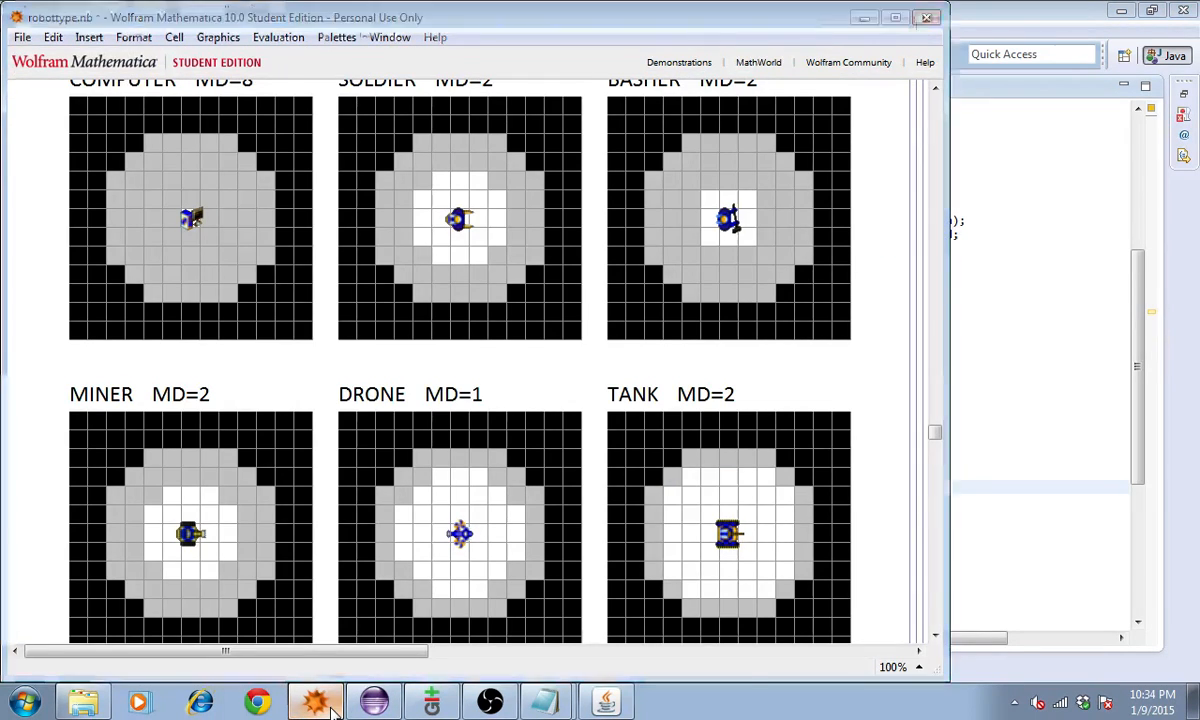